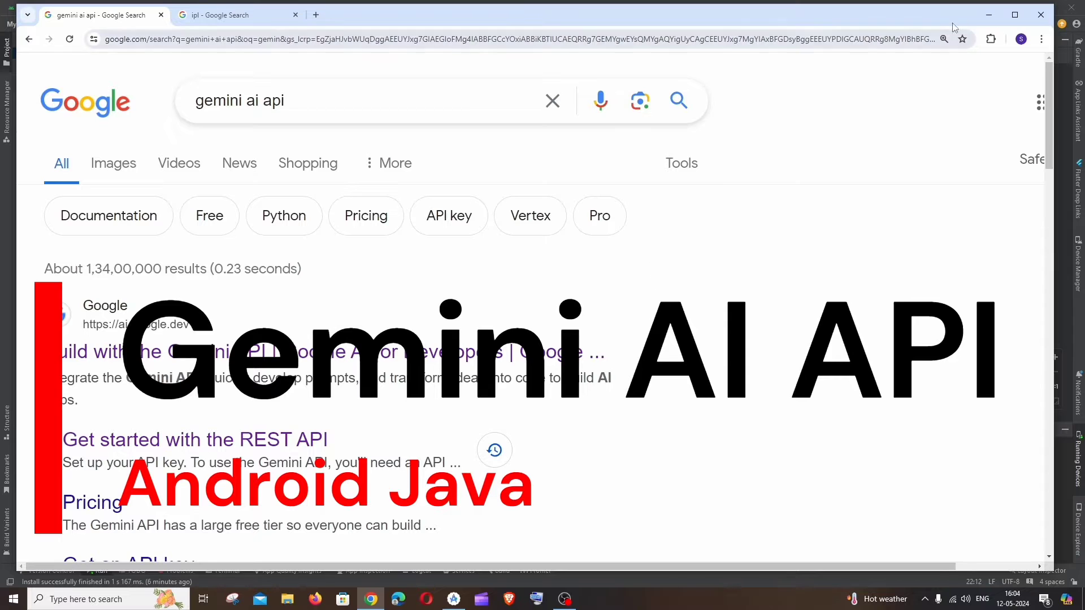
# Bring up Chrome on the 'gemini ai api' results and open 'Build with the Gemini API | Google AI for Developers'
pyautogui.click(452, 599)
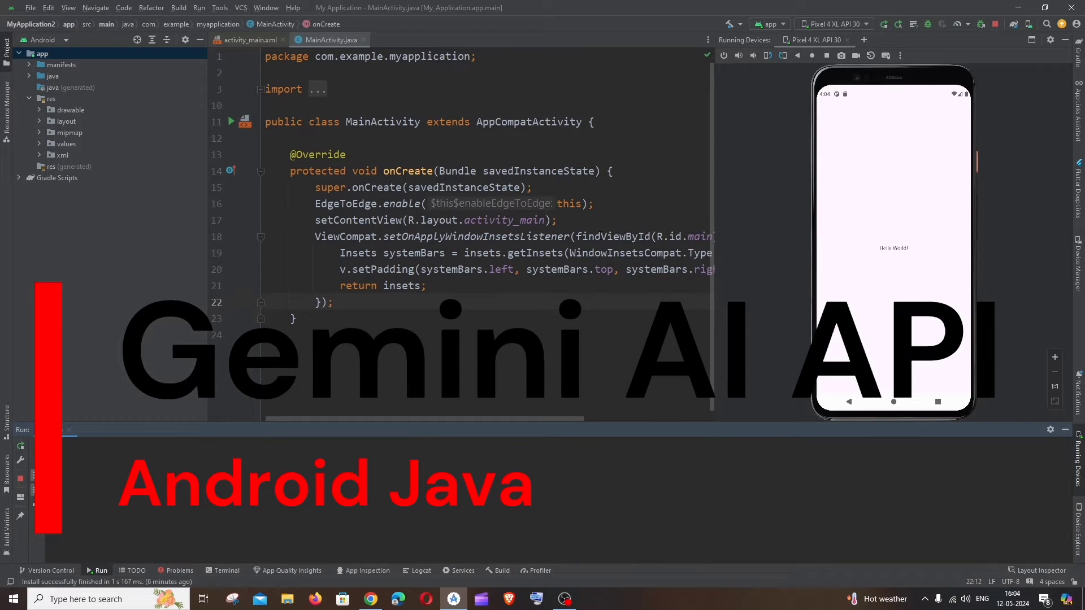
pyautogui.click(370, 598)
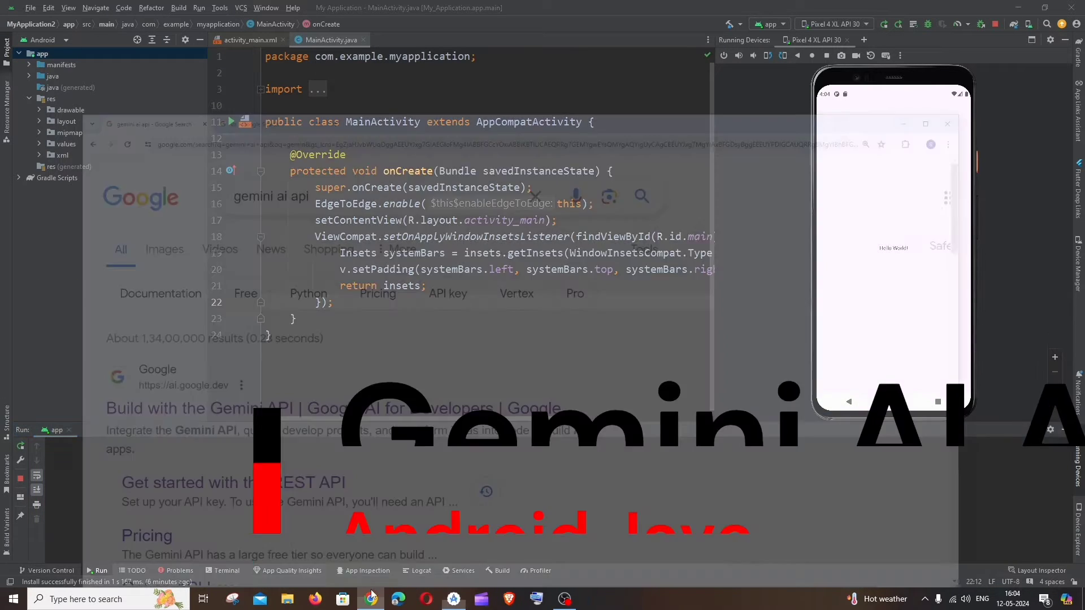
pyautogui.click(370, 599)
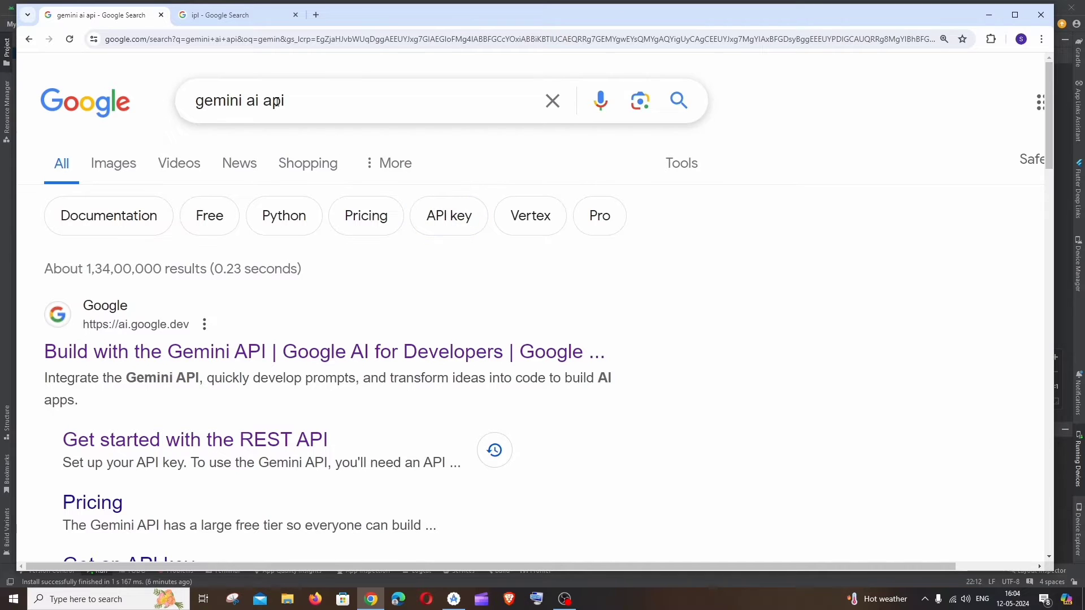
pyautogui.moveTo(286, 305)
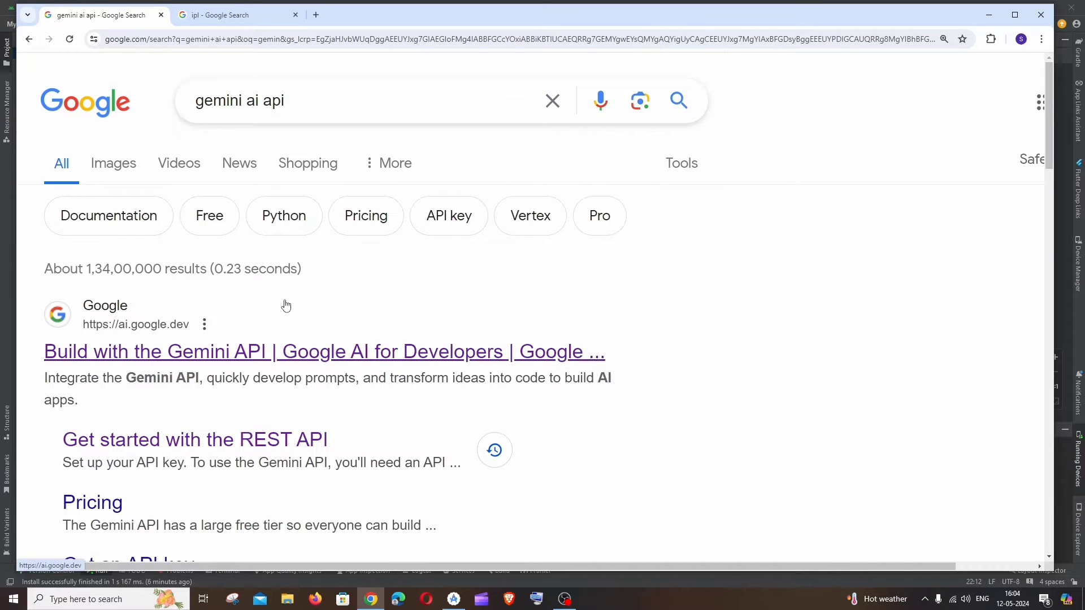
pyautogui.moveTo(223, 356)
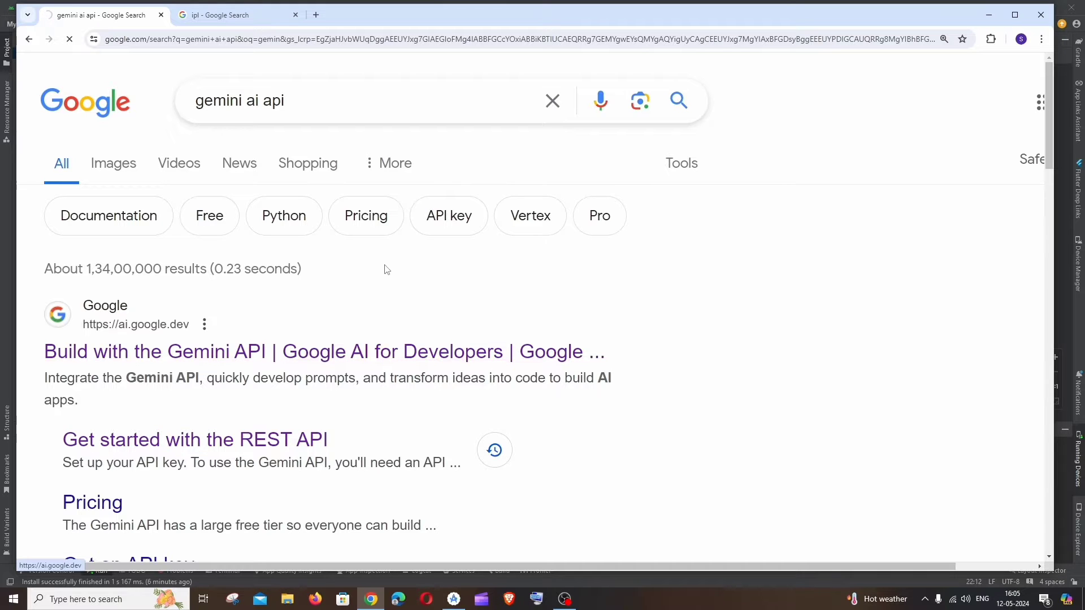
# Open an Untitled prompt in Google AI Studio via 'Get API key' and type placeholder 'adfadad'
pyautogui.click(323, 351)
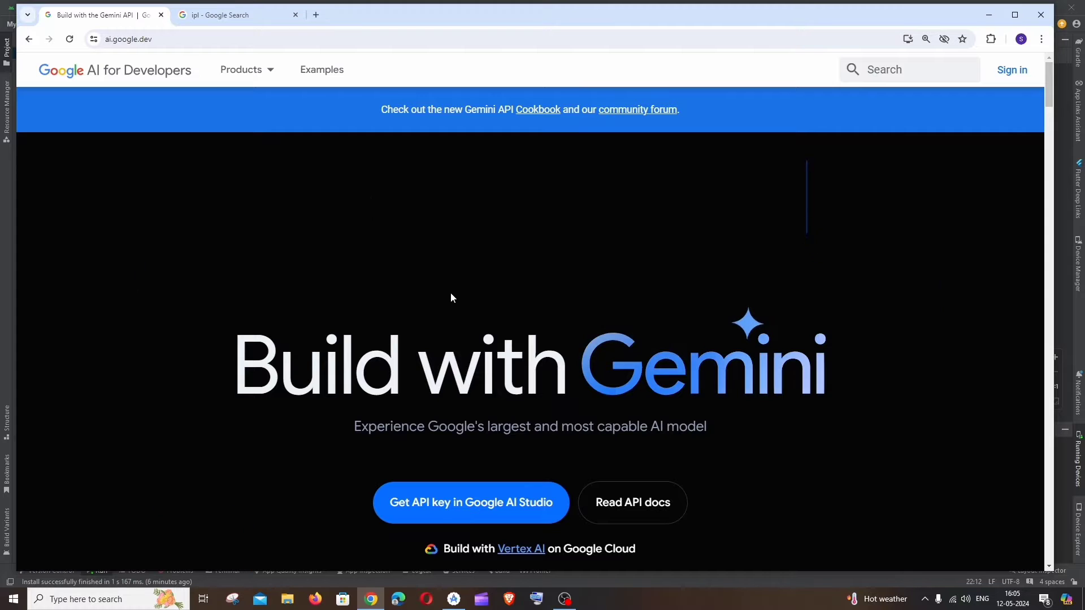
pyautogui.scroll(-3)
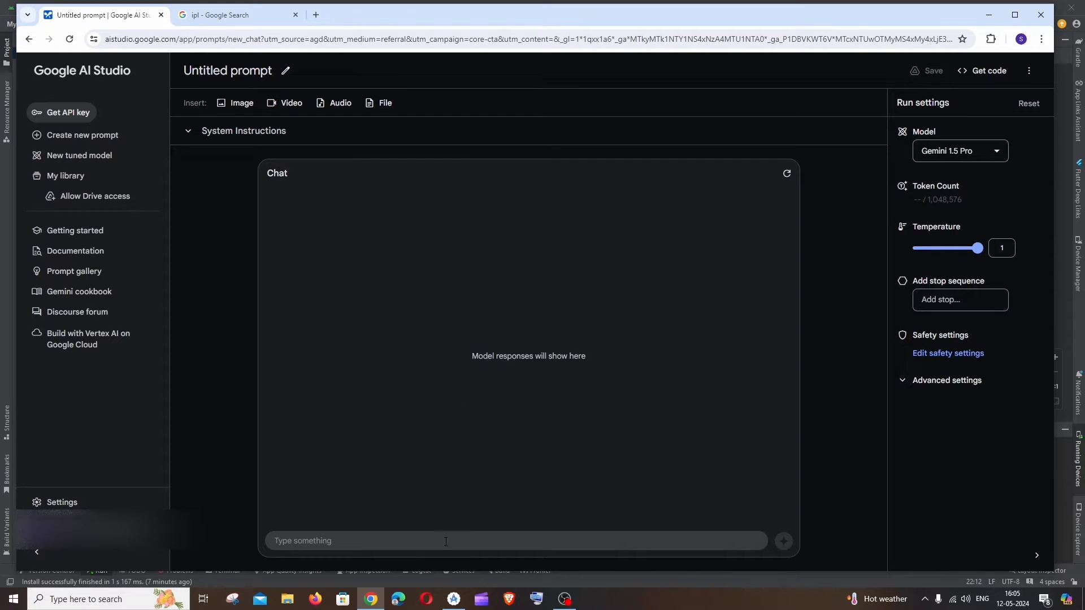
pyautogui.write('adfadad')
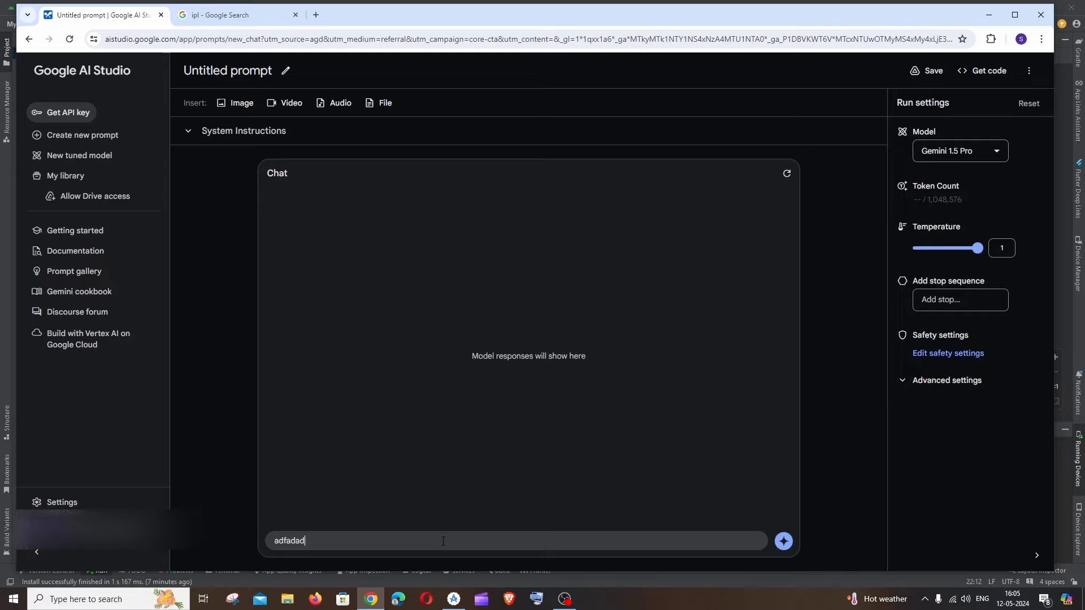
pyautogui.moveTo(783, 541)
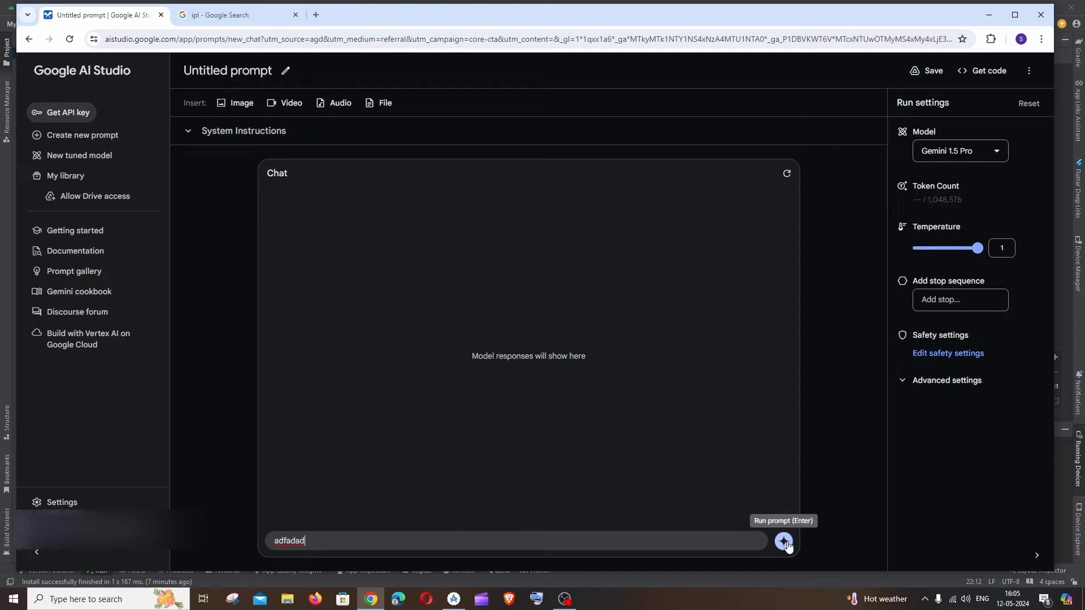
pyautogui.moveTo(336, 268)
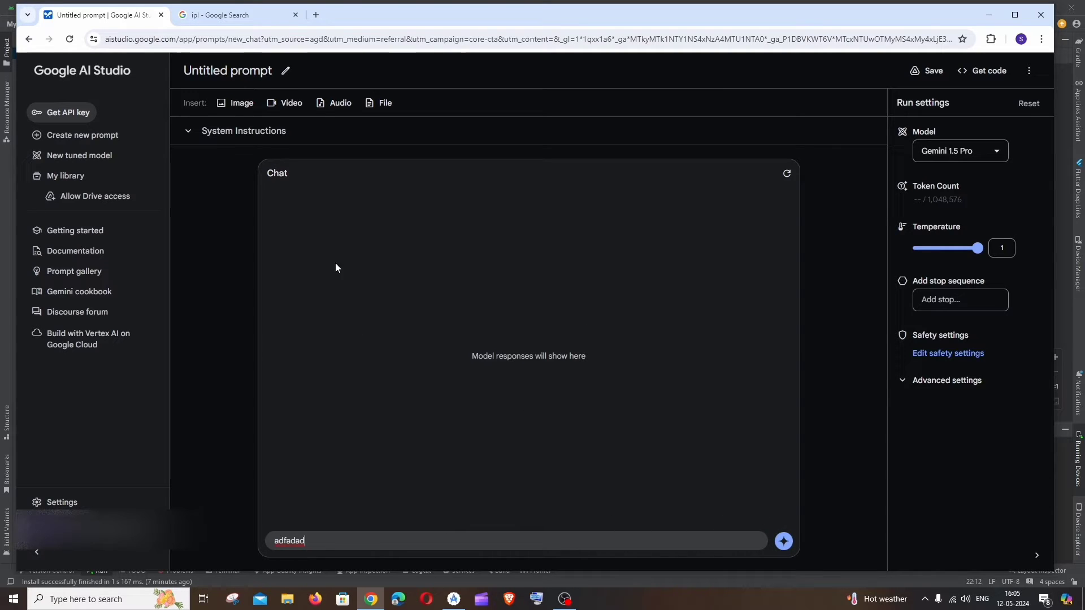
pyautogui.moveTo(610, 285)
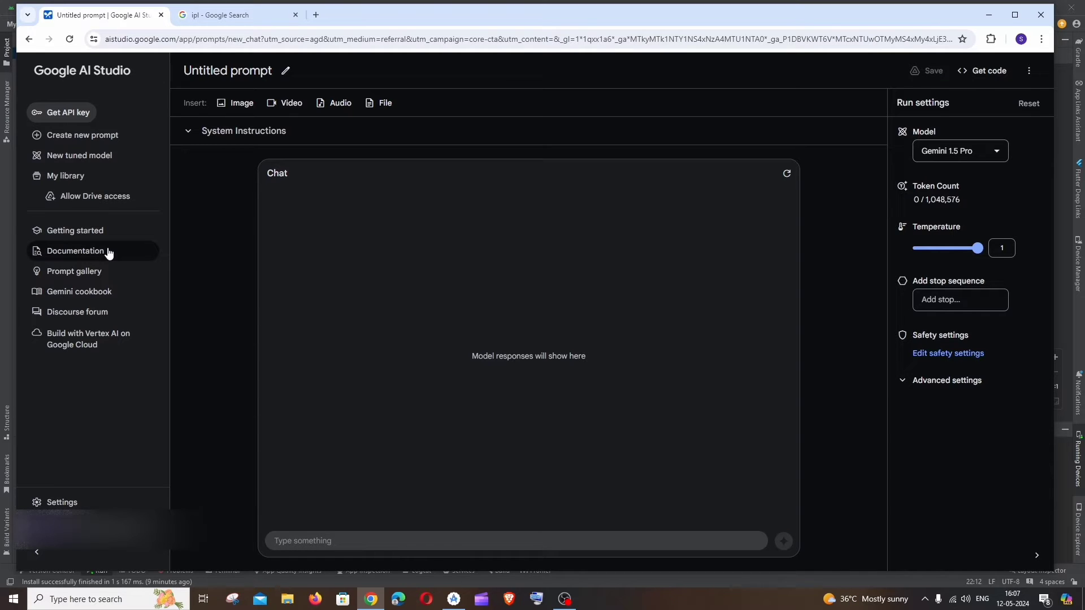
pyautogui.moveTo(75, 250)
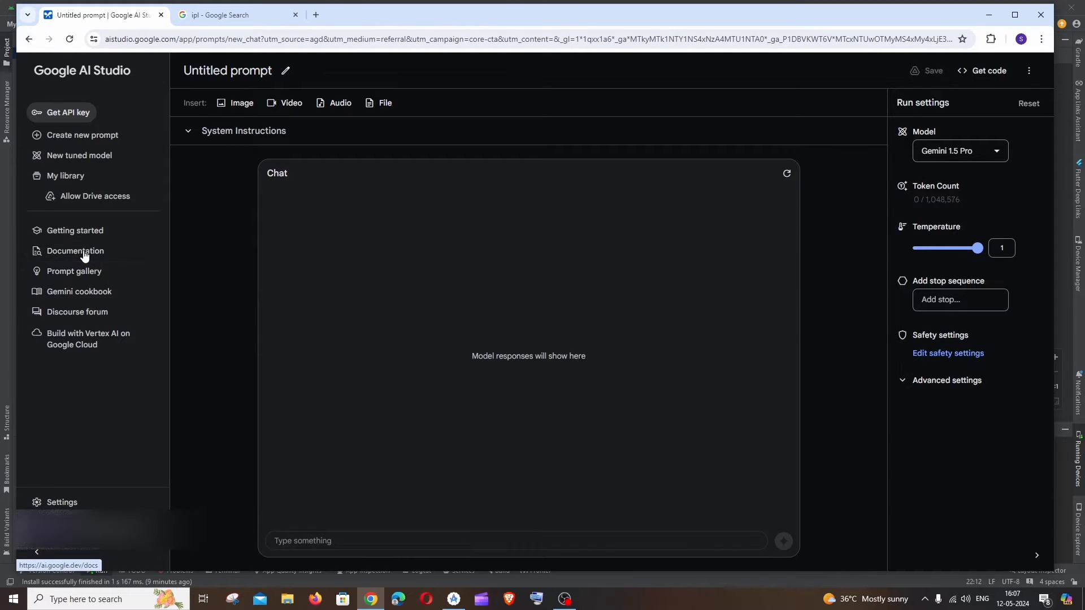
# Open the Android tutorial under Gemini API docs' Getting started tutorials
pyautogui.click(75, 250)
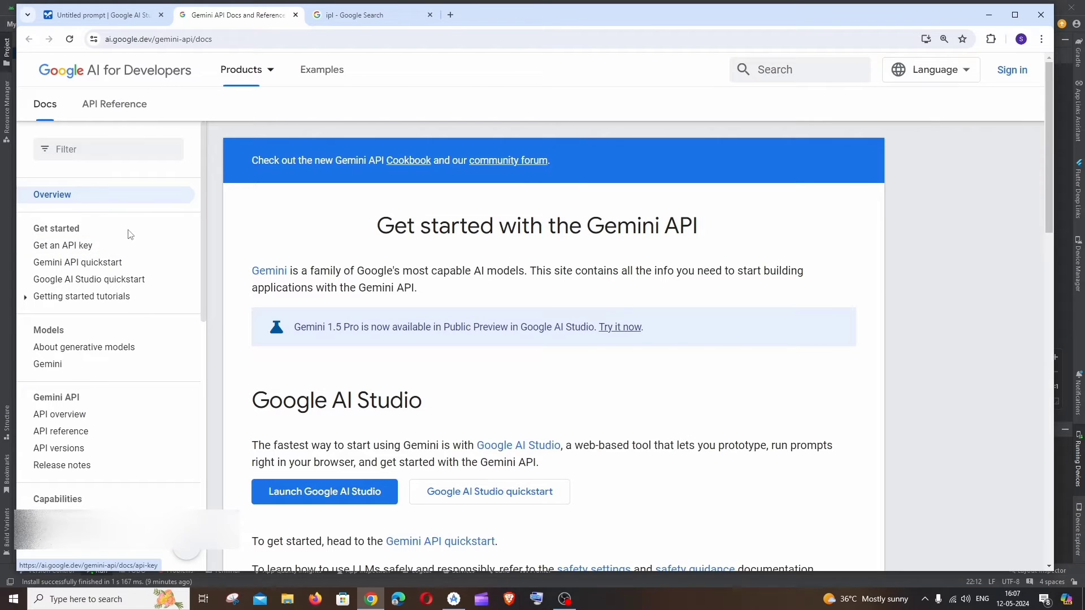
pyautogui.click(943, 39)
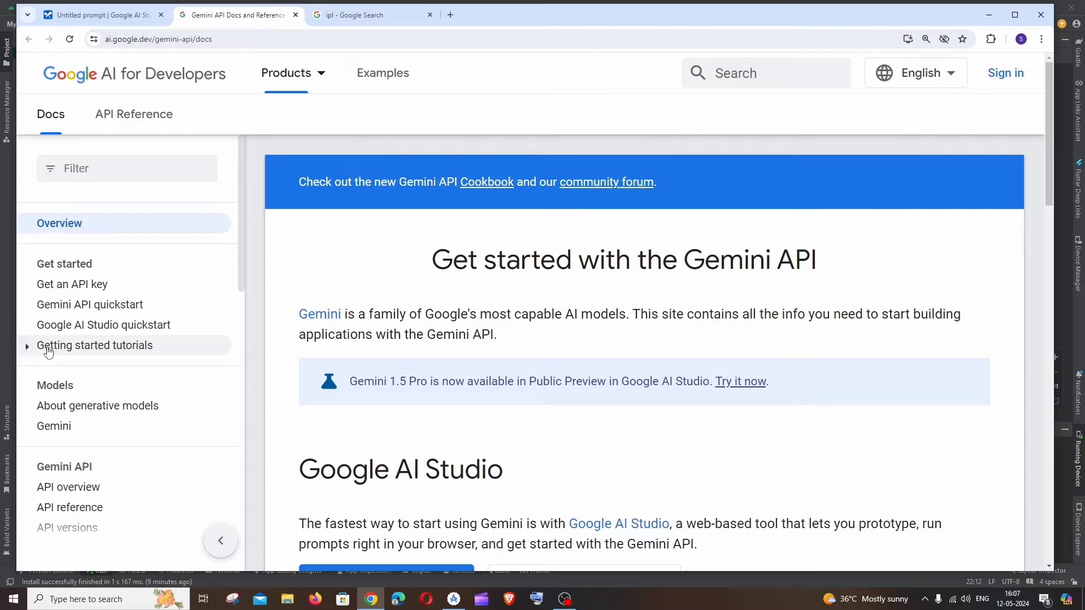
pyautogui.click(95, 345)
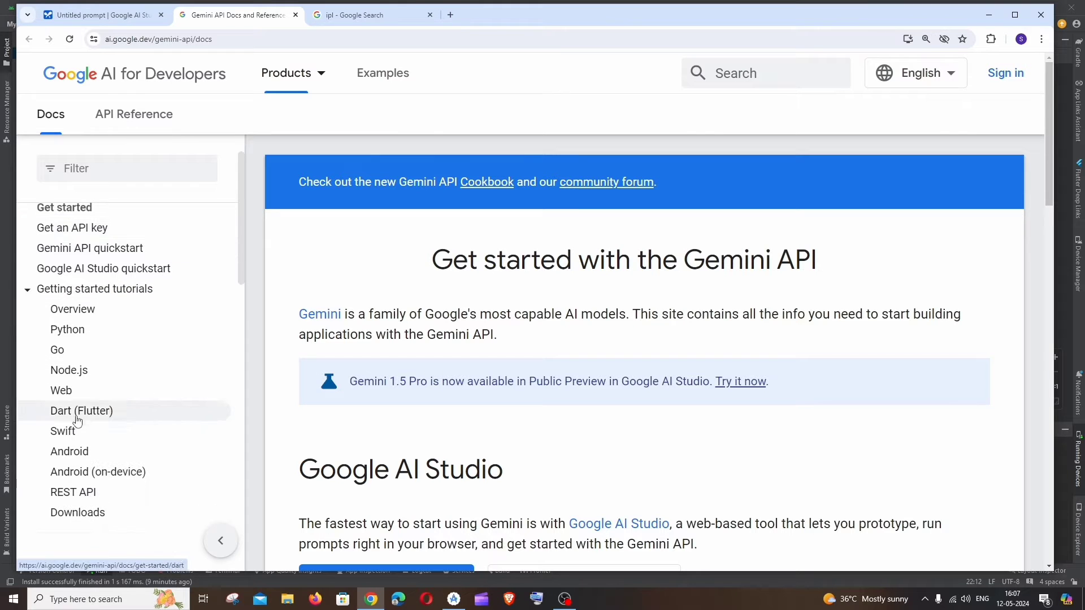
pyautogui.moveTo(69, 451)
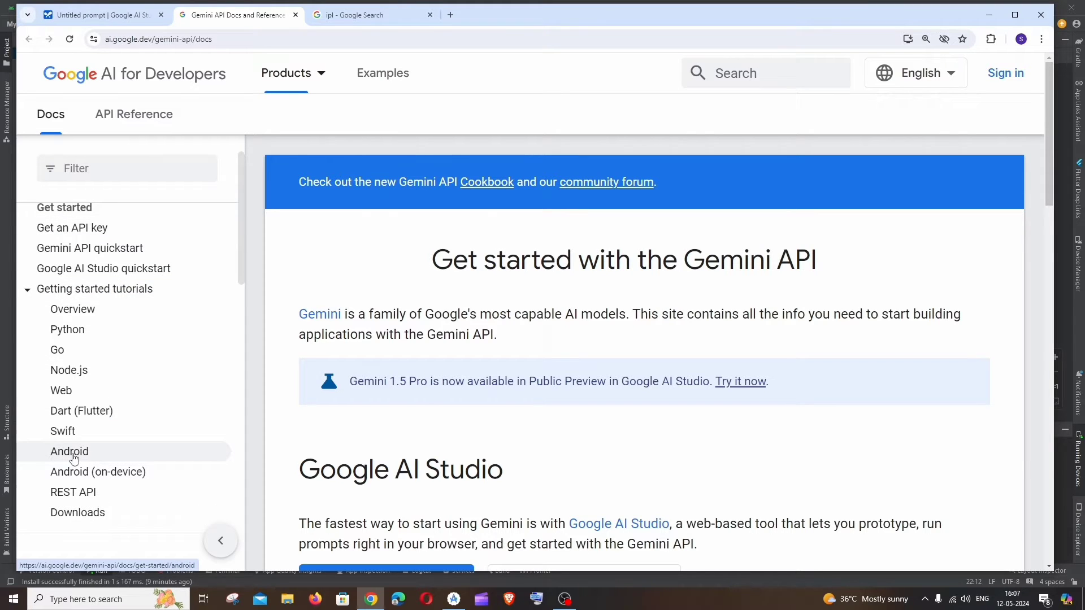
pyautogui.click(68, 451)
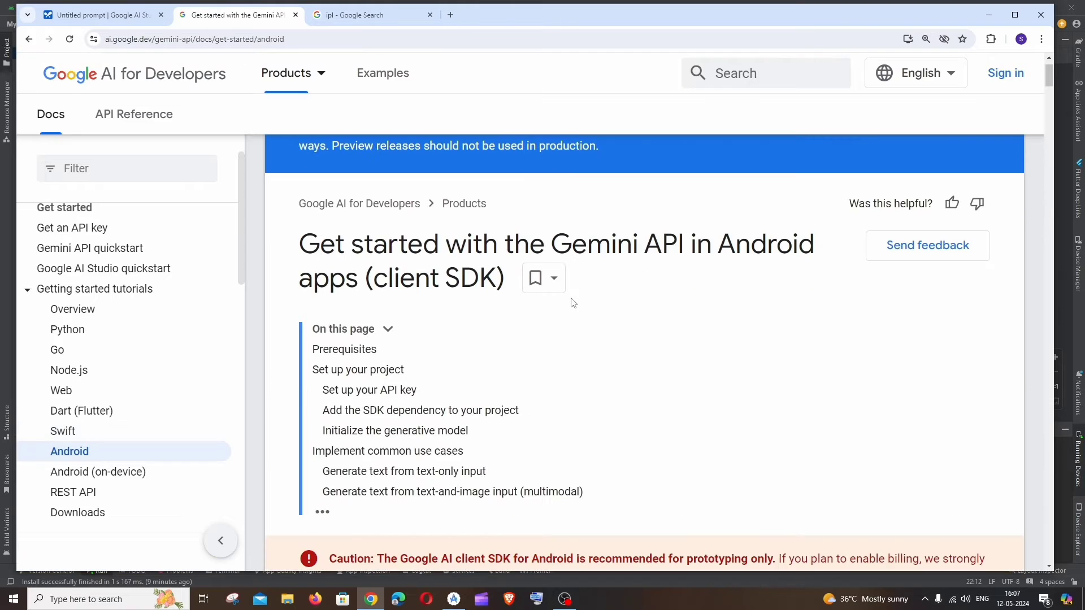
# Scroll the Android tutorial to the Java SDK dependency code block
pyautogui.scroll(-3)
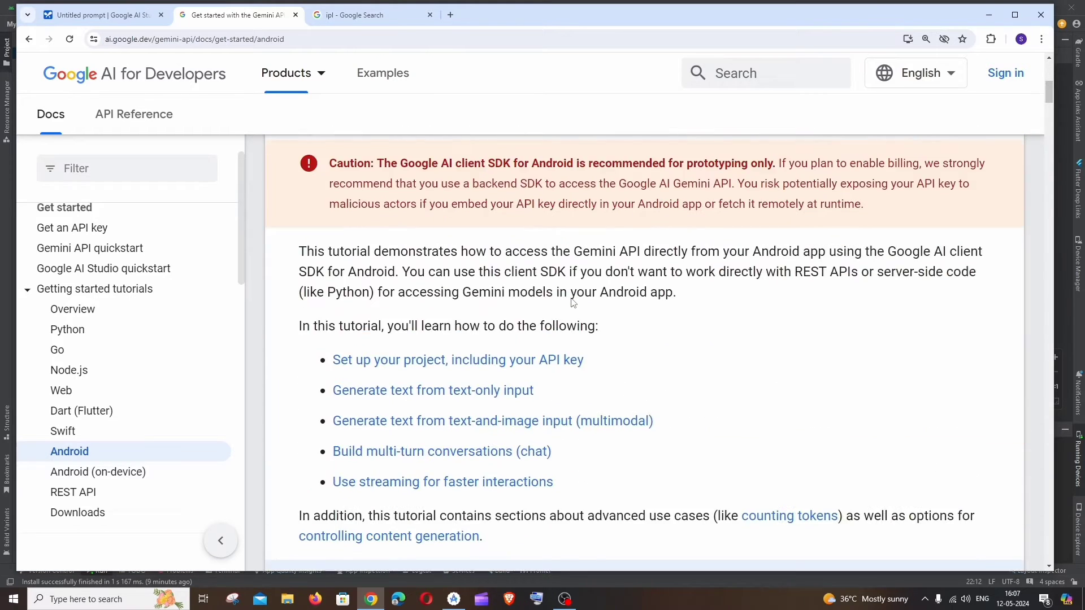
pyautogui.scroll(-3)
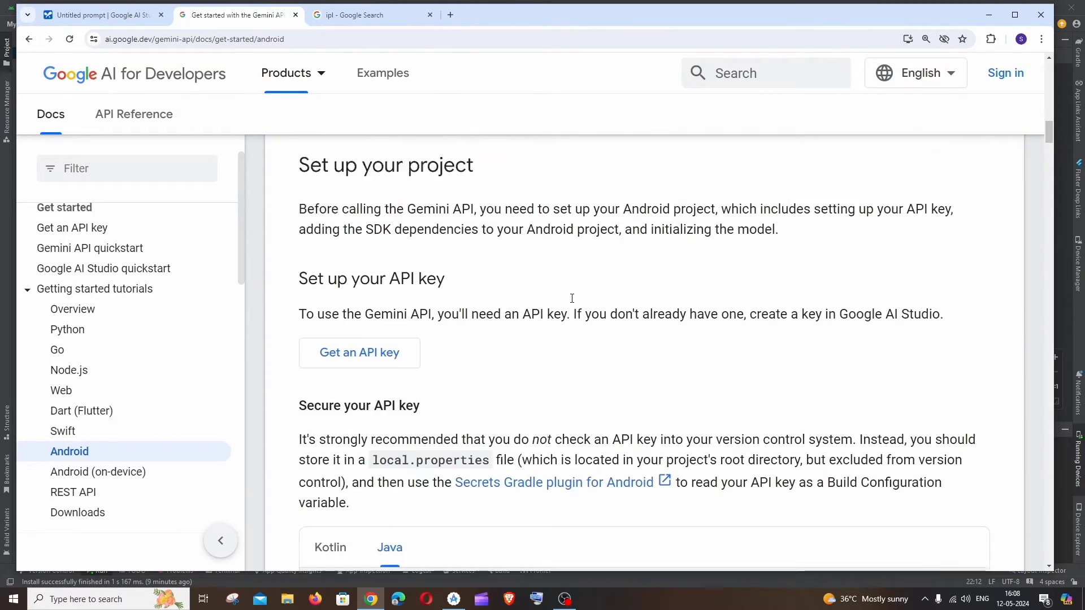
pyautogui.scroll(3)
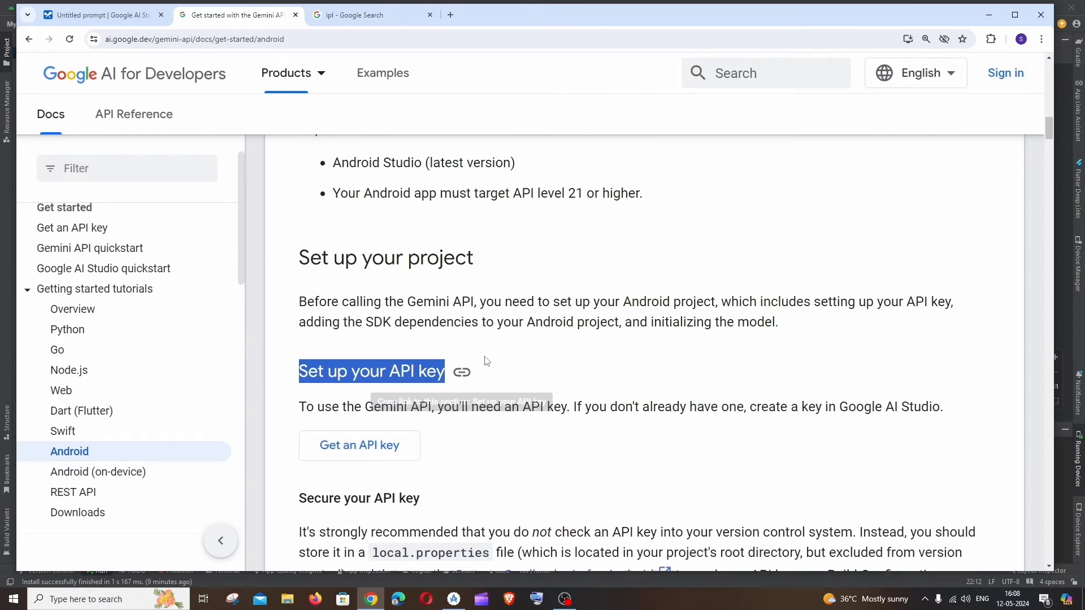
pyautogui.scroll(-3)
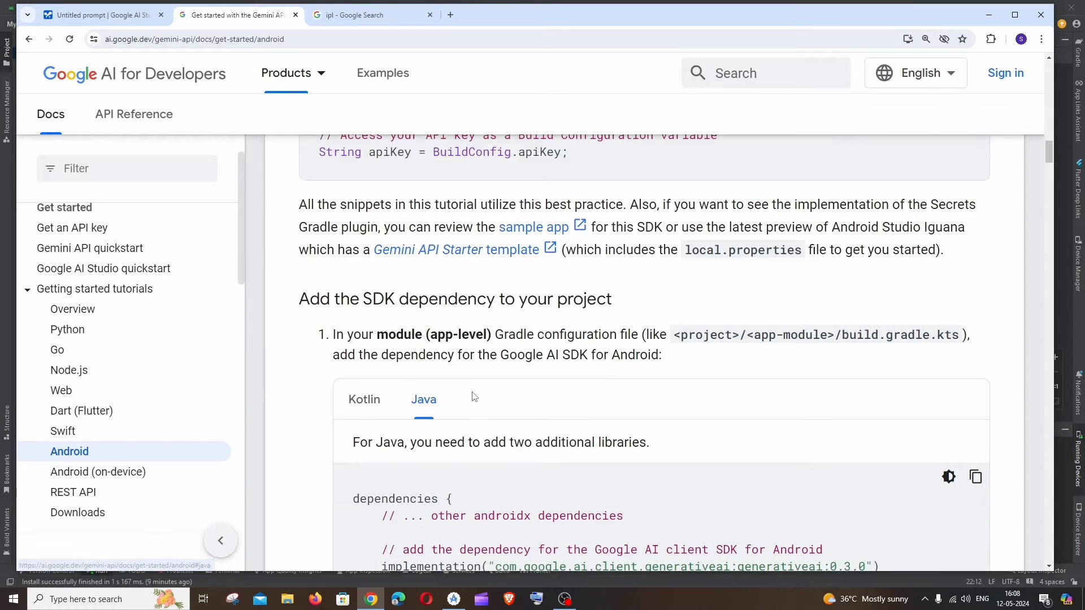
pyautogui.scroll(-3)
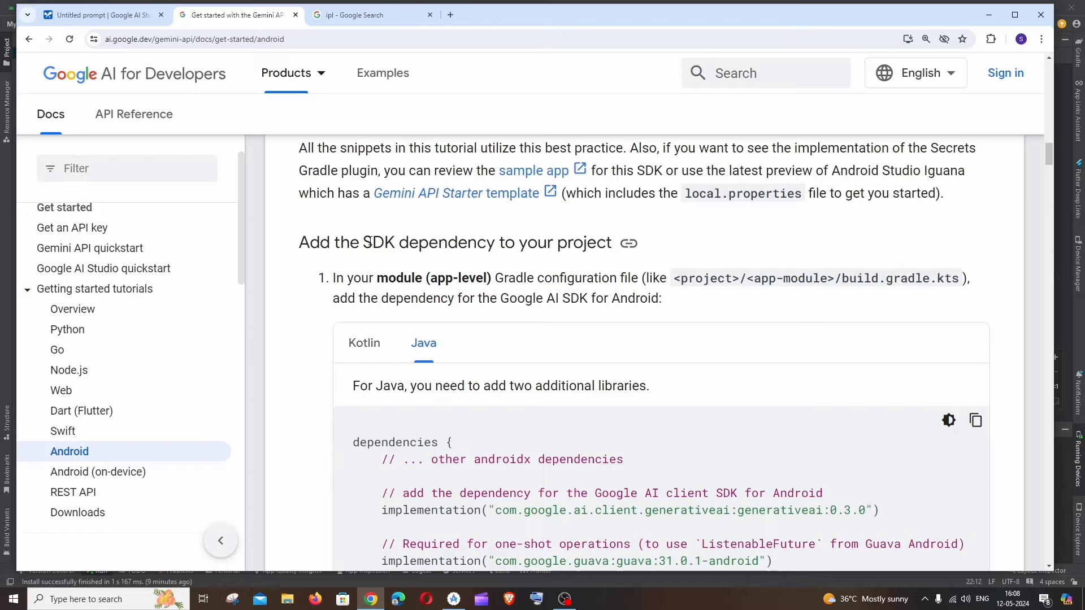
pyautogui.scroll(-3)
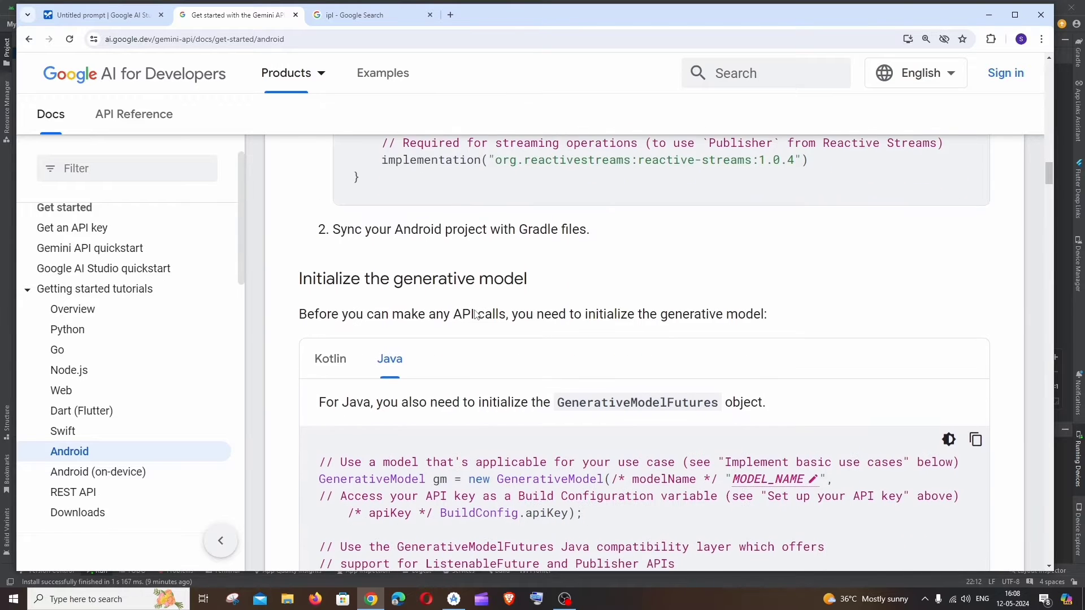
pyautogui.scroll(-3)
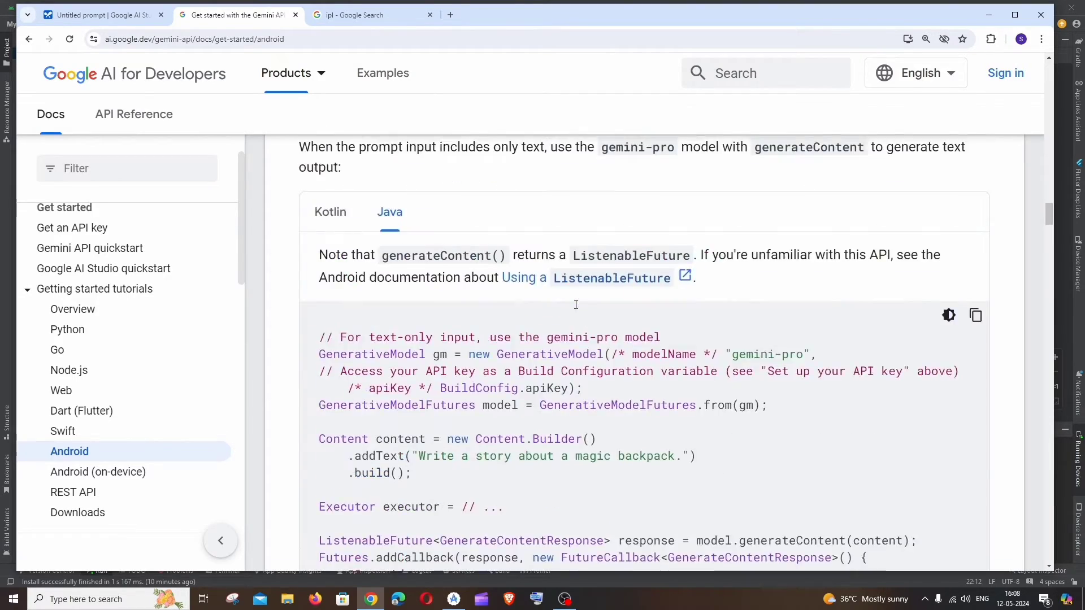
pyautogui.scroll(3)
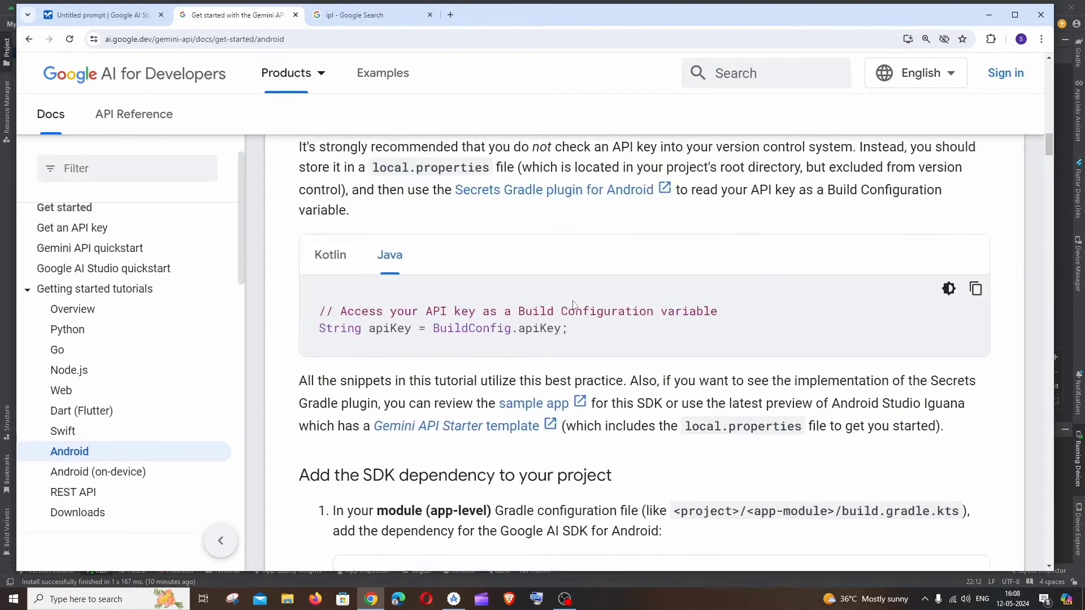
pyautogui.scroll(-3)
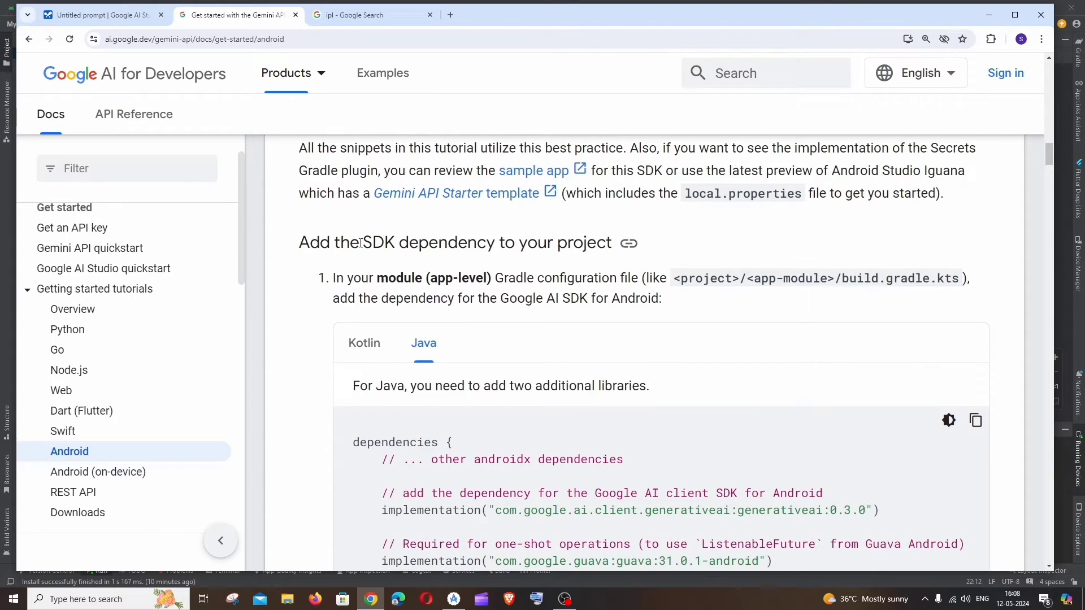
pyautogui.scroll(-3)
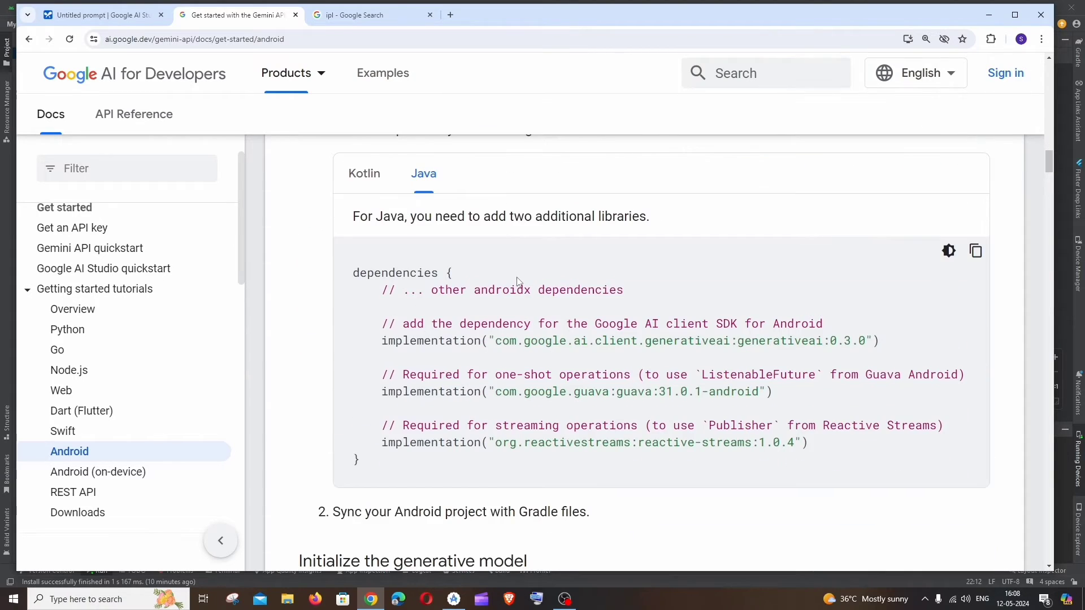
pyautogui.scroll(3)
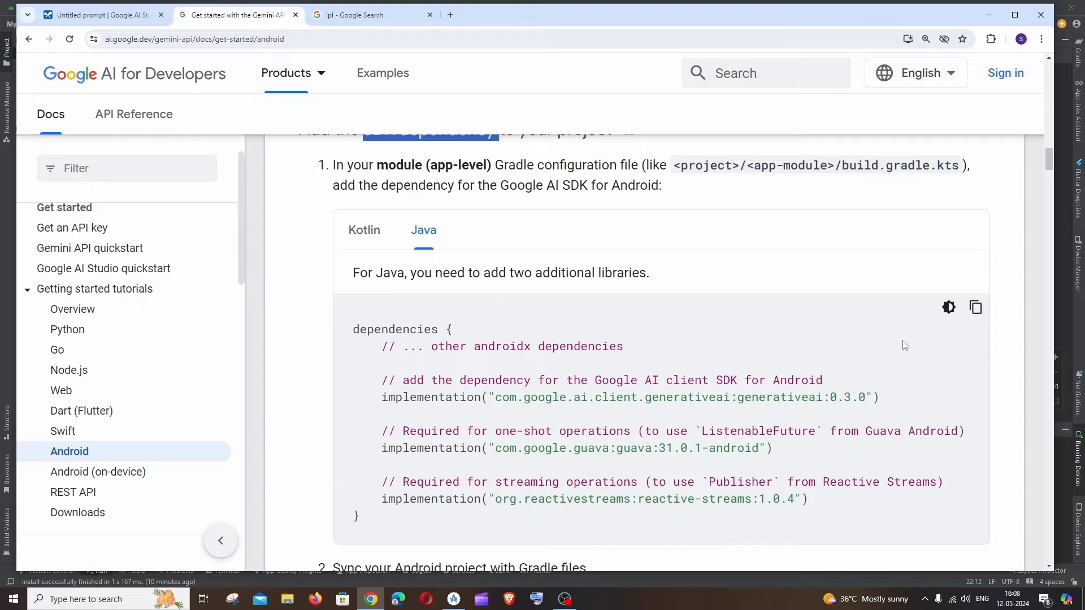
# Copy the Java dependencies code block and switch back to Android Studio
pyautogui.click(974, 307)
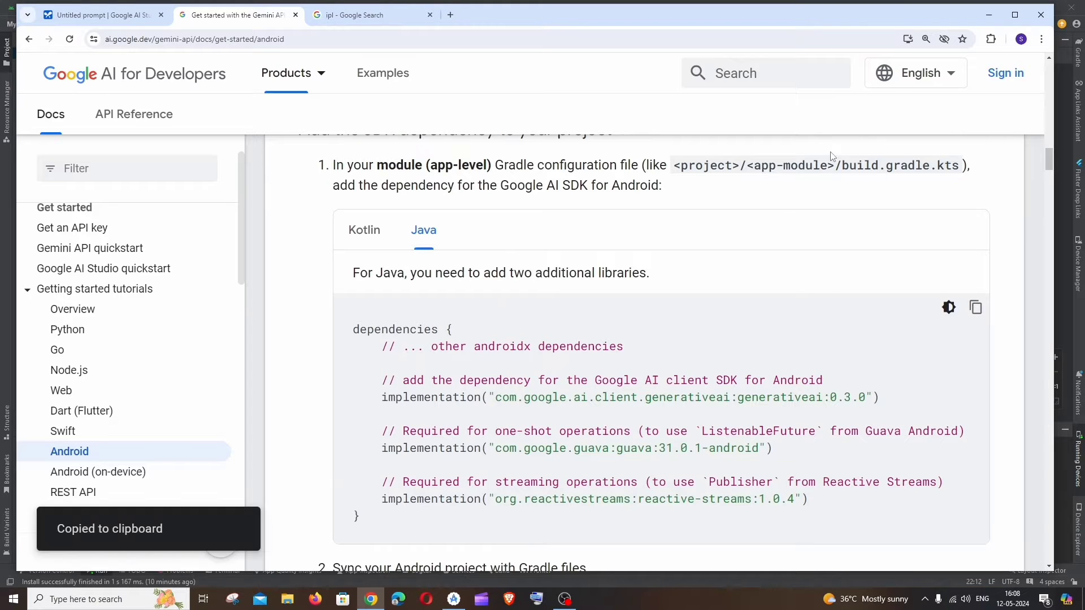
pyautogui.moveTo(874, 171)
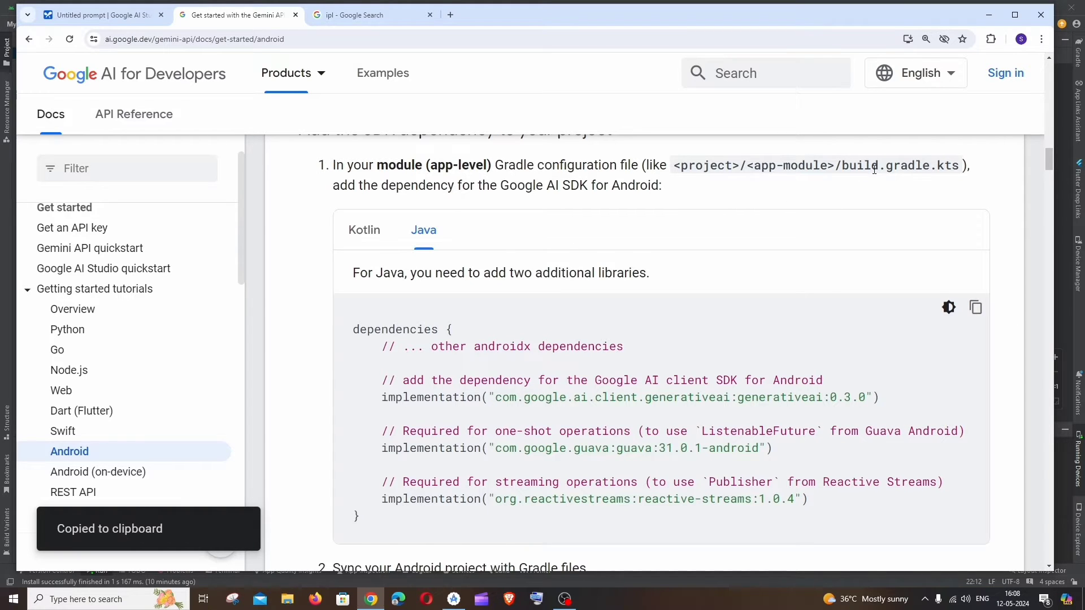
pyautogui.click(452, 599)
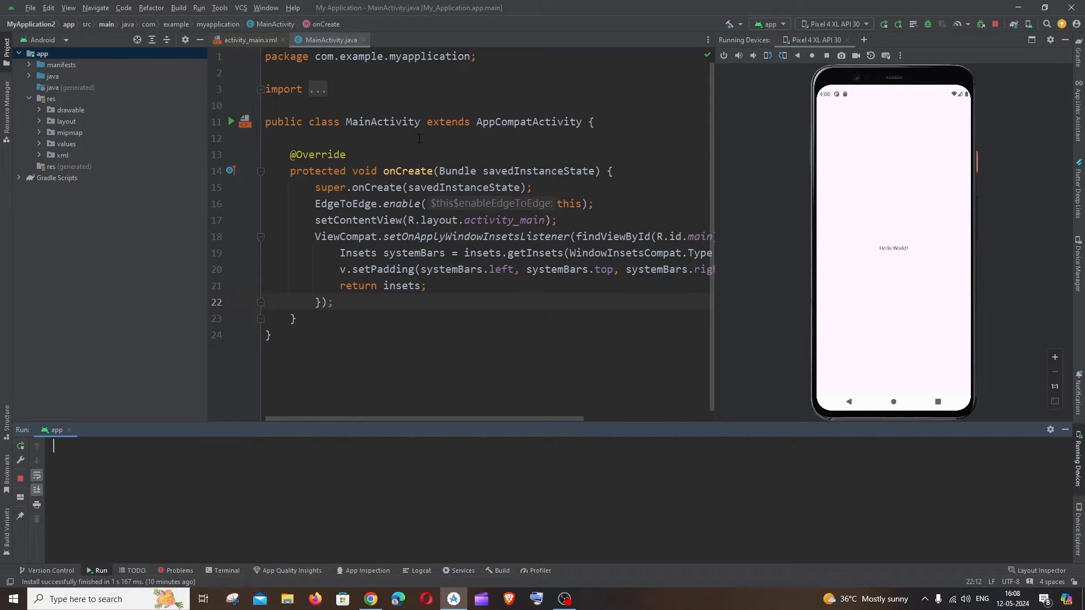
# Paste the SDK dependencies into build.gradle.kts (Module :app), remove the duplicate wrapper lines, and sync
pyautogui.click(40, 98)
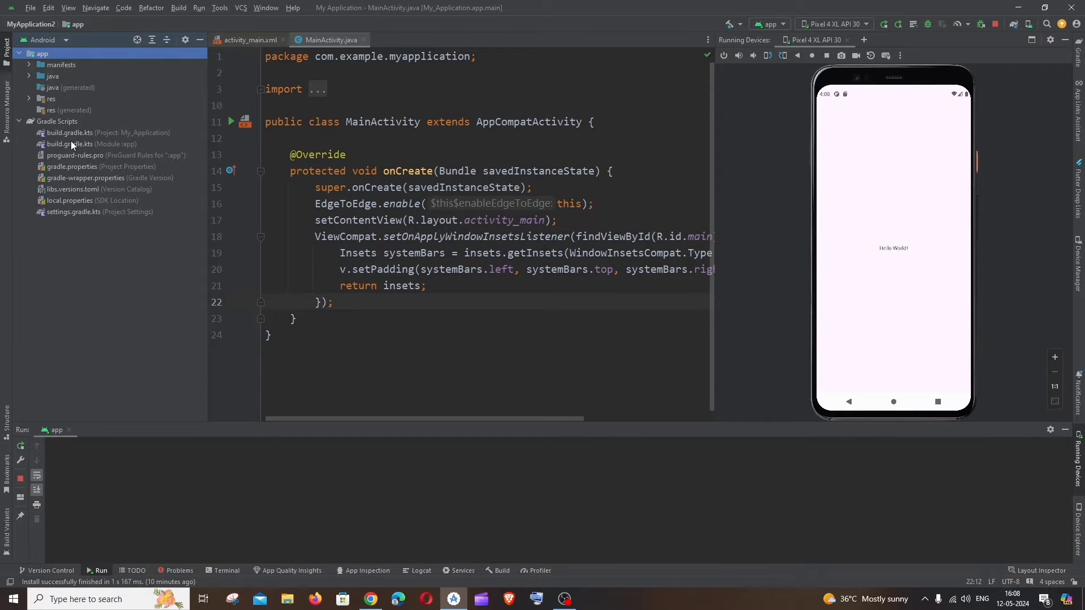
pyautogui.moveTo(90, 148)
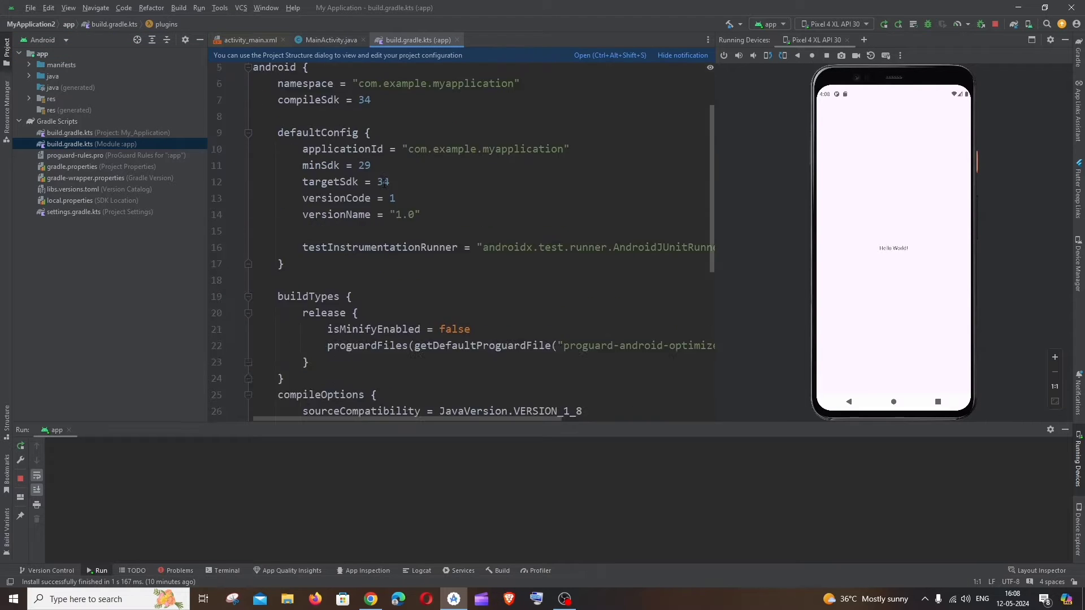
pyautogui.scroll(-3)
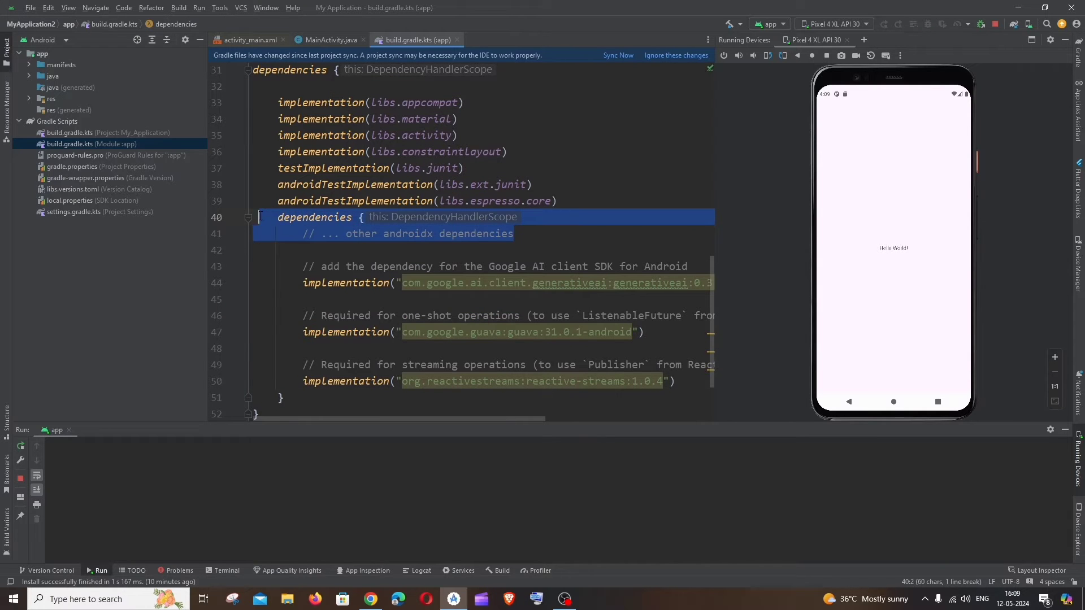
pyautogui.press('Delete')
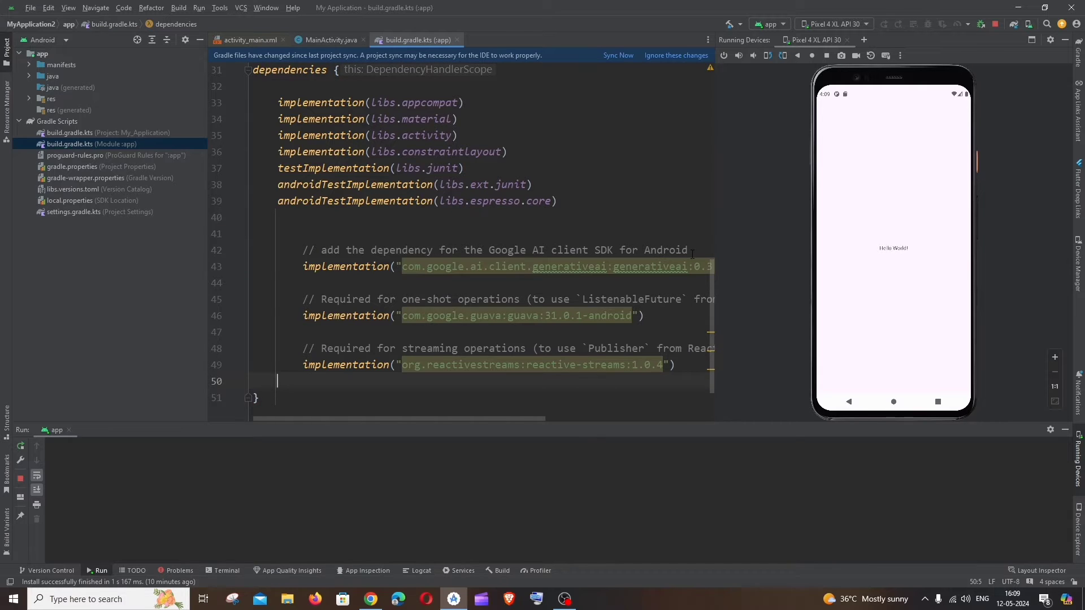
pyautogui.scroll(-3)
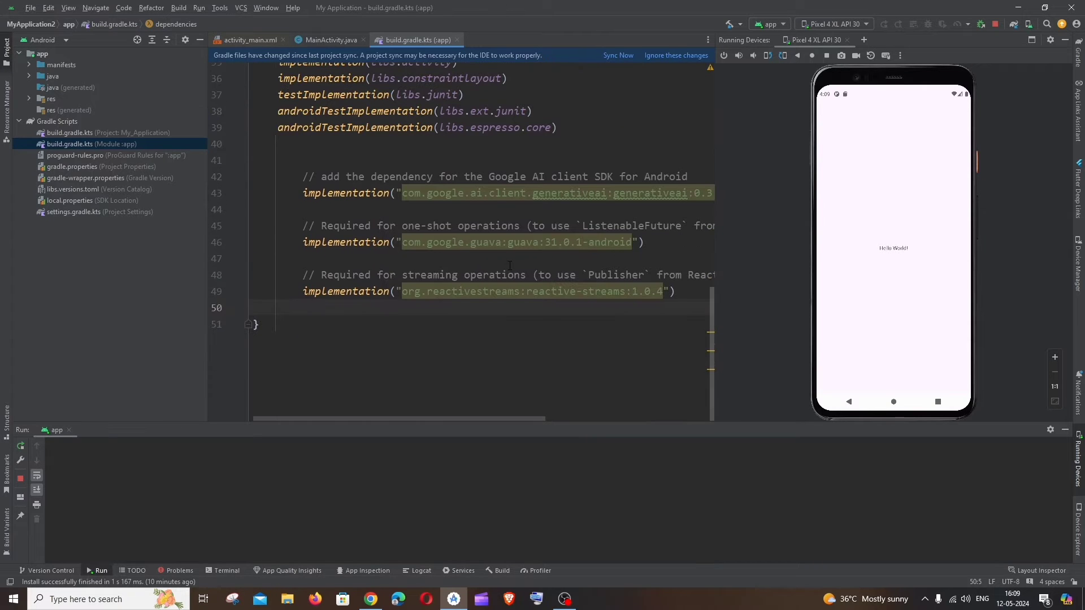
pyautogui.scroll(3)
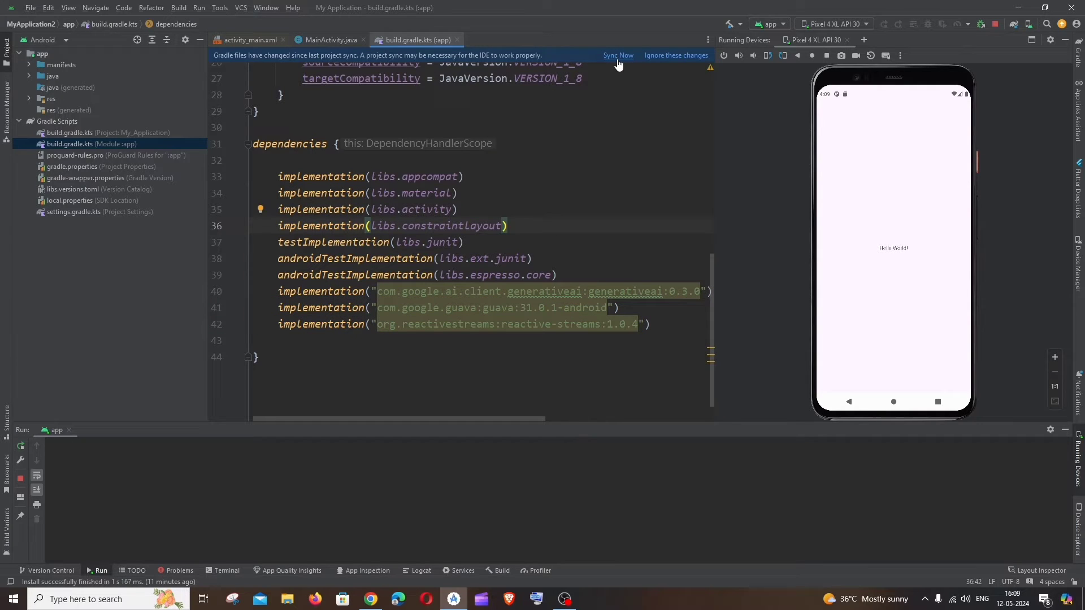
pyautogui.click(616, 55)
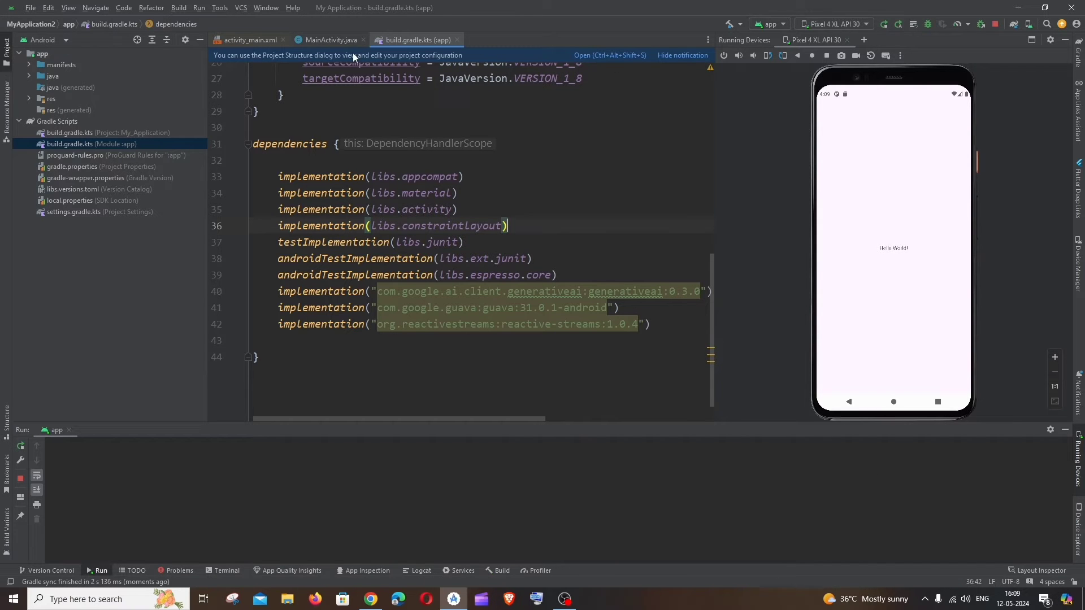
pyautogui.moveTo(372, 598)
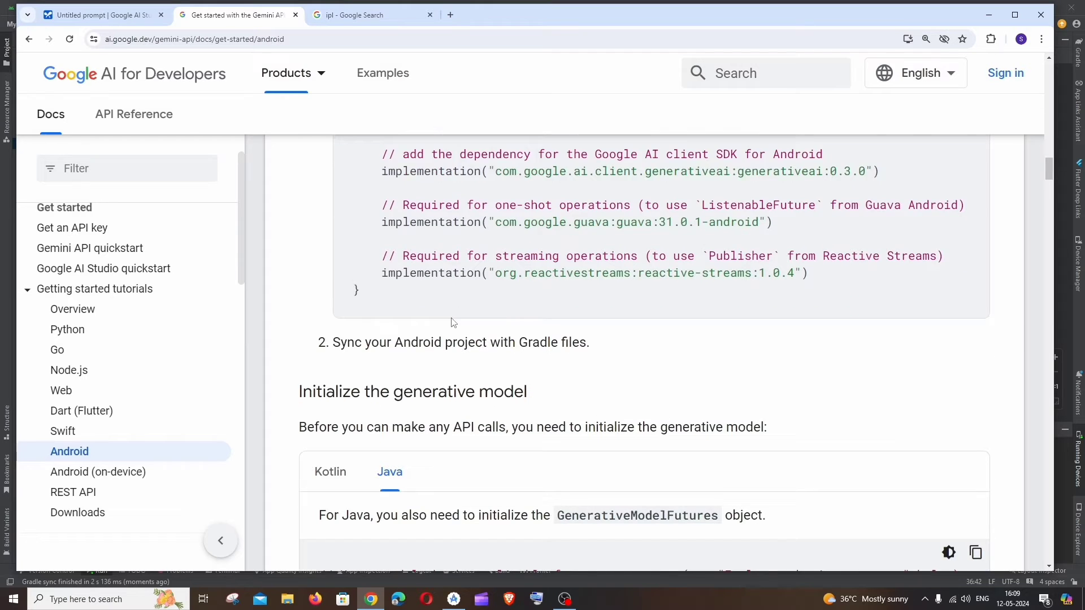
# Copy the gemini-pro 'Generate text from text-only input' Java snippet and minimize Chrome
pyautogui.scroll(-3)
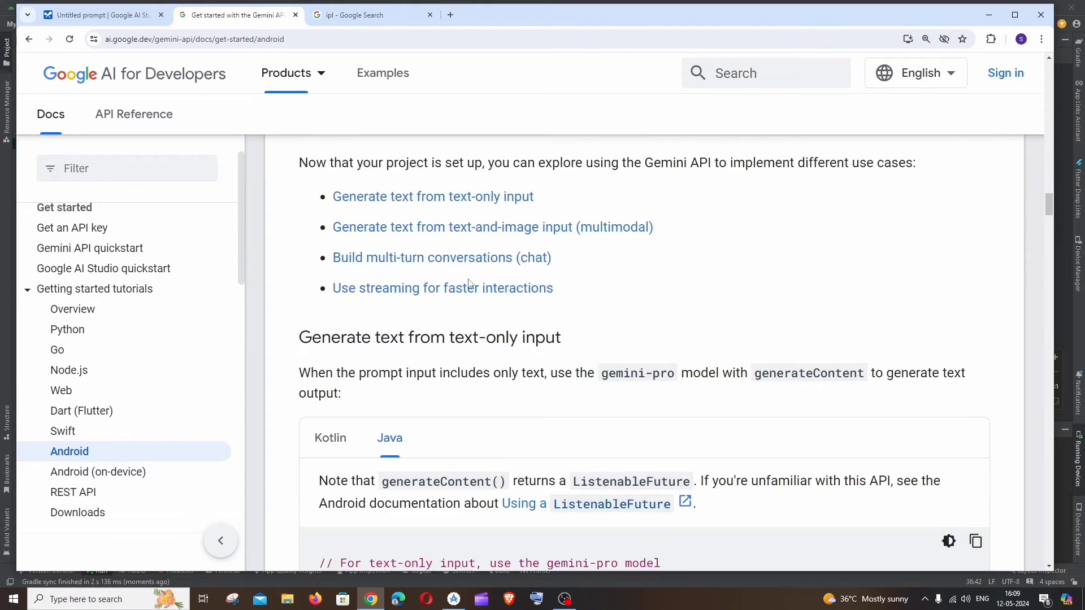
pyautogui.scroll(-3)
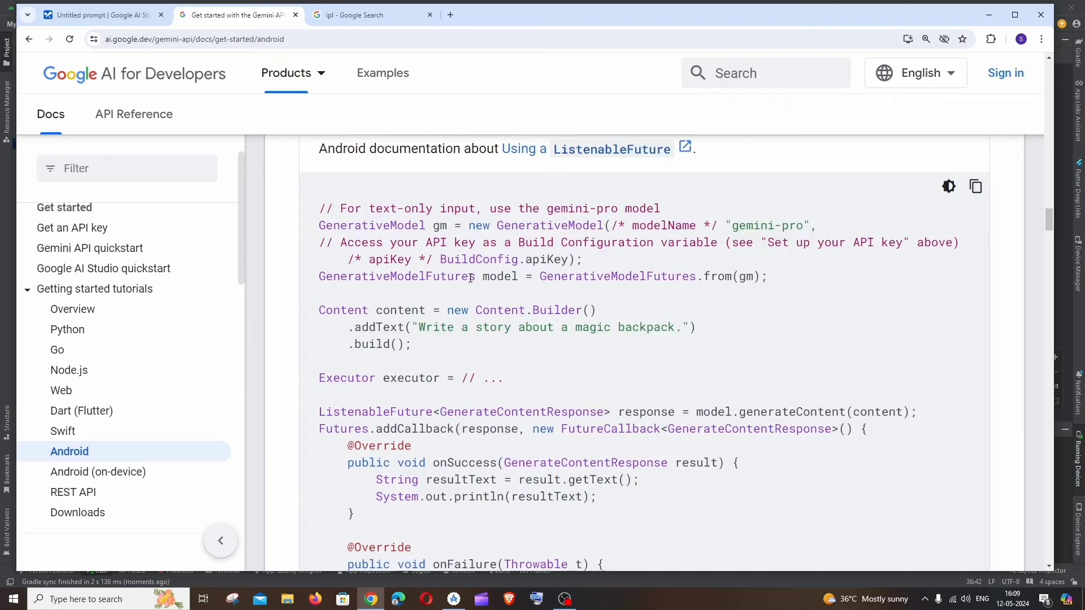
pyautogui.scroll(3)
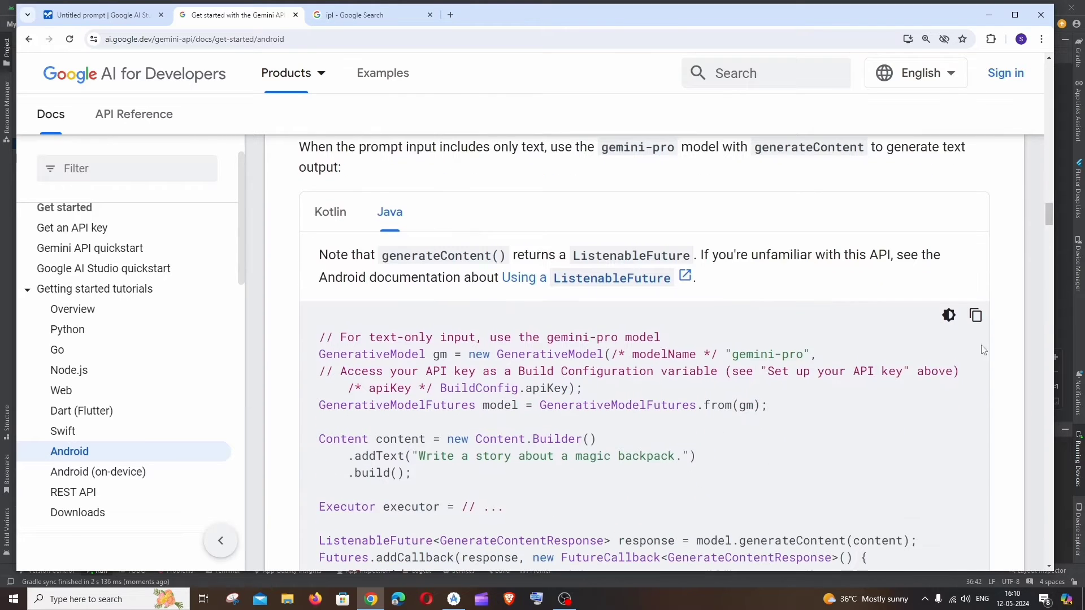
pyautogui.click(975, 315)
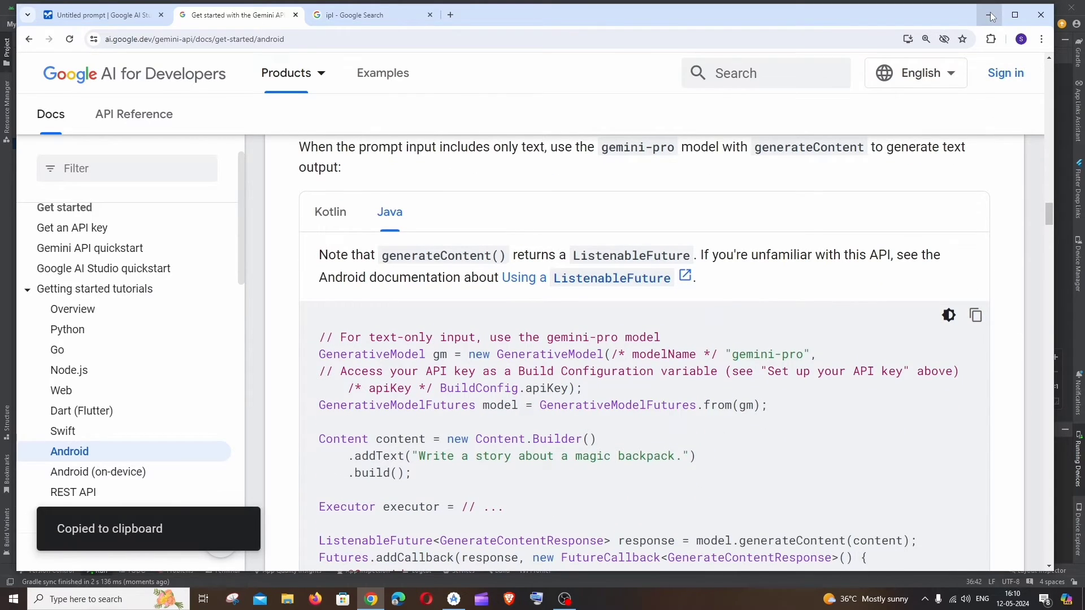
pyautogui.click(453, 598)
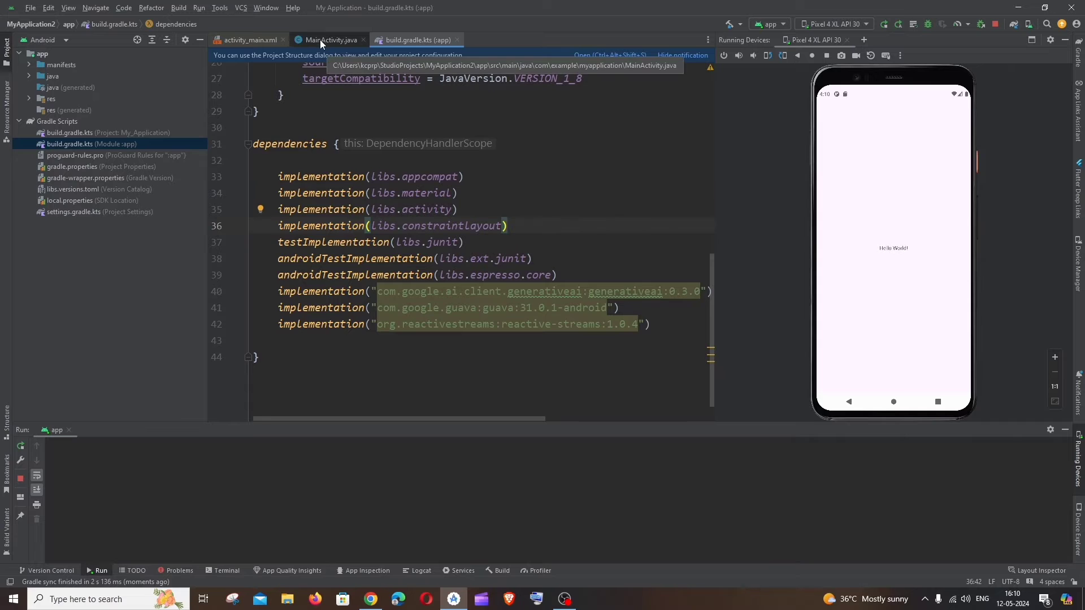
# Add a public void modelCall() method to MainActivity.java holding the pasted gemini-pro sample
pyautogui.click(330, 40)
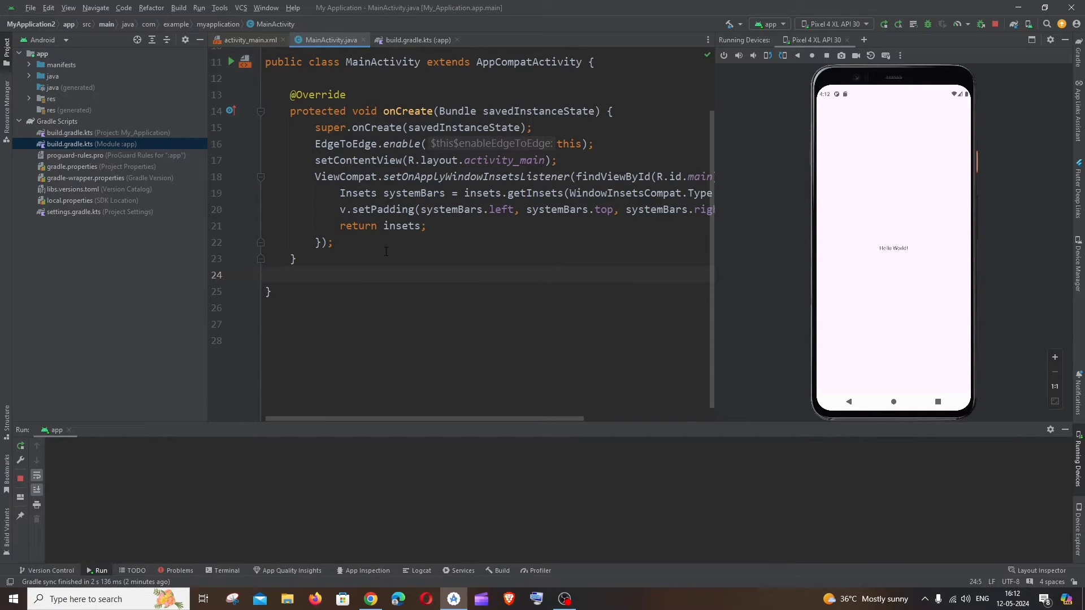
pyautogui.write('public void')
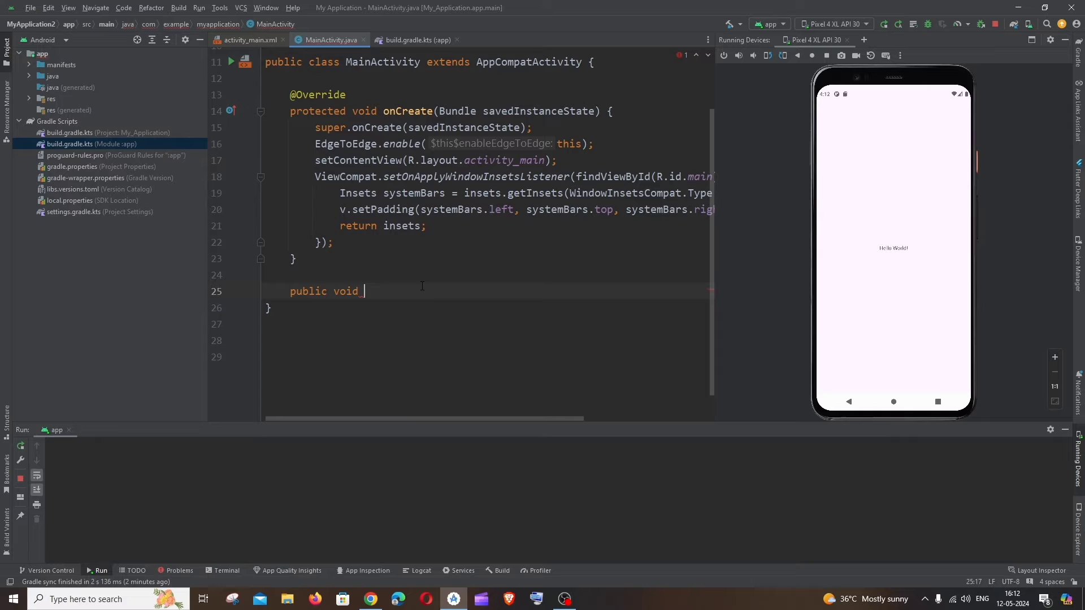
pyautogui.write('modelCall(')
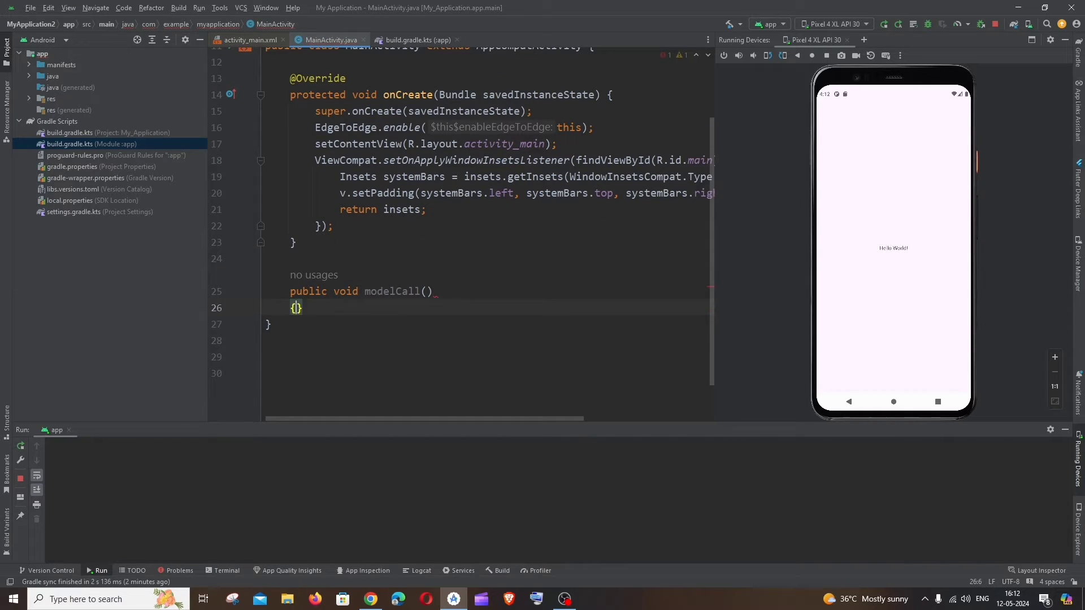
pyautogui.scroll(-3)
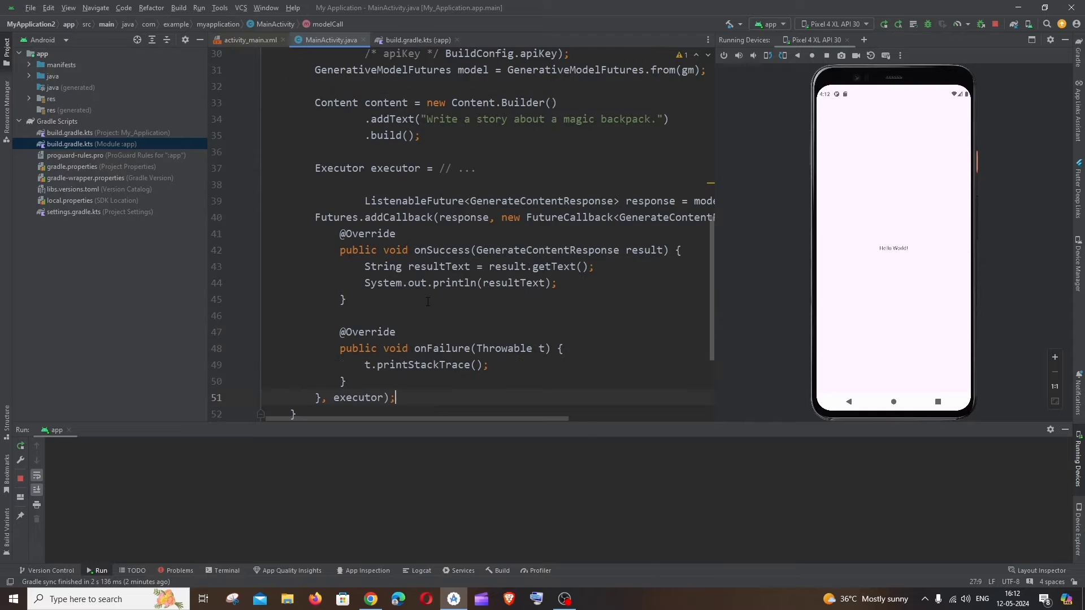
pyautogui.scroll(3)
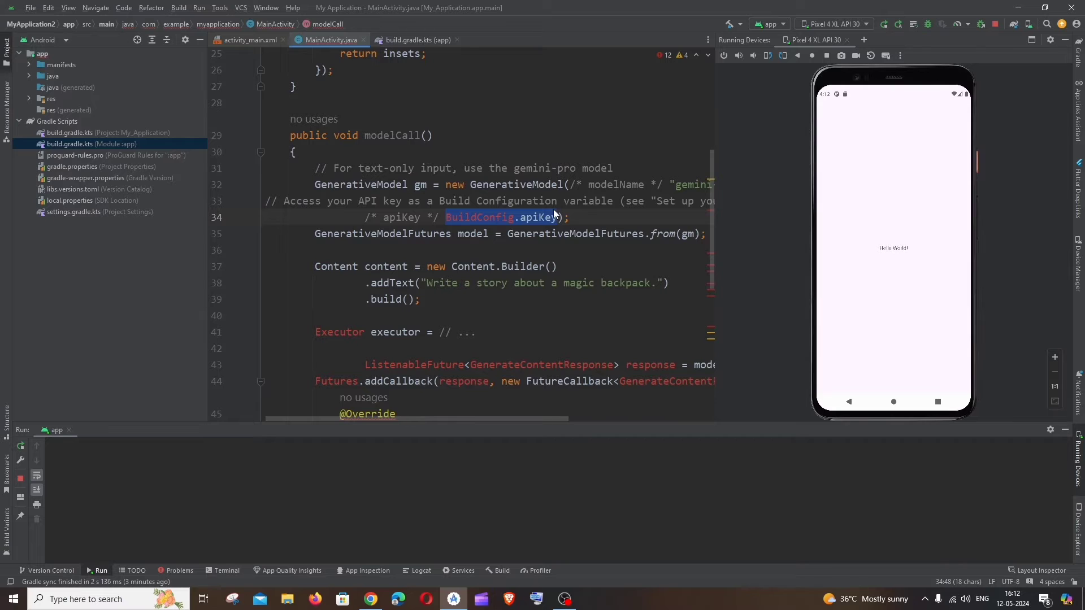
# In modelCall, empty the API key string, delete the Executor line, and pass this as the executor
pyautogui.write('"");')
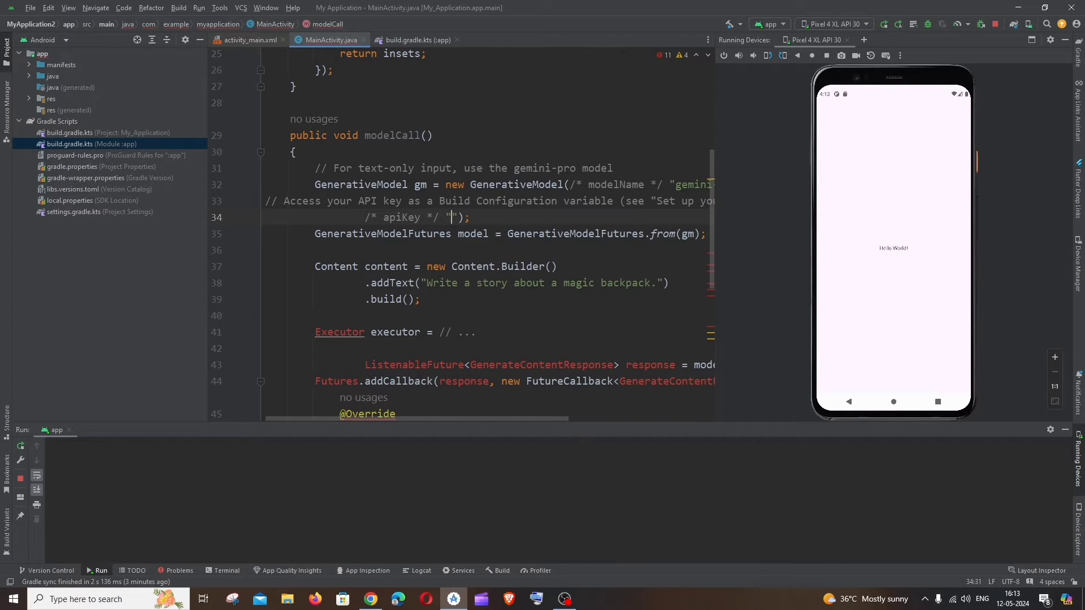
pyautogui.moveTo(577, 244)
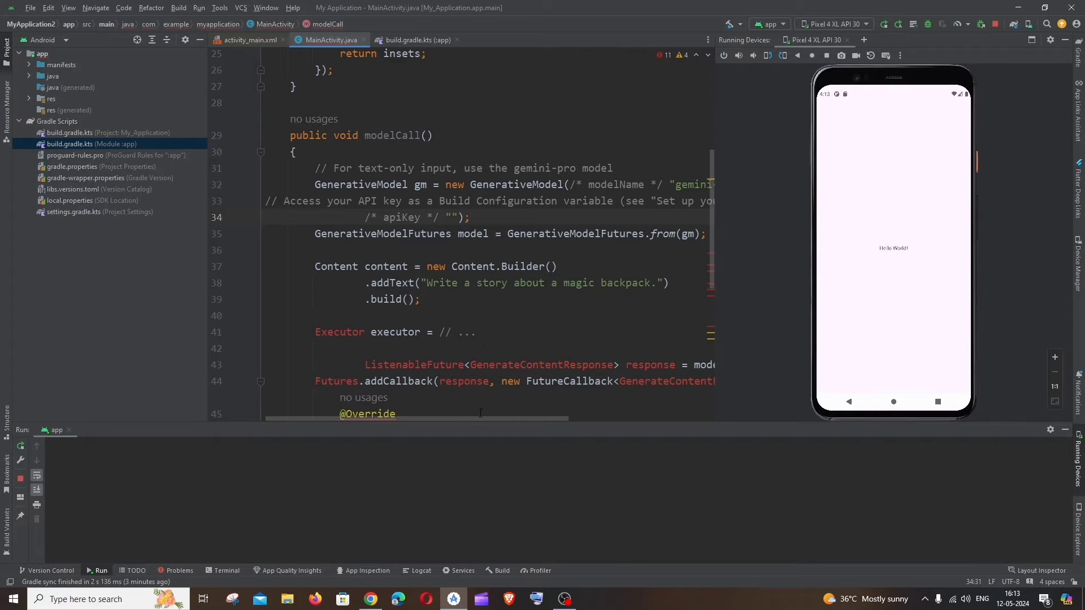
pyautogui.click(450, 216)
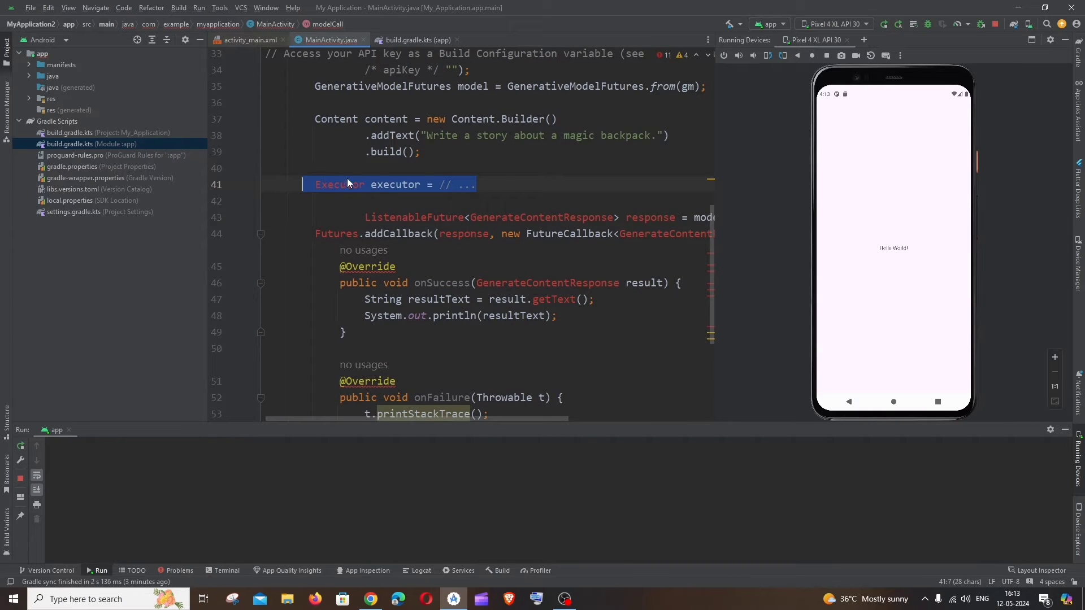
pyautogui.scroll(-3)
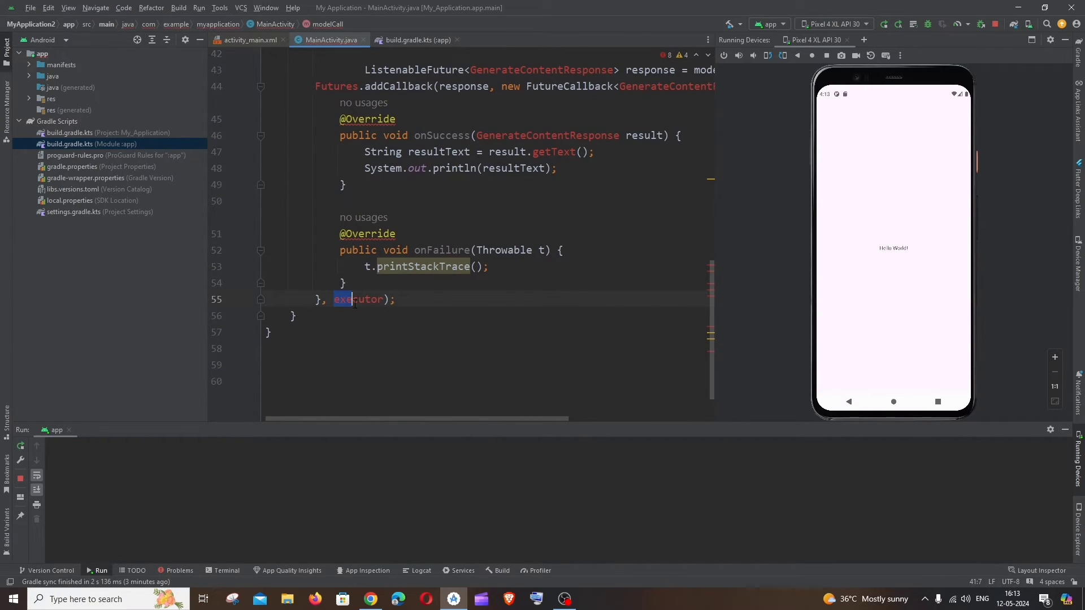
pyautogui.write('this);')
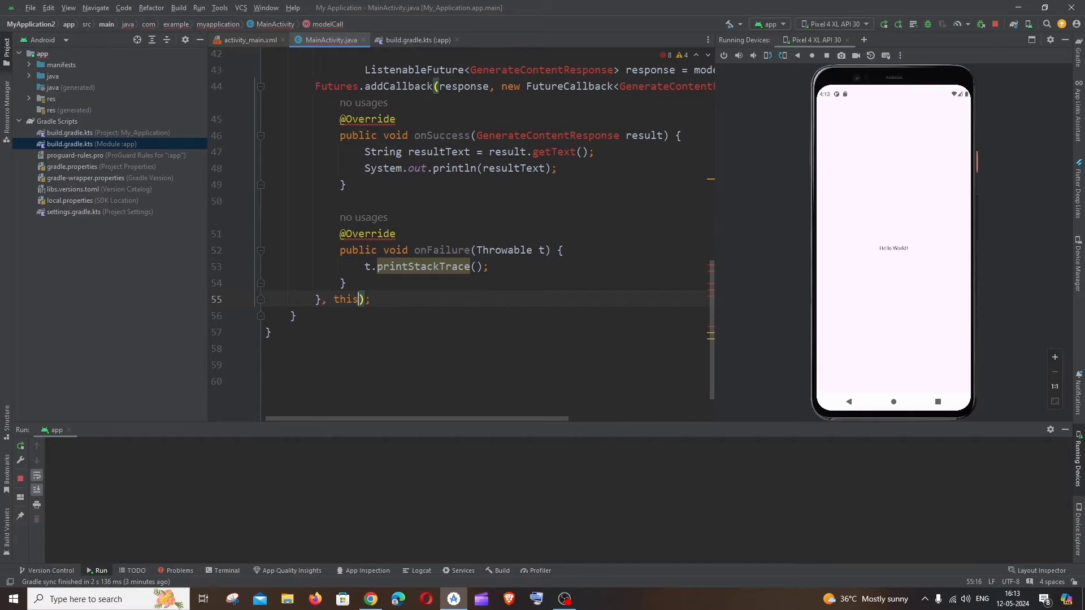
pyautogui.write('.getma')
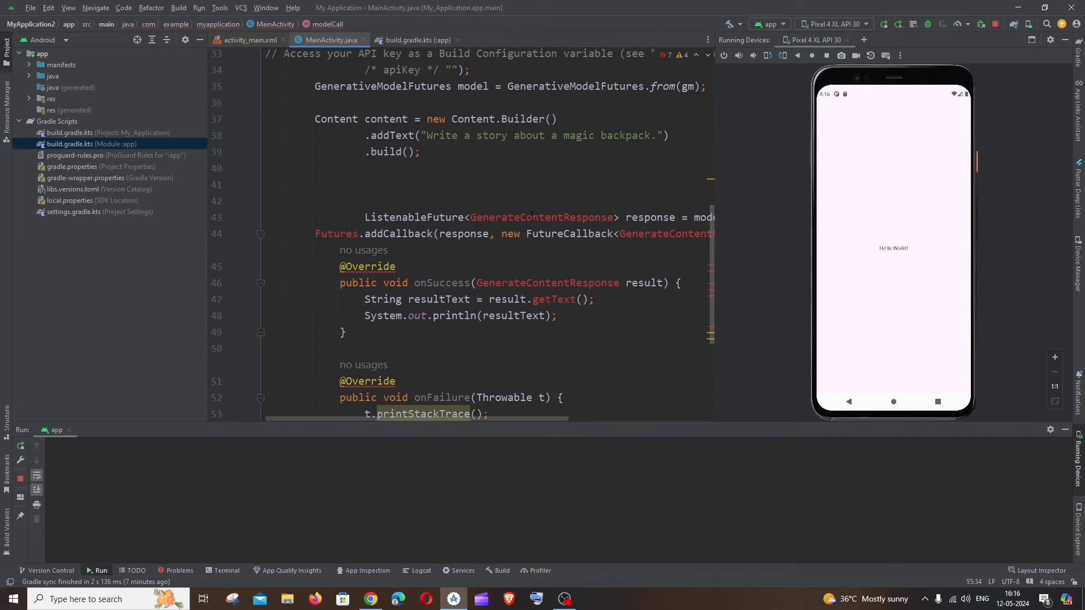
pyautogui.click(531, 216)
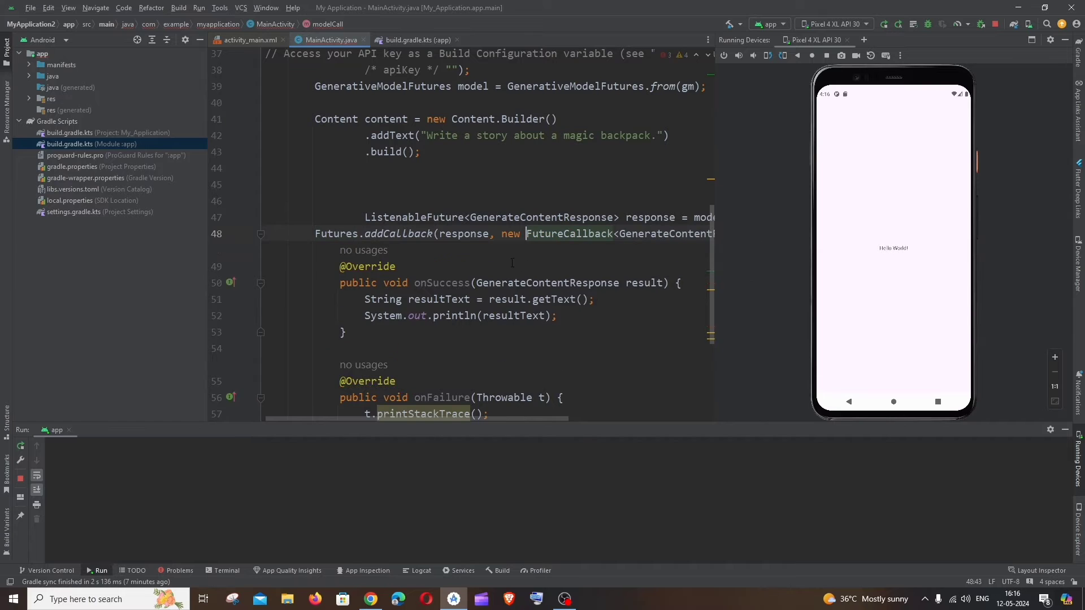
pyautogui.scroll(3)
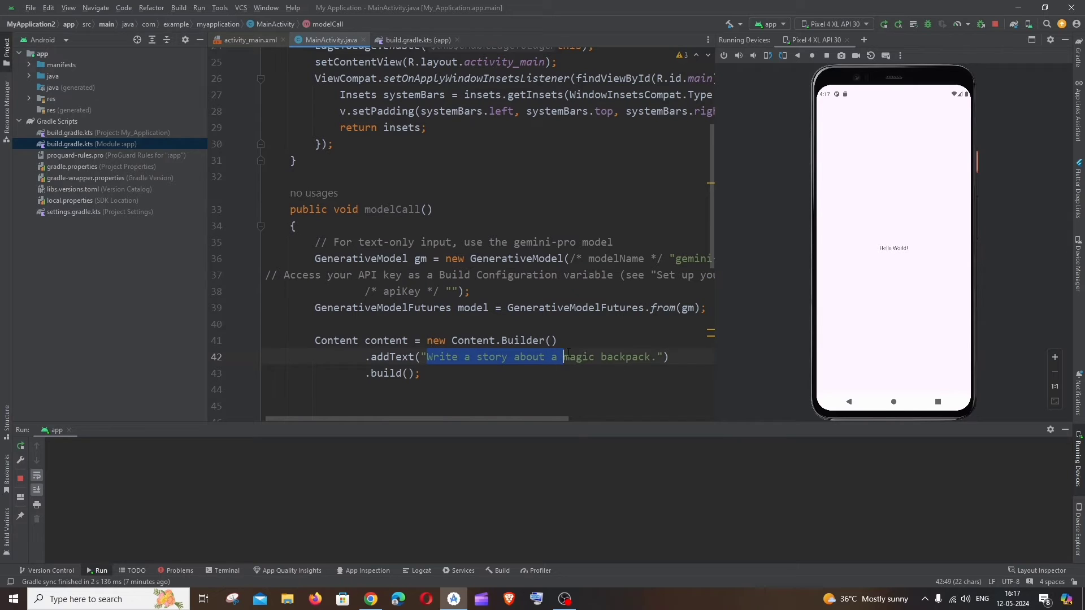
# Delete the magic backpack text in addText and type 'essay on globalwarming'
pyautogui.press('Delete')
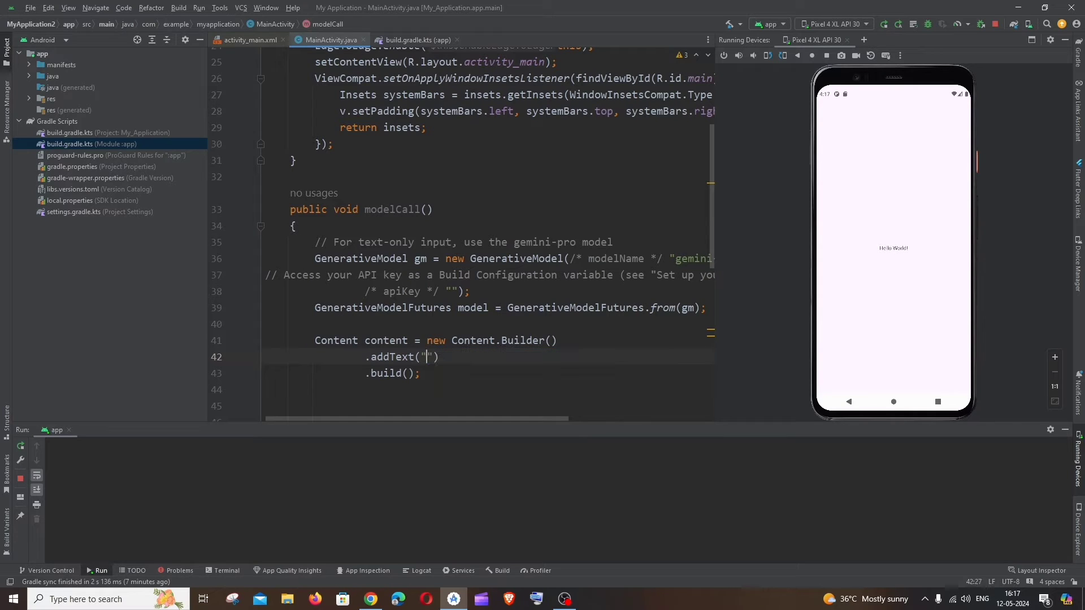
pyautogui.write('essay on')
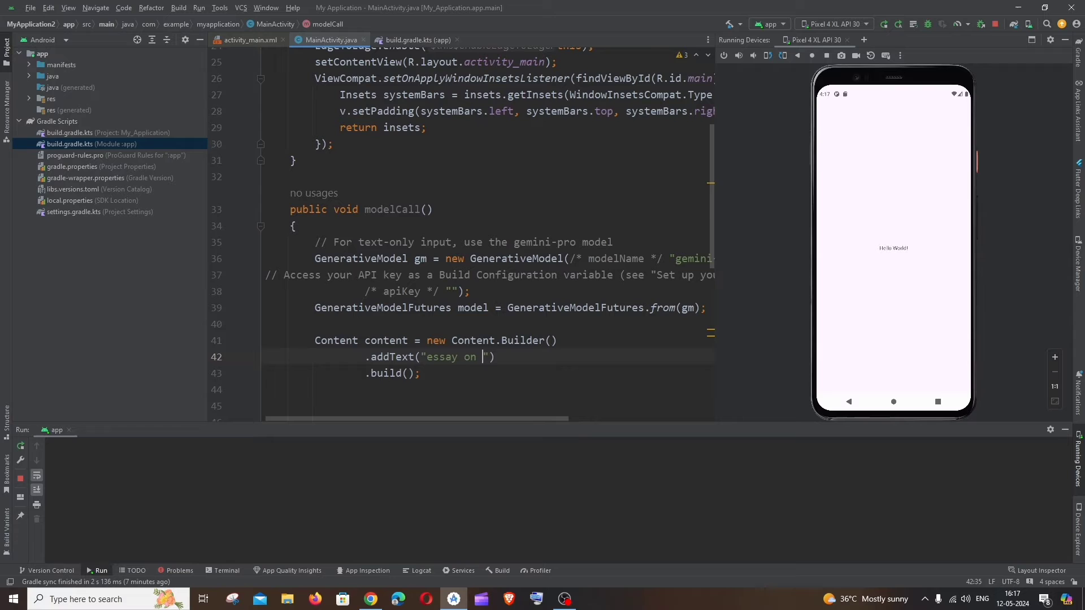
pyautogui.write('globalwarming')
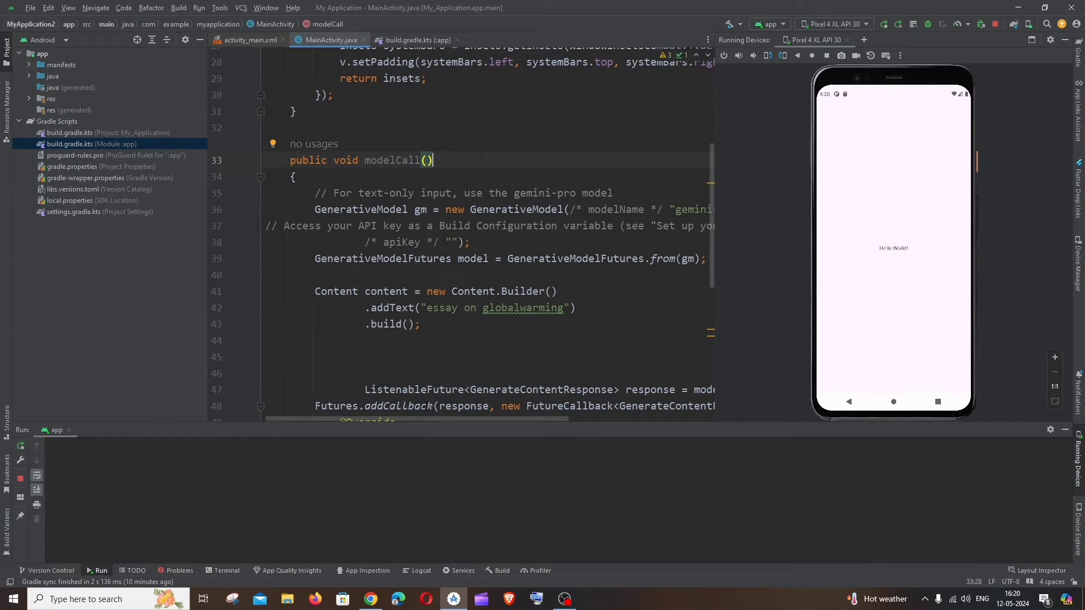
pyautogui.moveTo(372, 599)
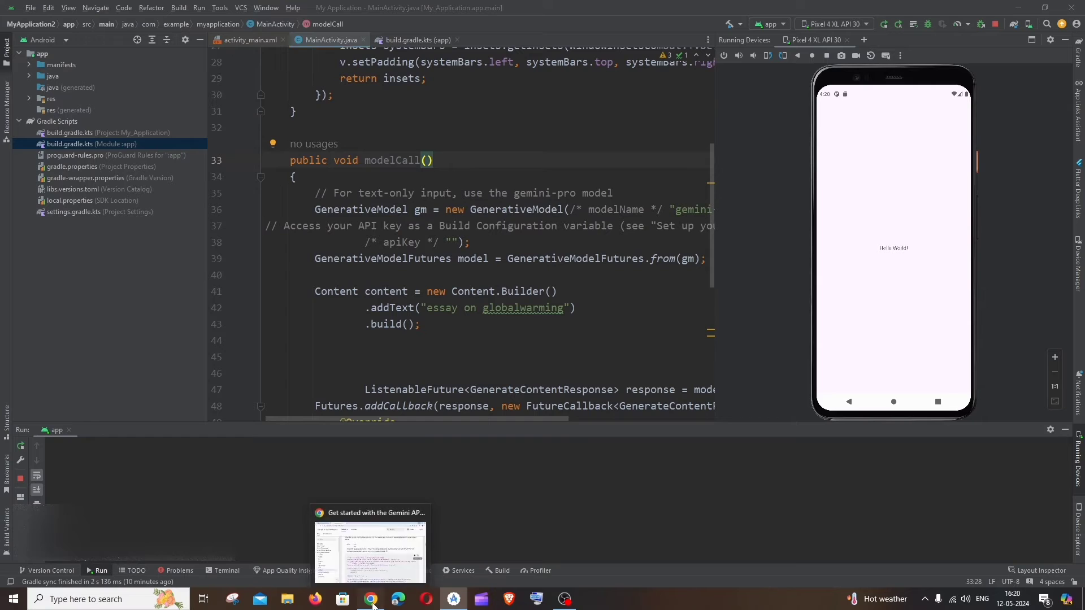
# Switch to Google AI Studio in Chrome and open Get API key from the sidebar
pyautogui.click(370, 546)
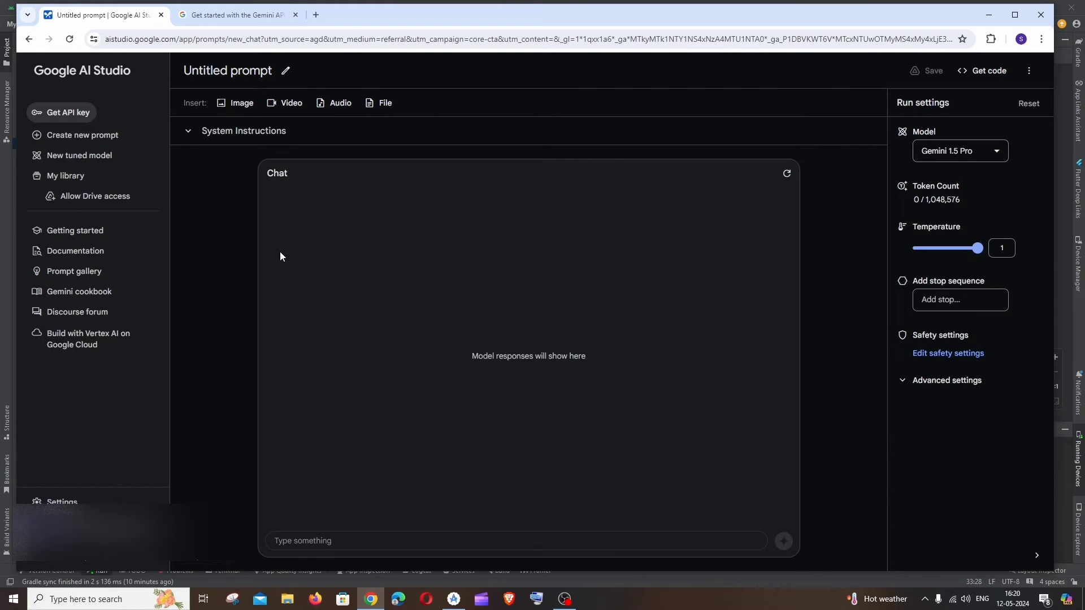
pyautogui.moveTo(161, 247)
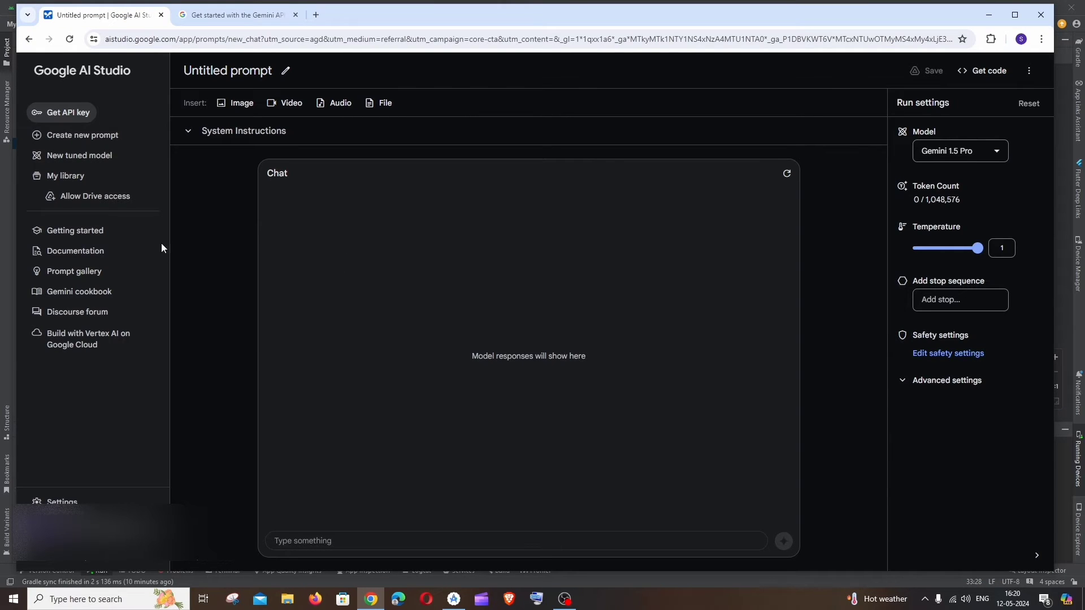
pyautogui.moveTo(61, 112)
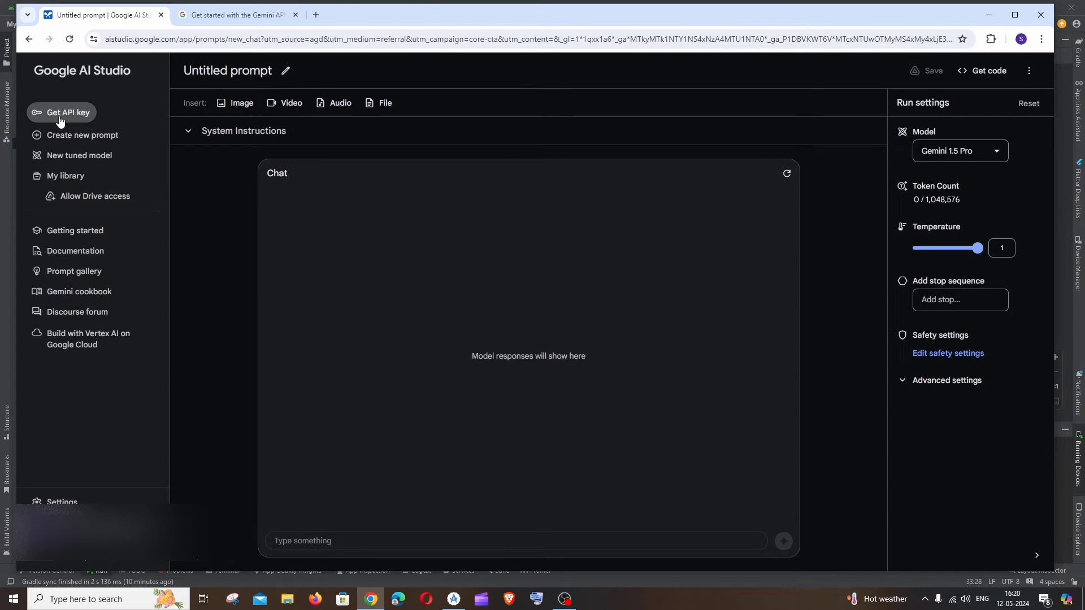
pyautogui.click(67, 112)
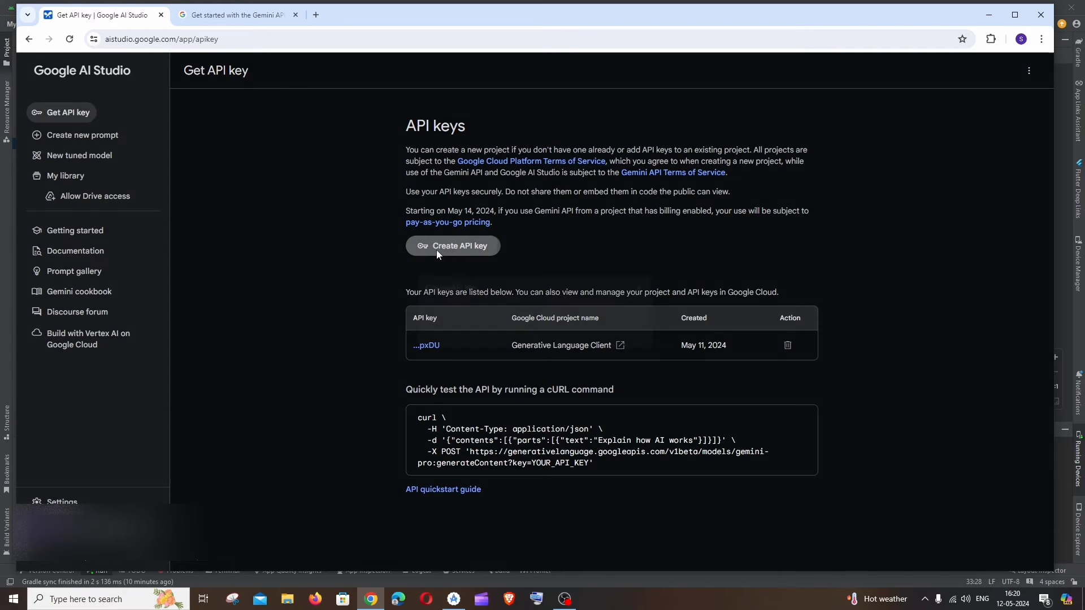
# Generate a new API key in the Generative Language Client project and copy it
pyautogui.click(452, 246)
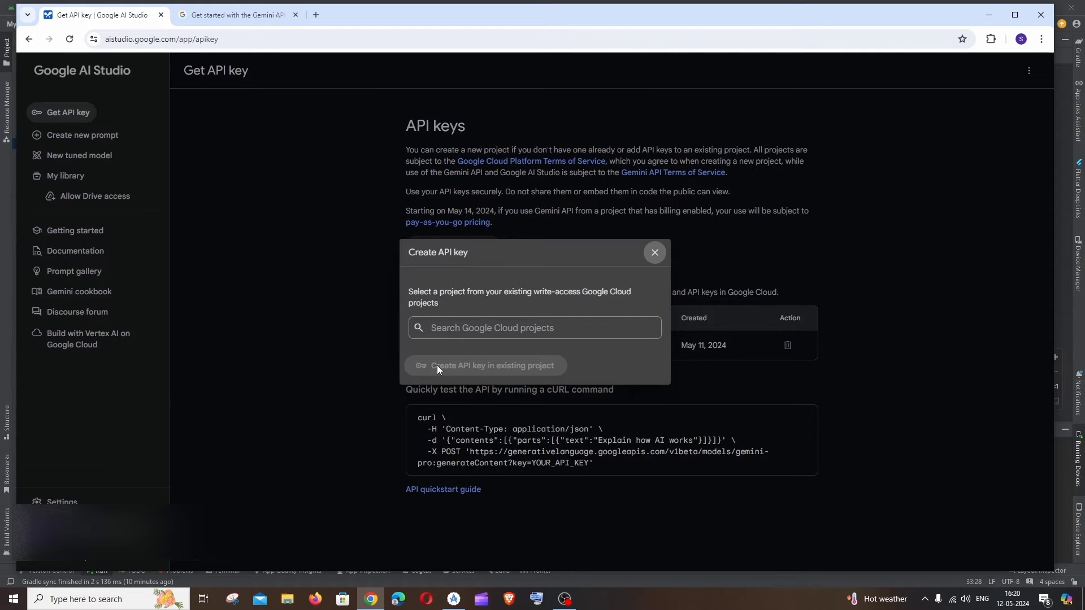
pyautogui.moveTo(495, 376)
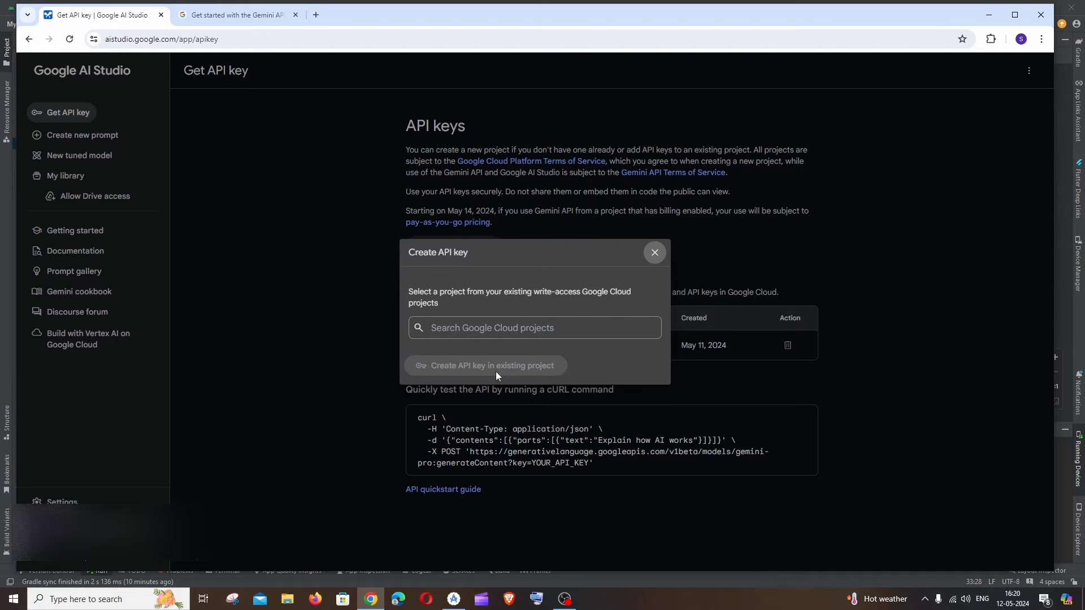
pyautogui.click(534, 327)
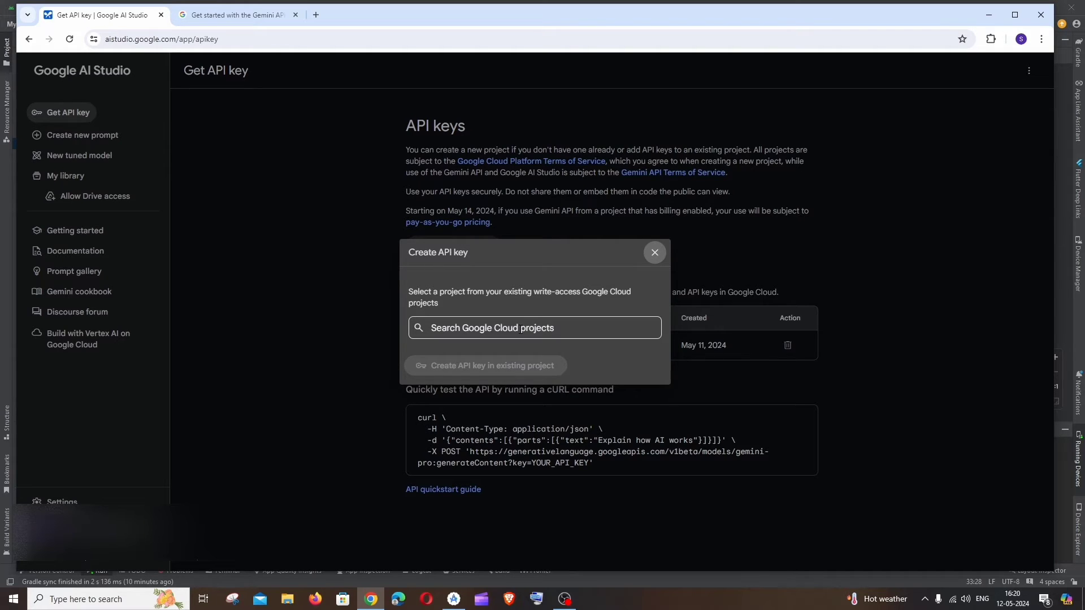
pyautogui.click(533, 327)
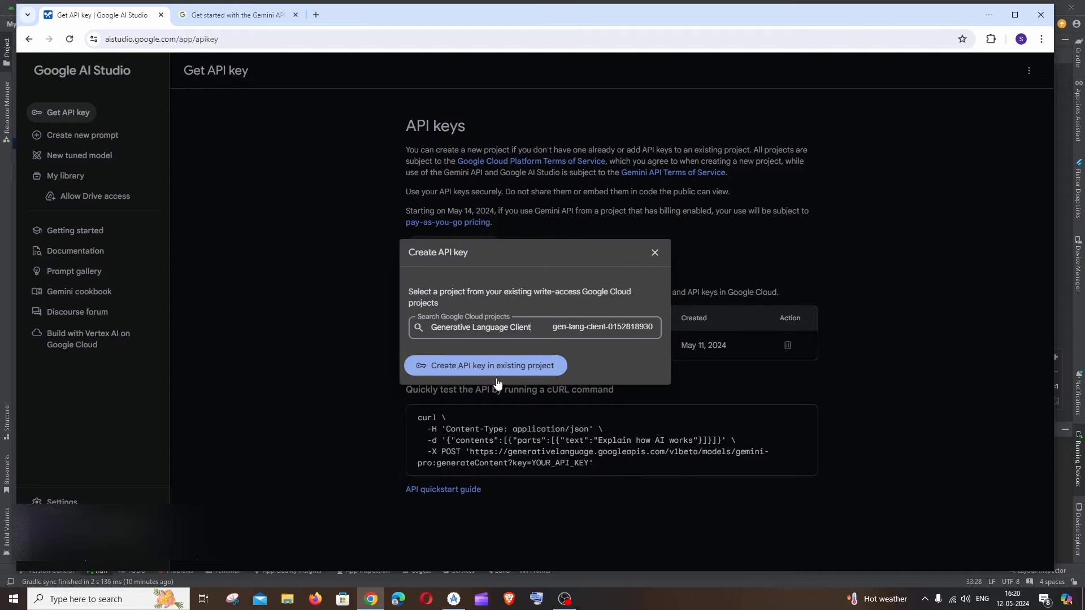
pyautogui.click(491, 365)
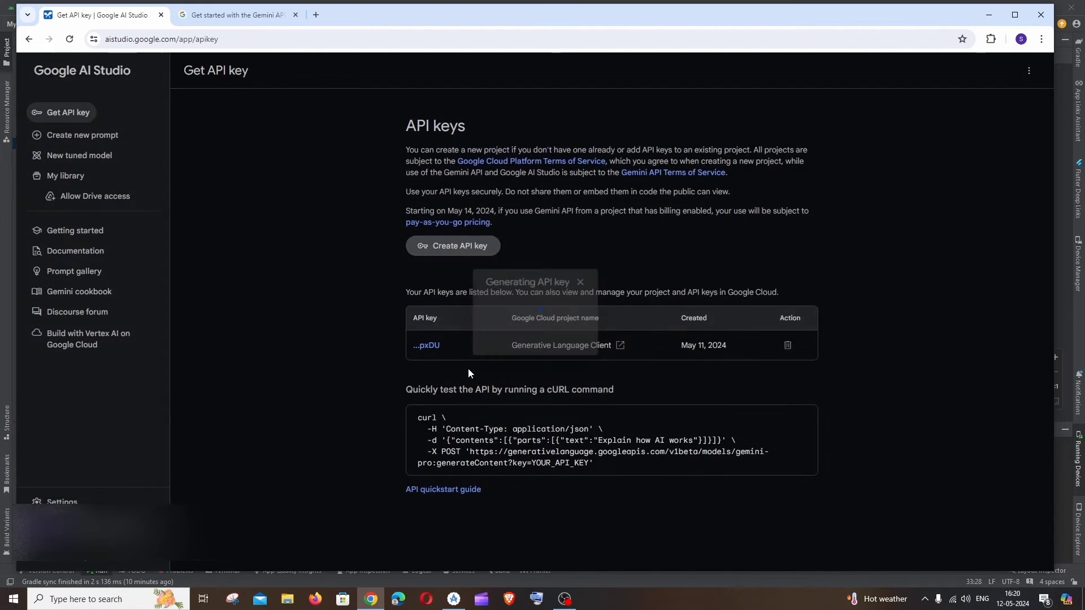
pyautogui.click(452, 245)
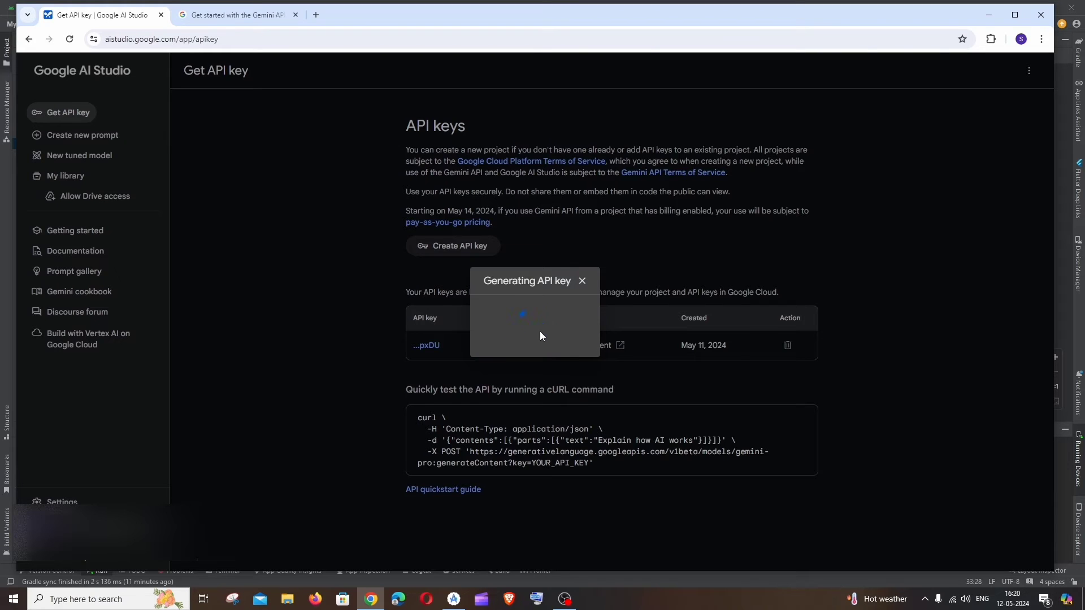
pyautogui.click(584, 335)
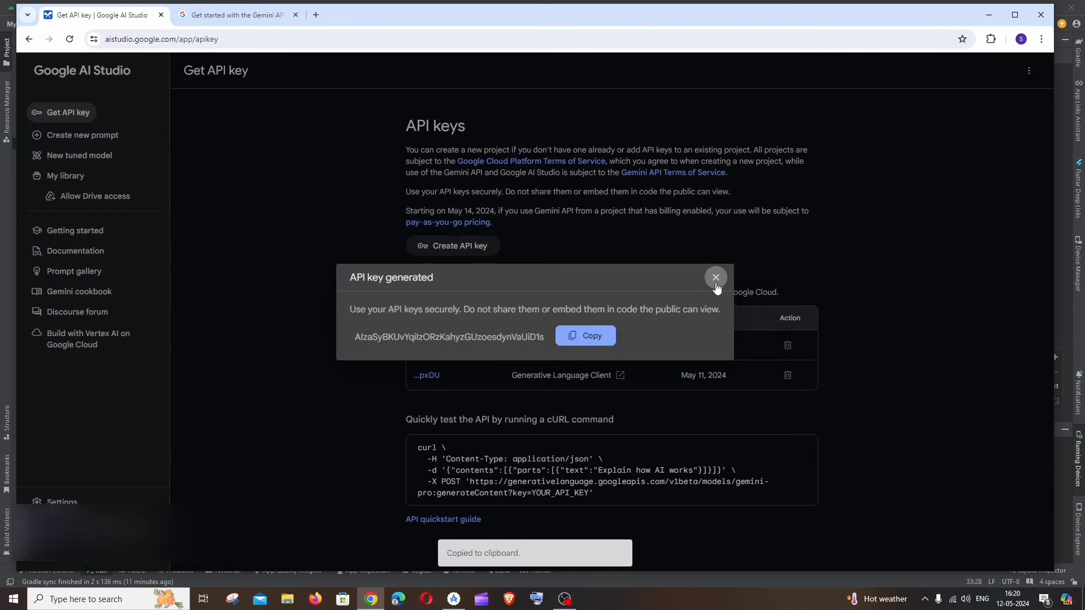
pyautogui.click(715, 278)
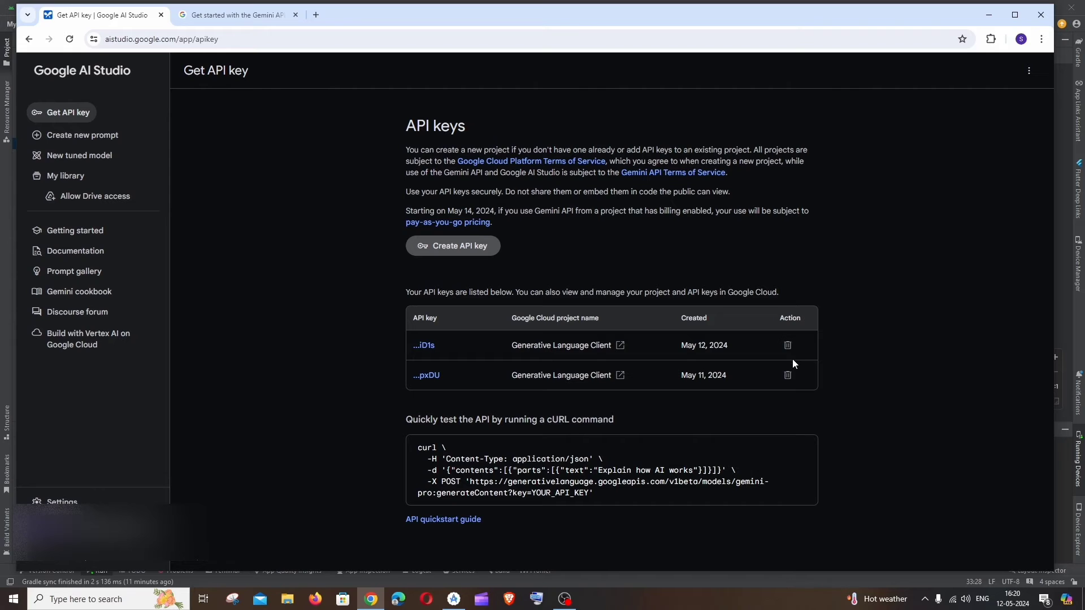
pyautogui.click(453, 599)
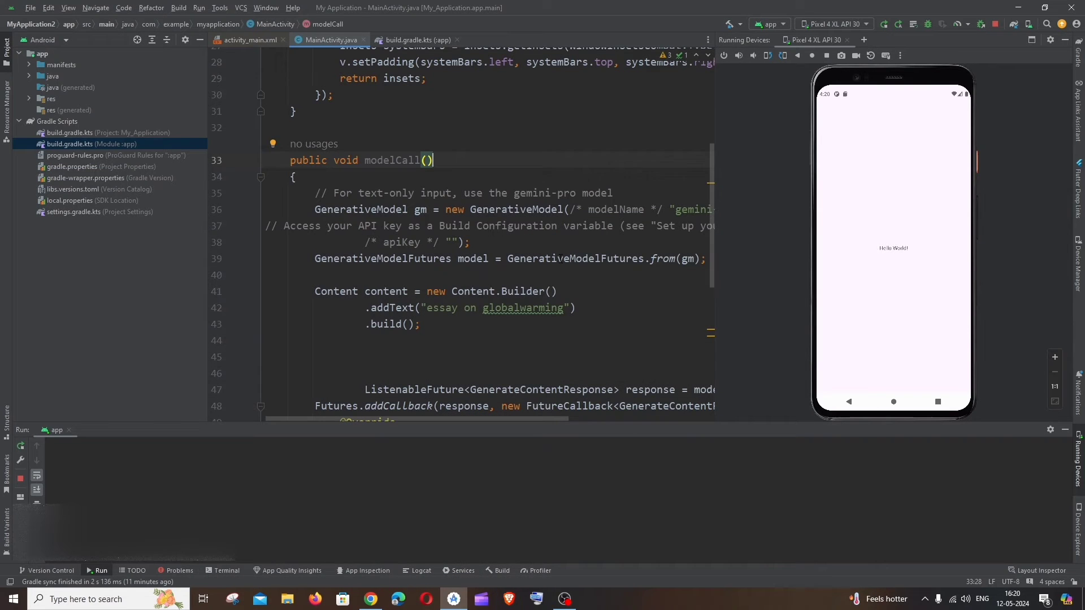
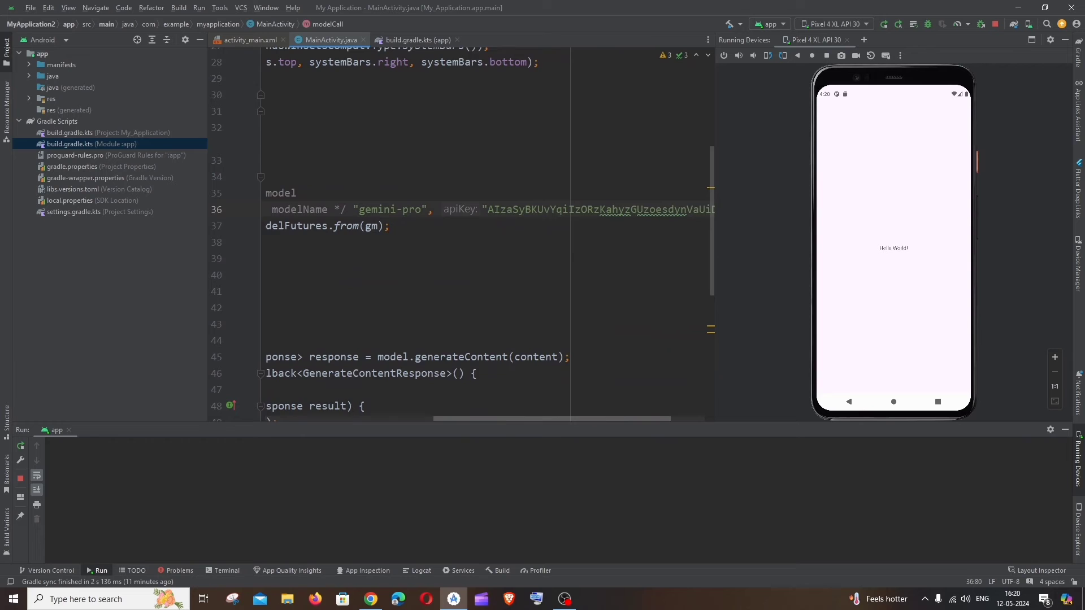
pyautogui.hscroll(3)
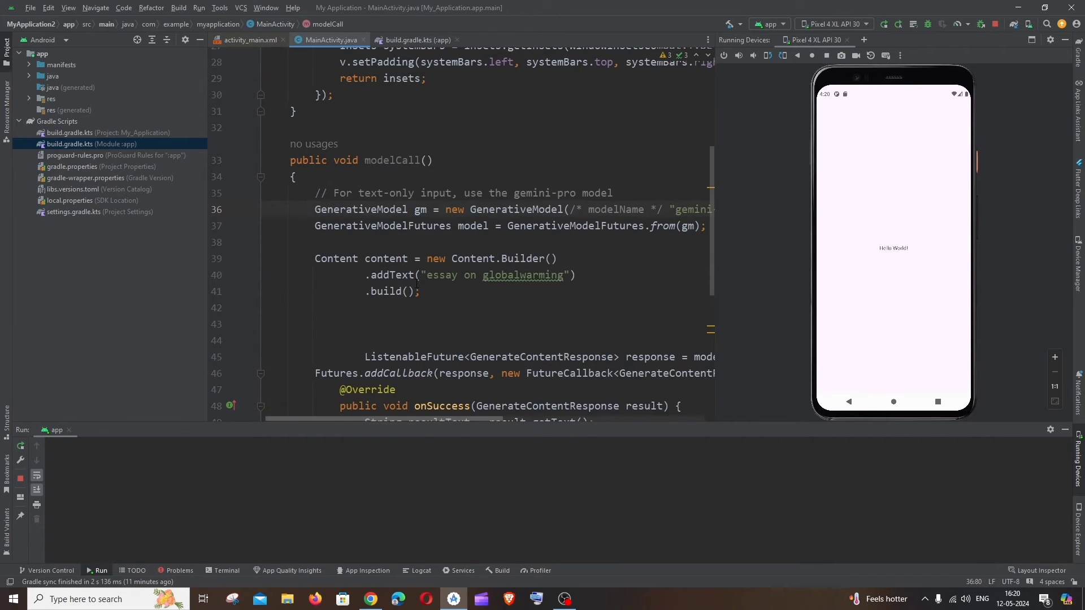
pyautogui.scroll(-3)
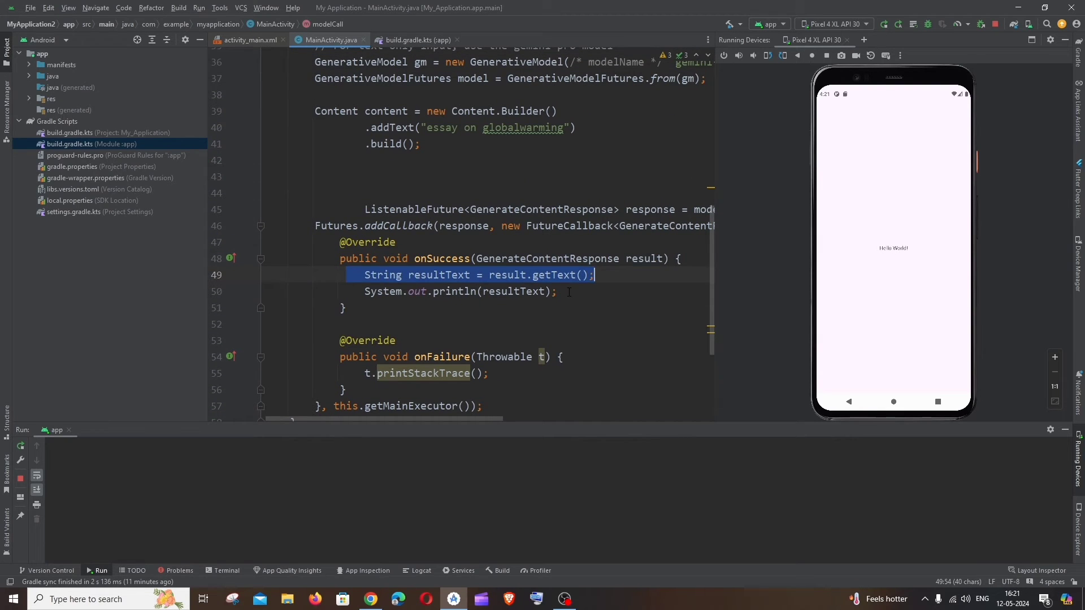
pyautogui.scroll(3)
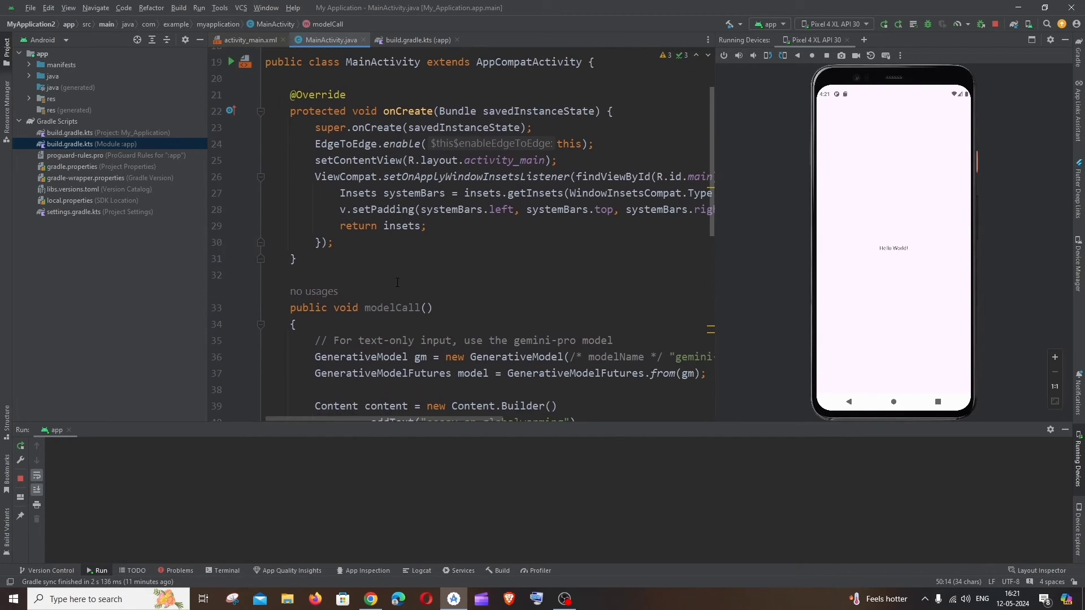
# Add a modelCall(); call at the end of onCreate after the insets listener
pyautogui.doubleClick(391, 307)
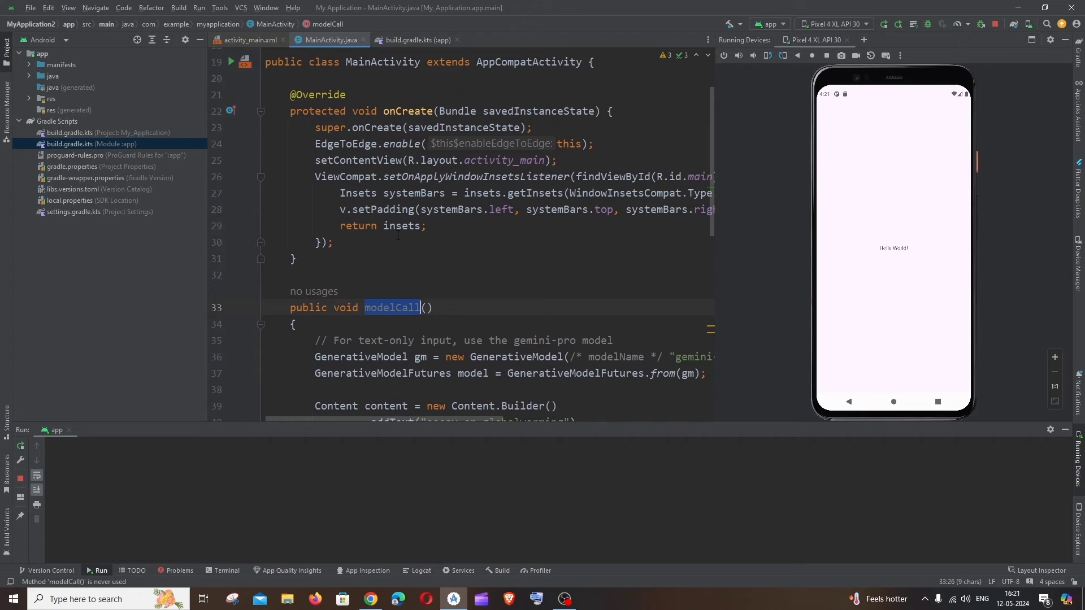
pyautogui.click(332, 242)
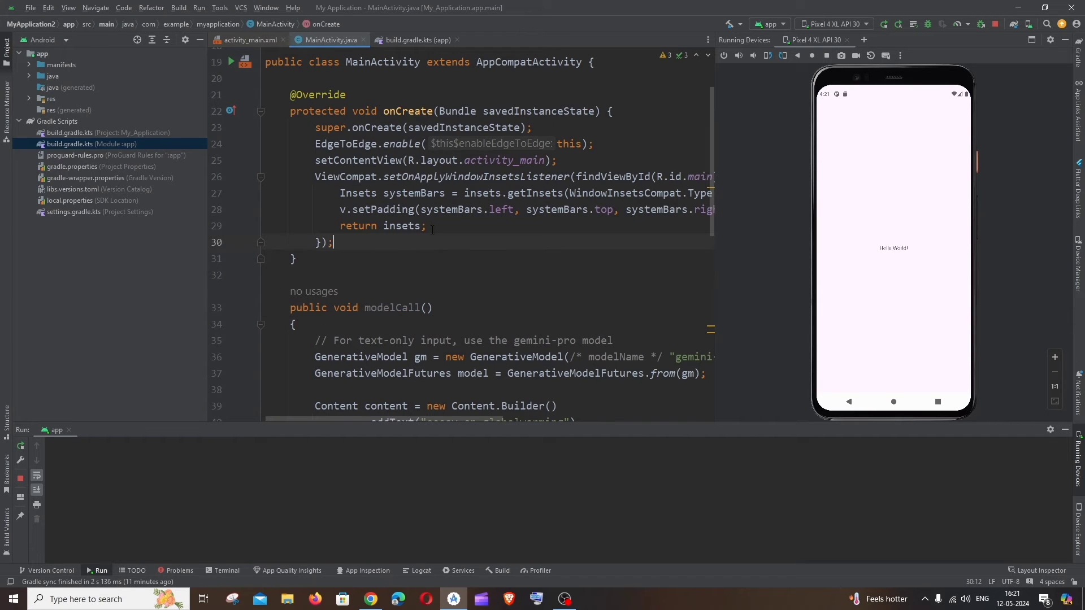
pyautogui.write('modelCall()')
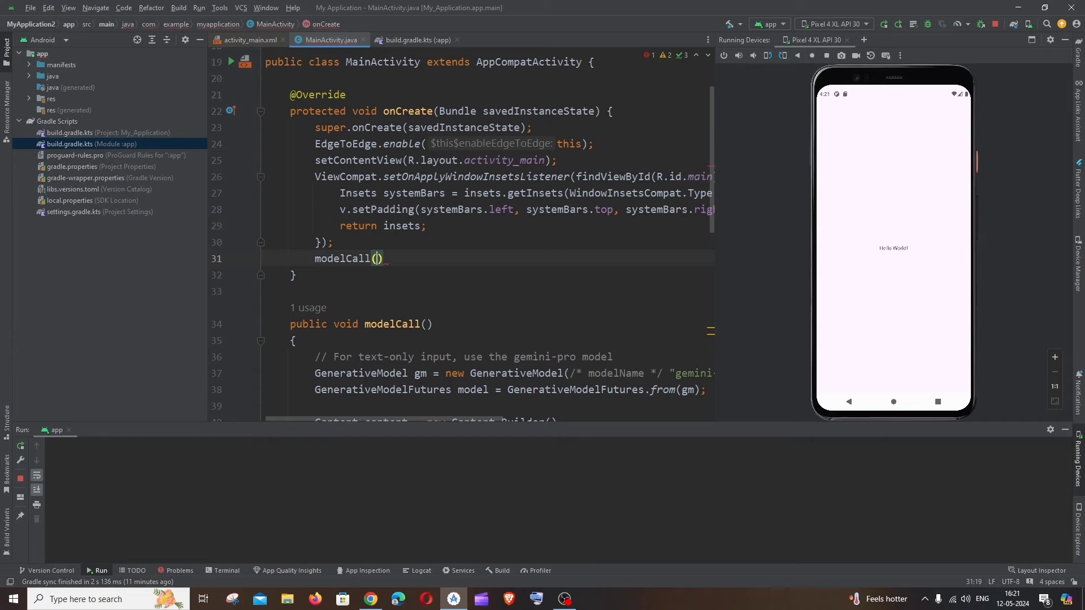
pyautogui.write(';')
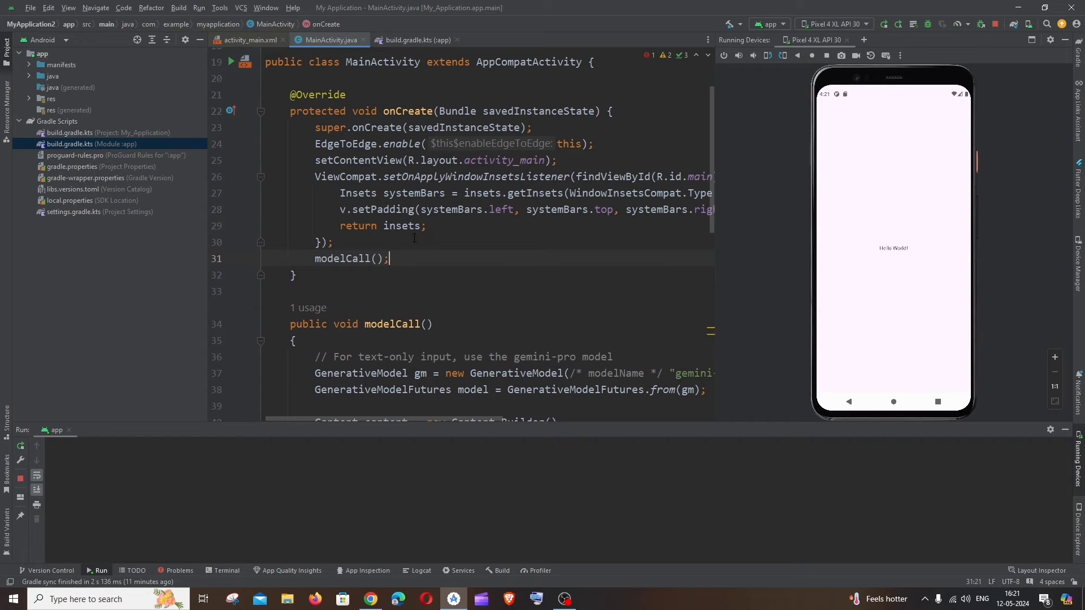
pyautogui.moveTo(996, 24)
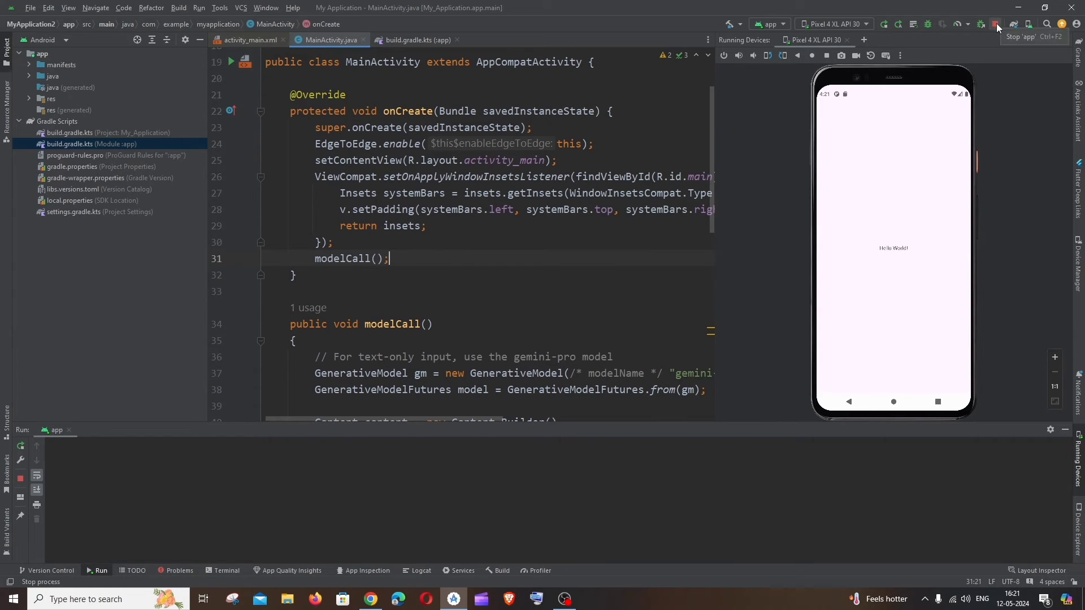
# Run the app on the Pixel 4 XL emulator, read the essay in Logcat, then hide Logcat
pyautogui.click(998, 23)
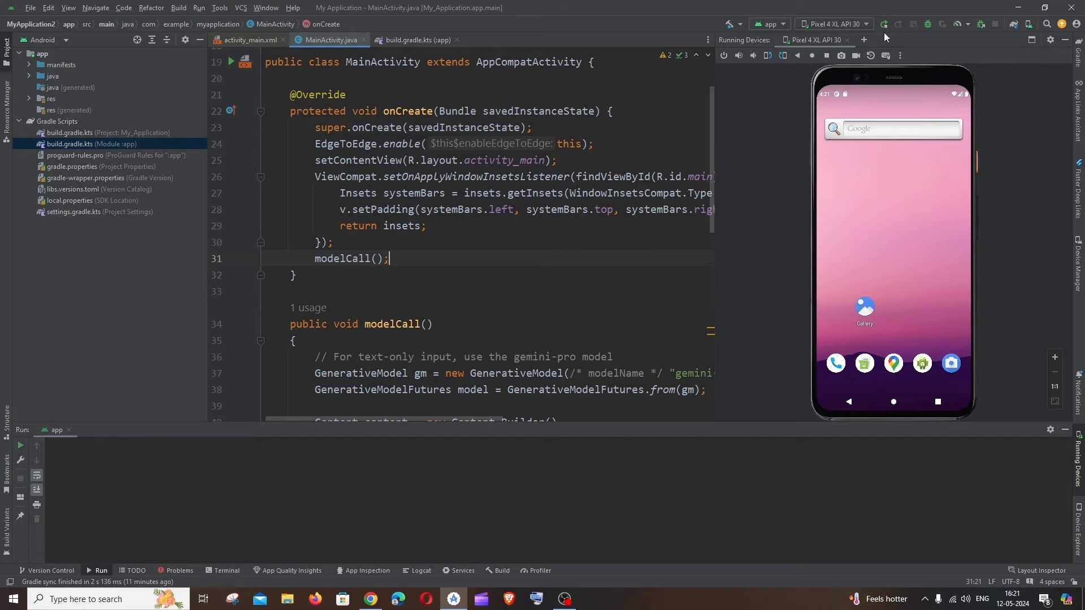
pyautogui.moveTo(883, 25)
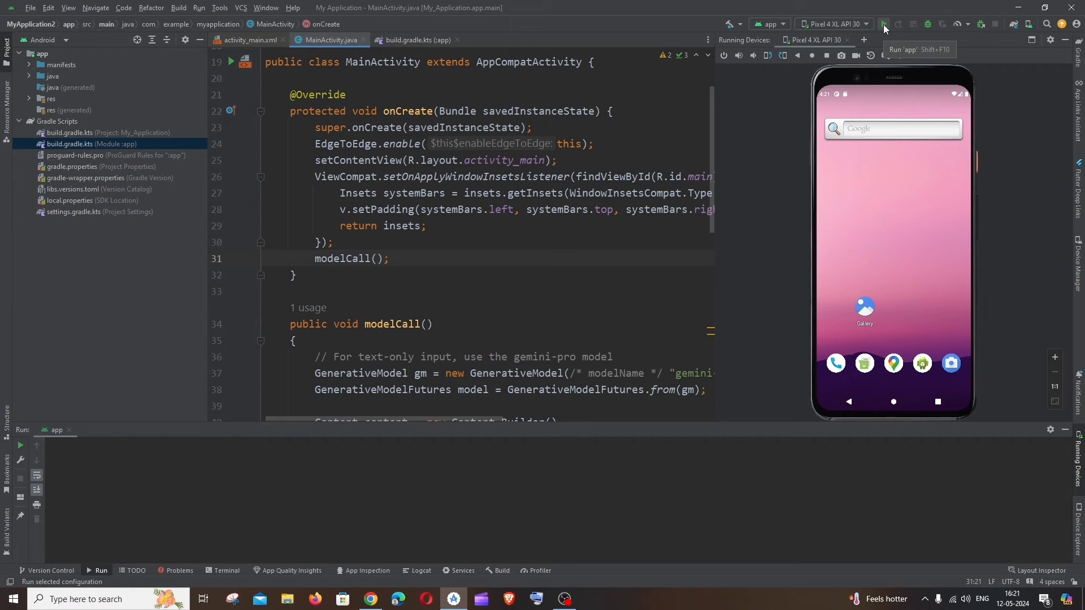
pyautogui.click(883, 24)
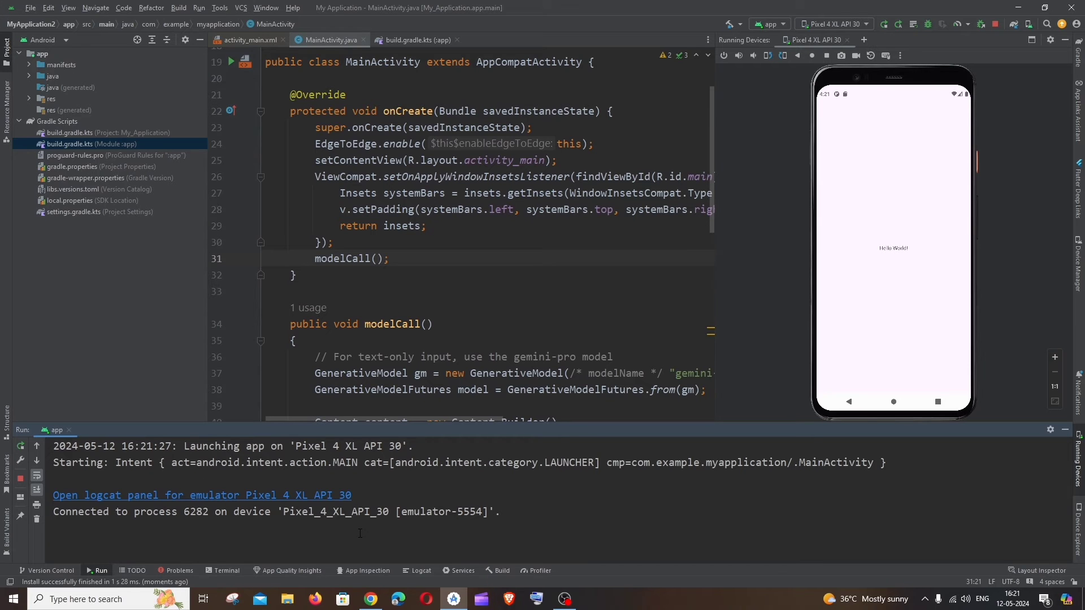
pyautogui.click(422, 570)
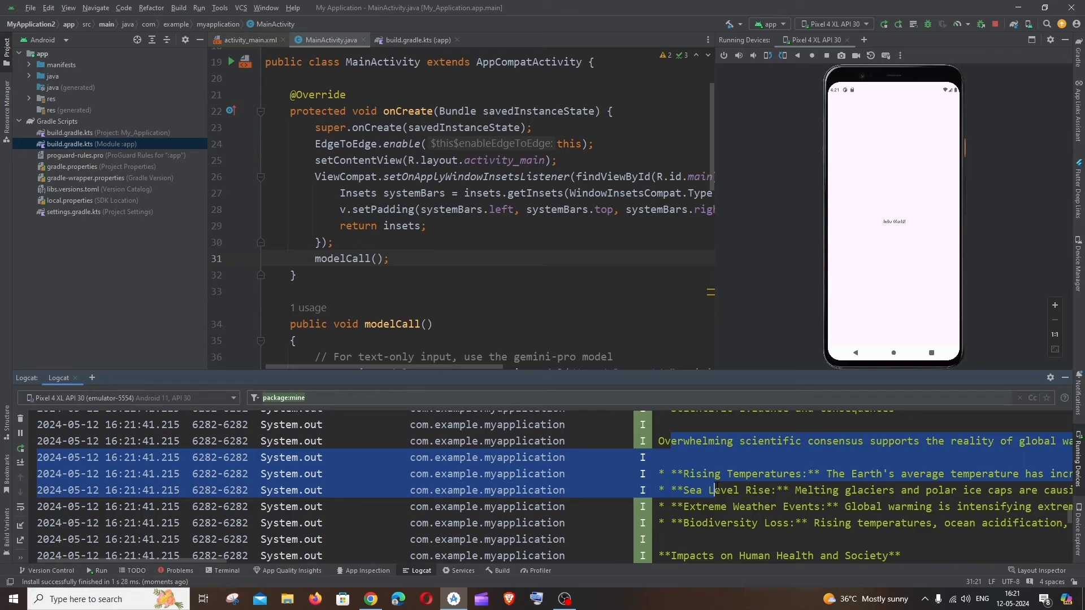
pyautogui.scroll(-3)
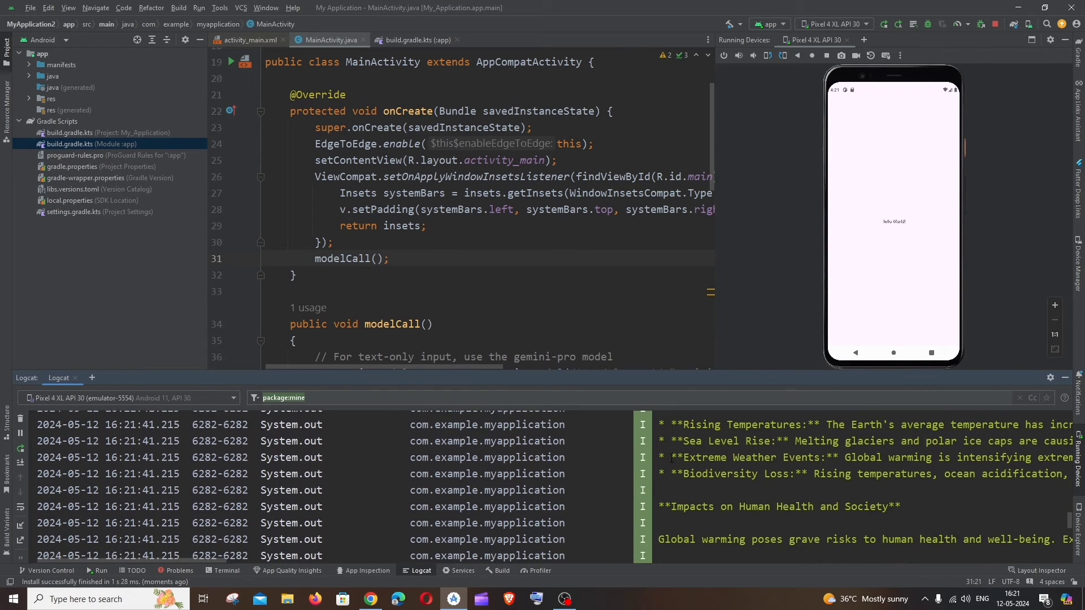
pyautogui.scroll(-3)
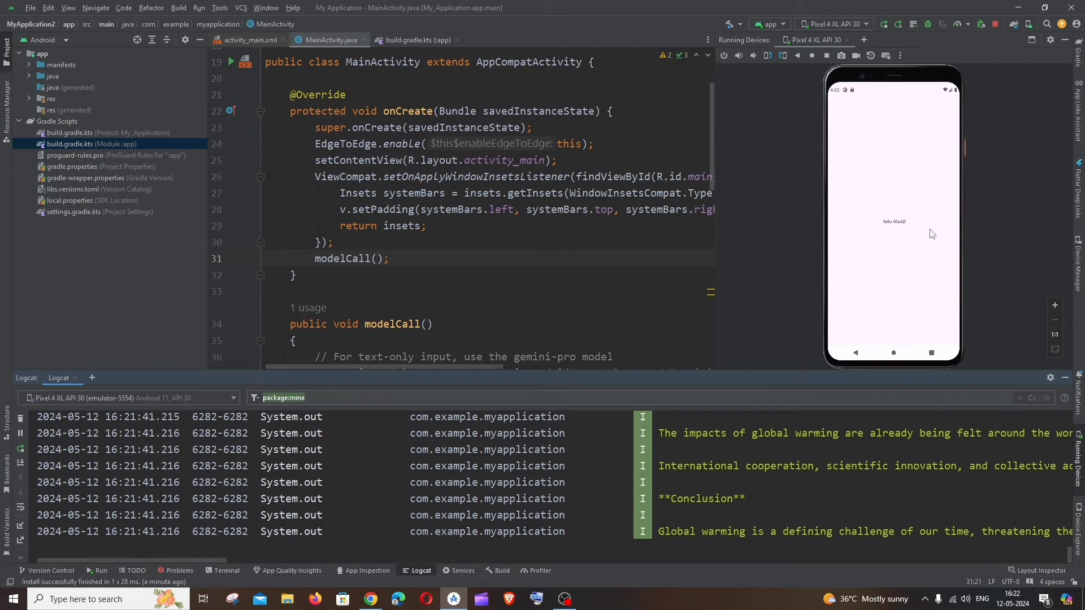
pyautogui.moveTo(752, 251)
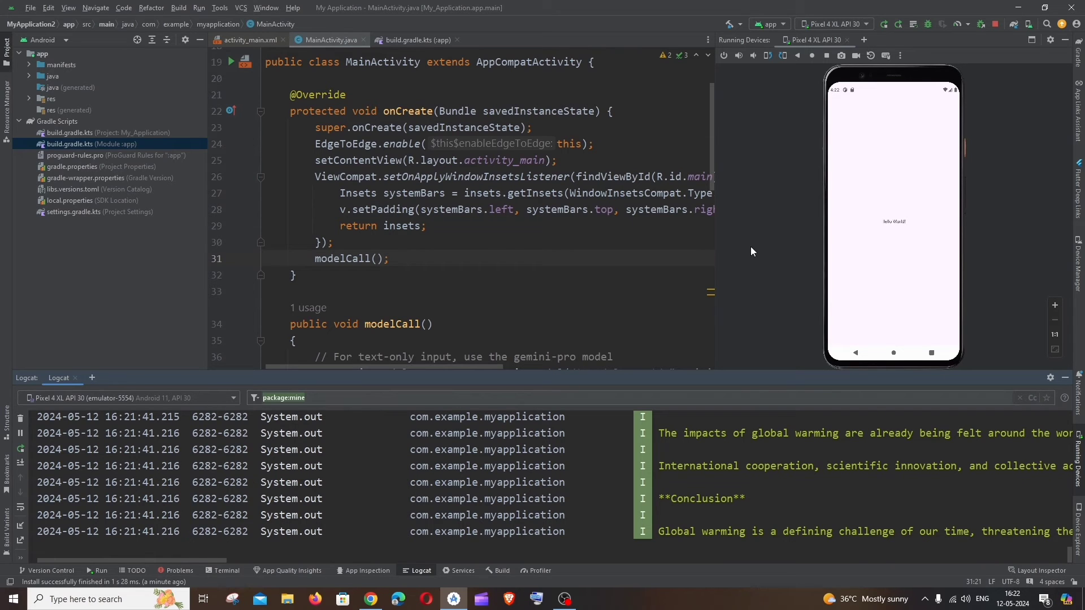
pyautogui.moveTo(1066, 385)
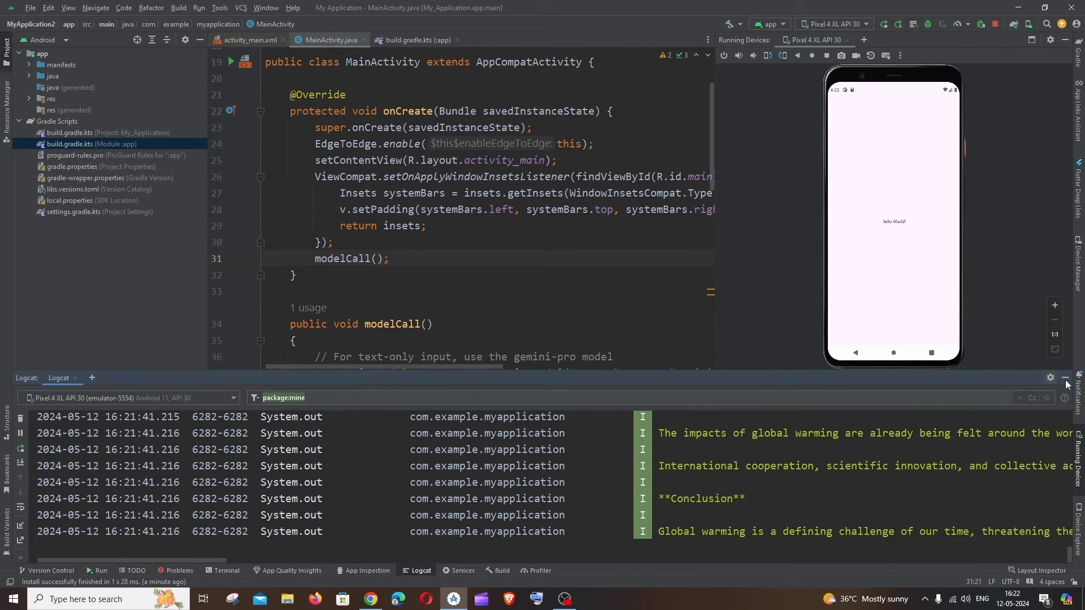
pyautogui.click(1064, 378)
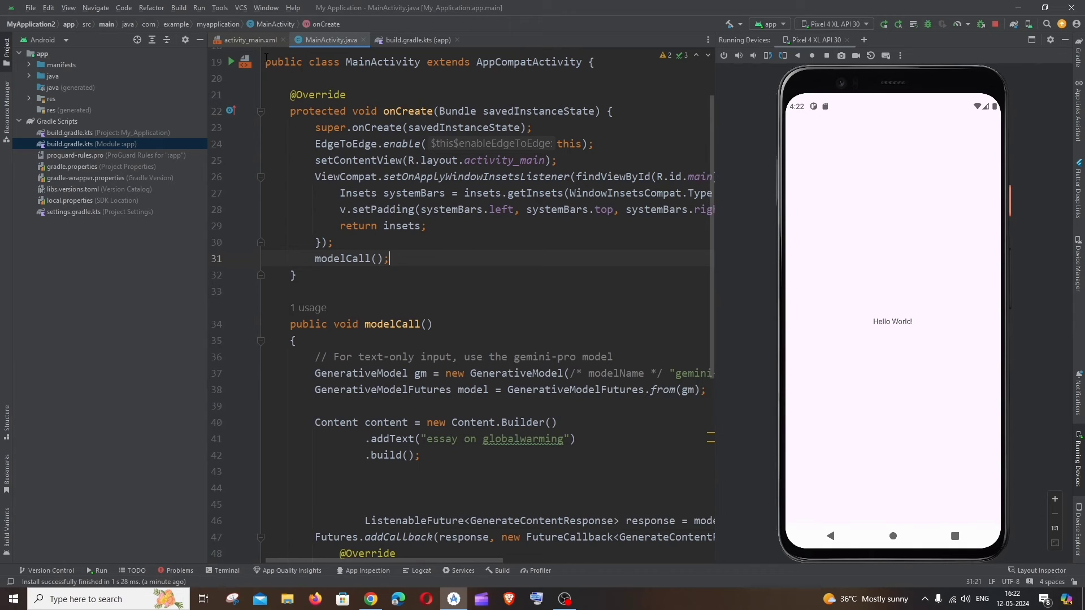
# Set the Hello World TextView's id to demotext in activity_main.xml
pyautogui.click(249, 40)
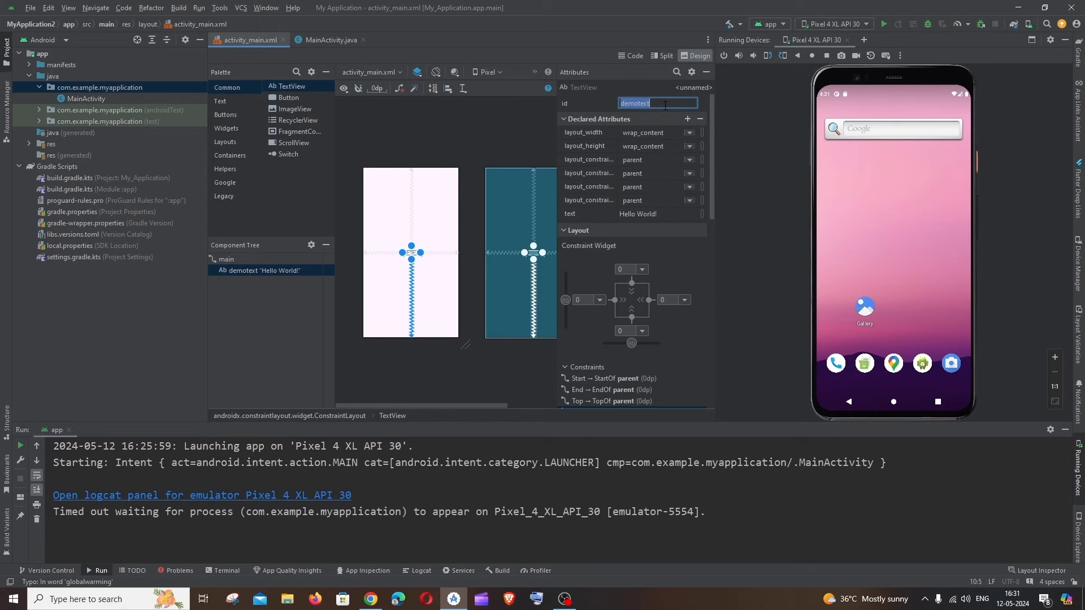
pyautogui.click(330, 40)
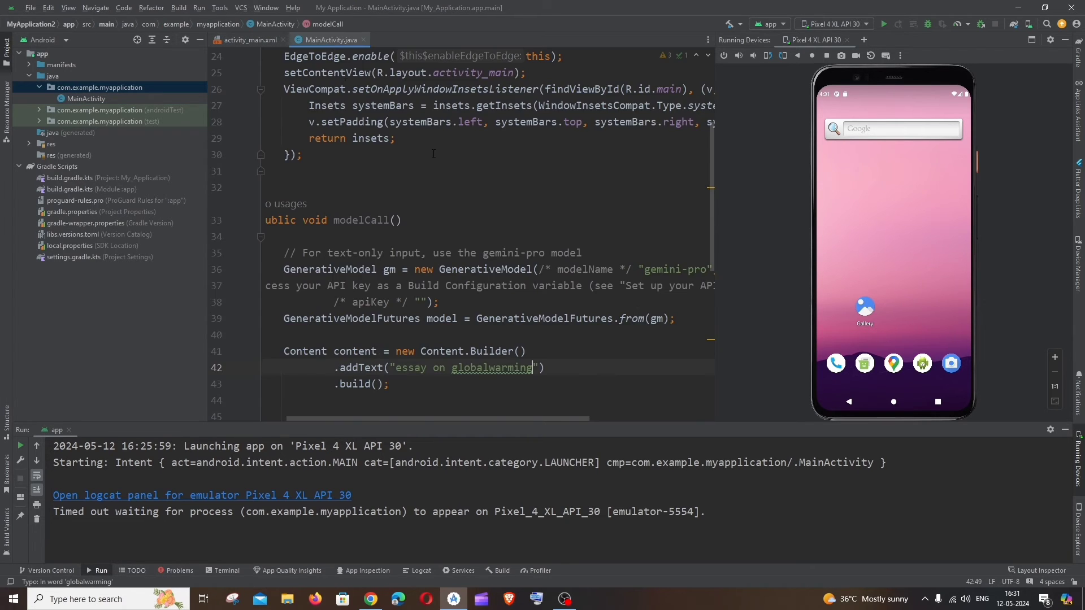
# Declare 'private TextView textView' and assign findViewById(R.id.demotext) before modelCall()
pyautogui.scroll(3)
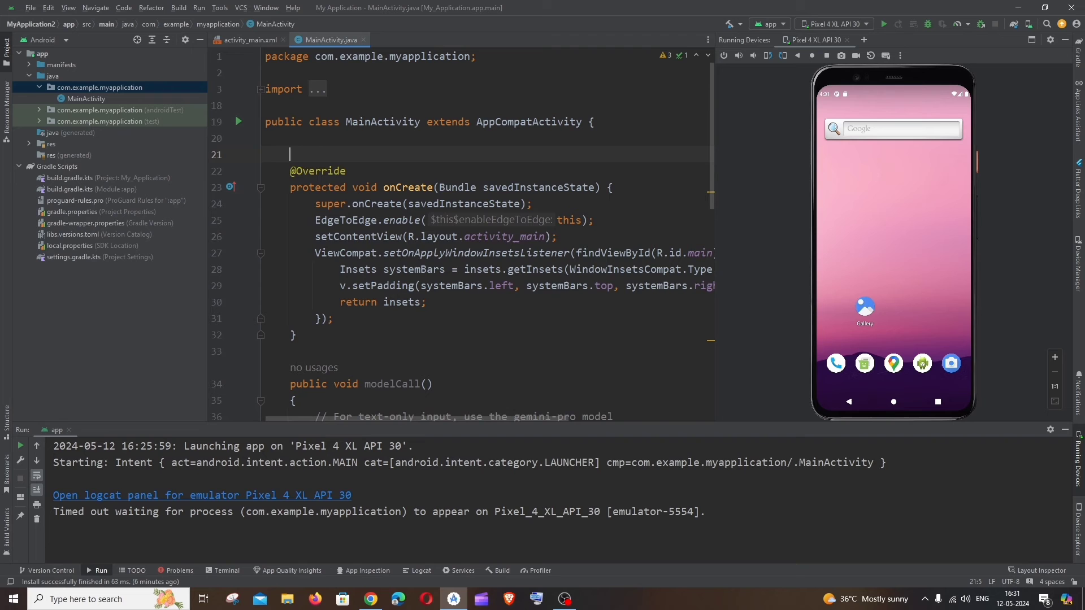
pyautogui.write('private')
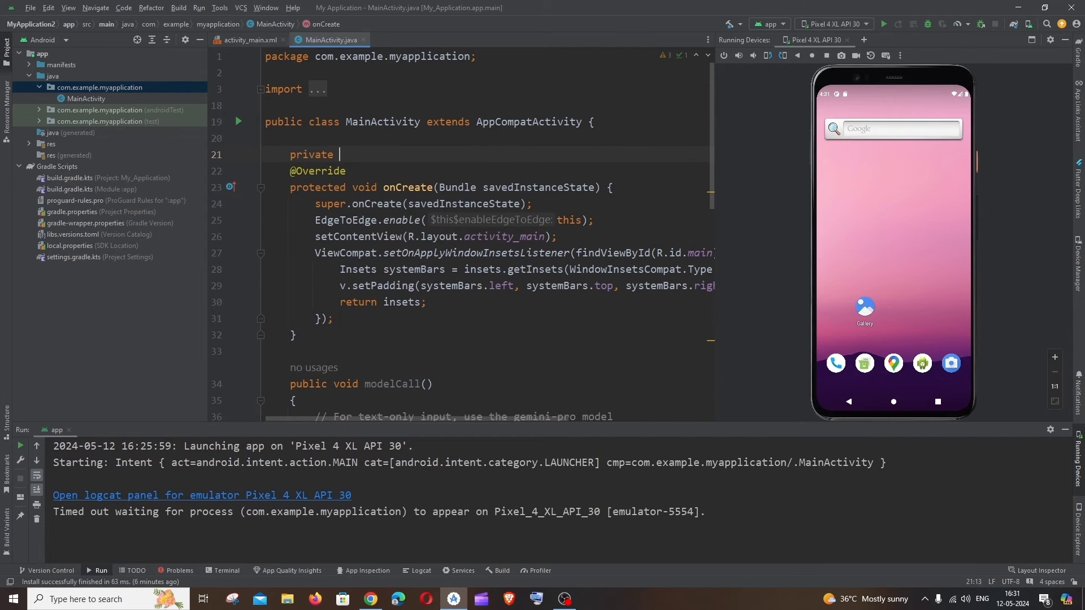
pyautogui.write('TextView textView;')
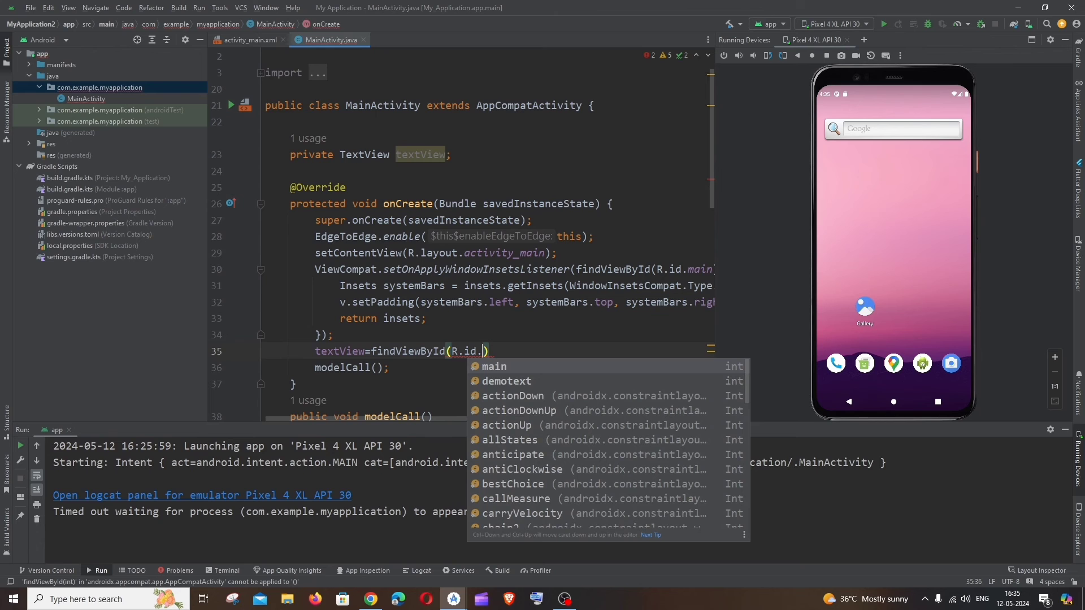
pyautogui.press('Escape')
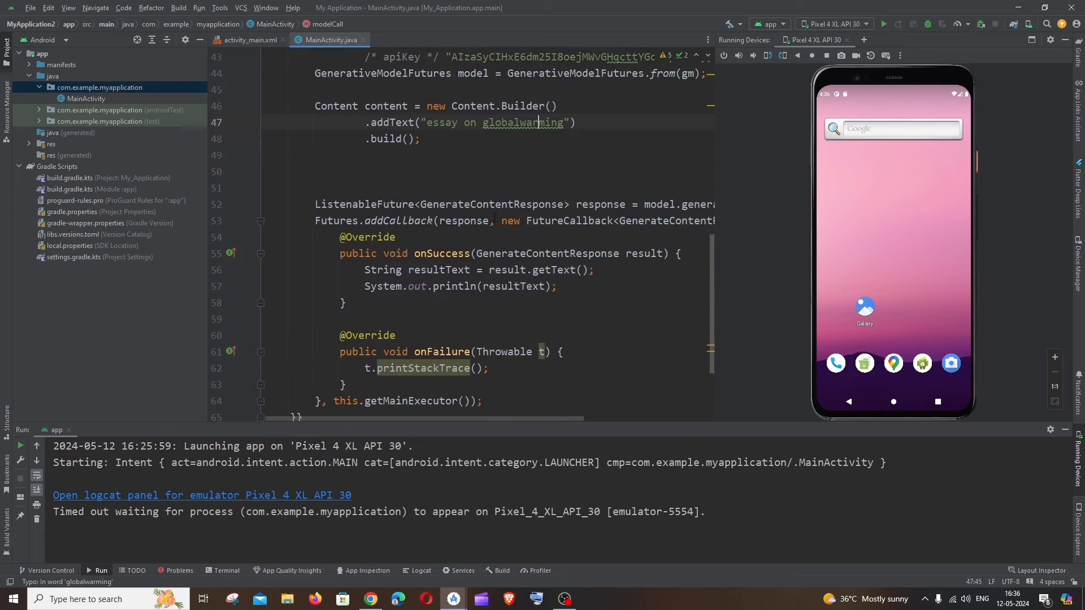
# Replace System.out.println(resultText) in onSuccess with textView.setText(resultText)
pyautogui.scroll(-3)
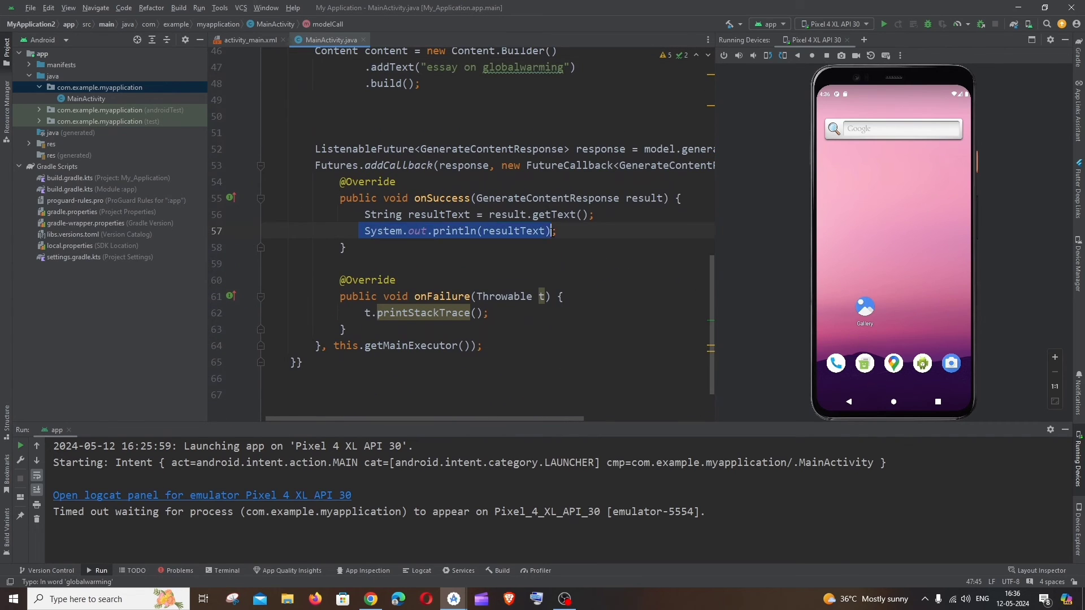
pyautogui.press('Delete')
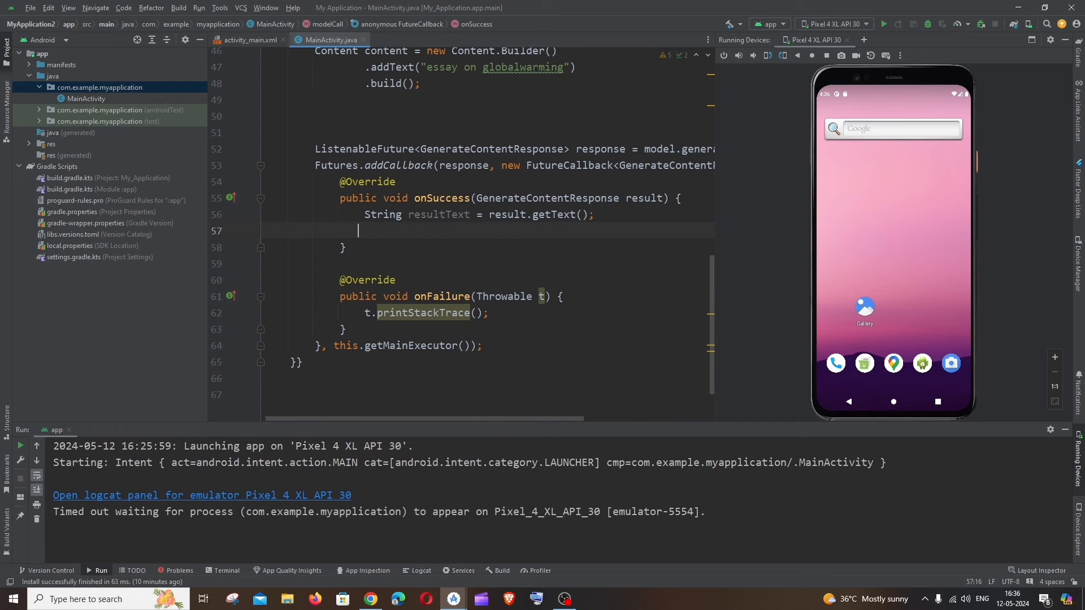
pyautogui.write('textView.setText(resultText);')
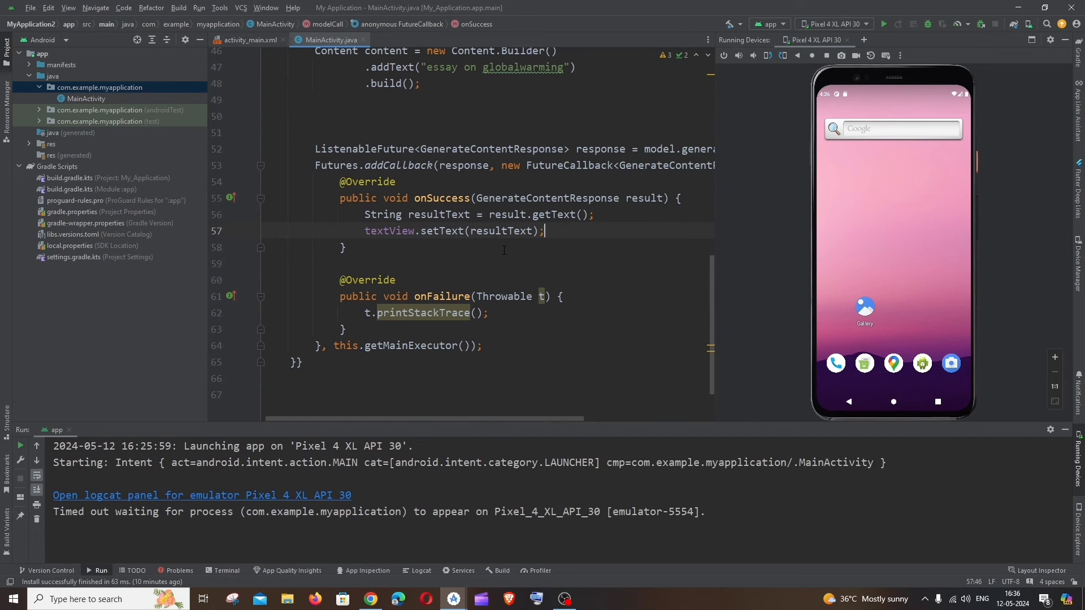
pyautogui.scroll(3)
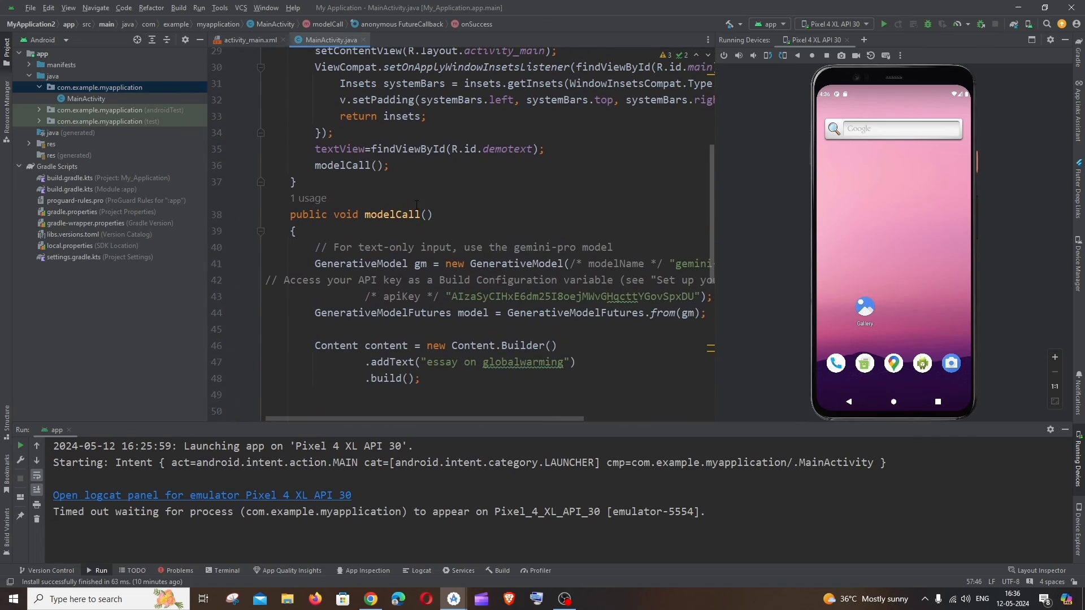
pyautogui.click(389, 213)
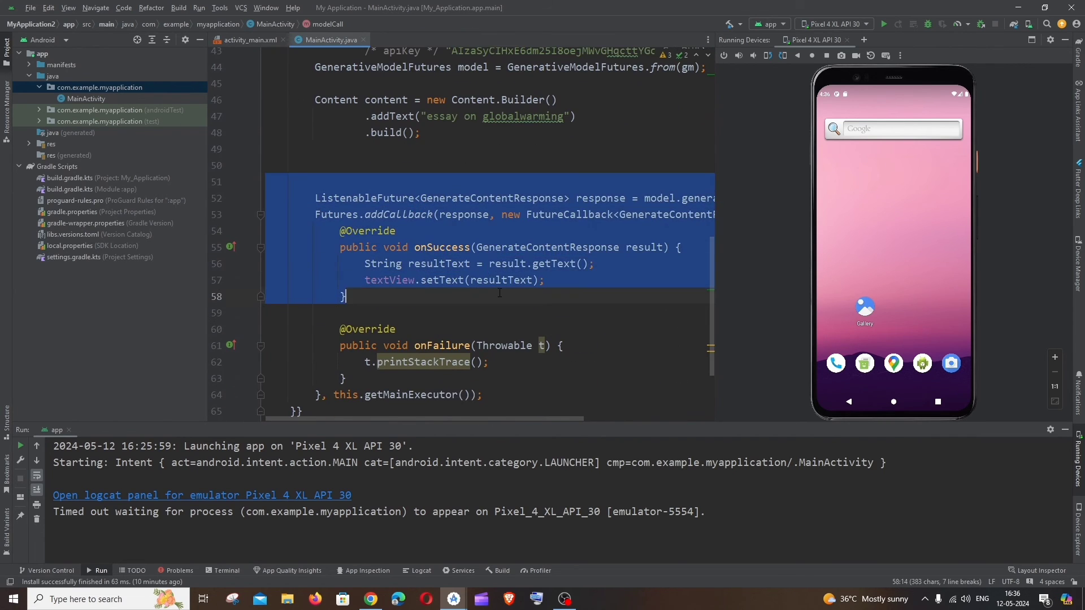
pyautogui.scroll(3)
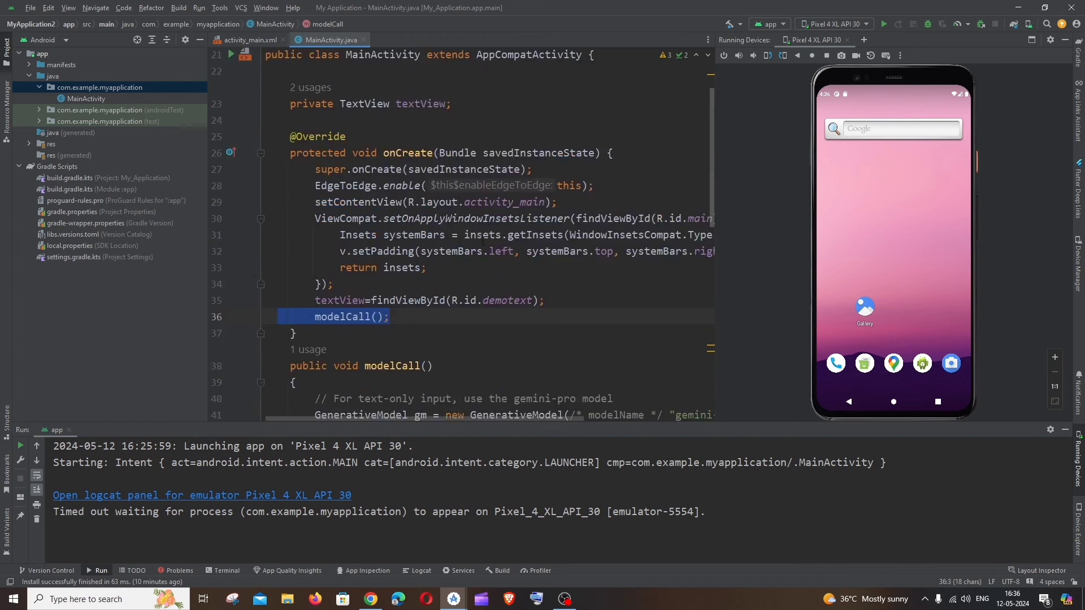
# Relaunch the app on the Pixel 4 XL emulator
pyautogui.scroll(-3)
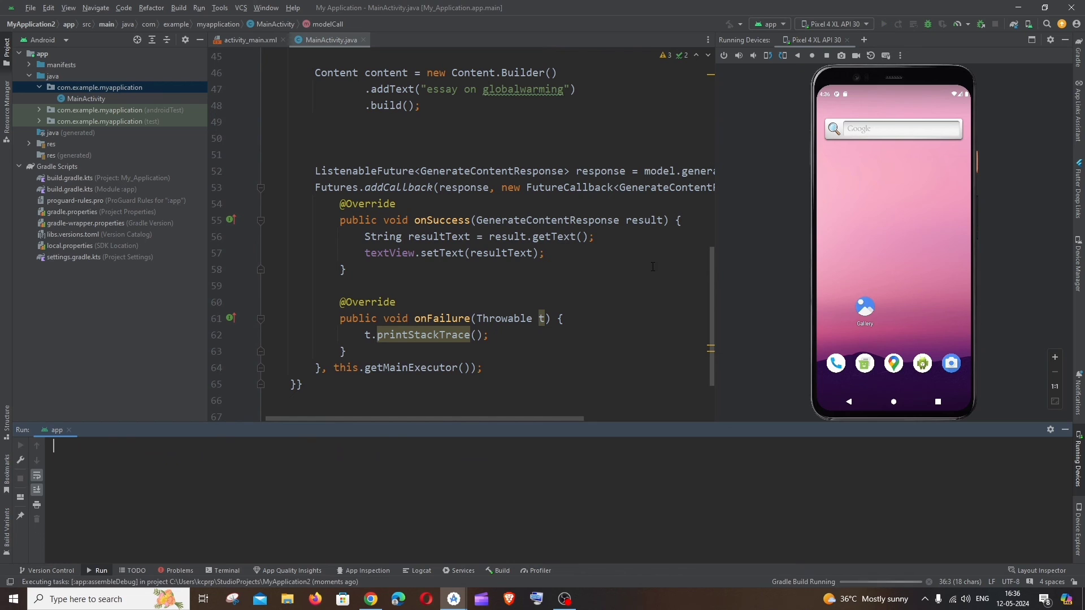
pyautogui.click(883, 24)
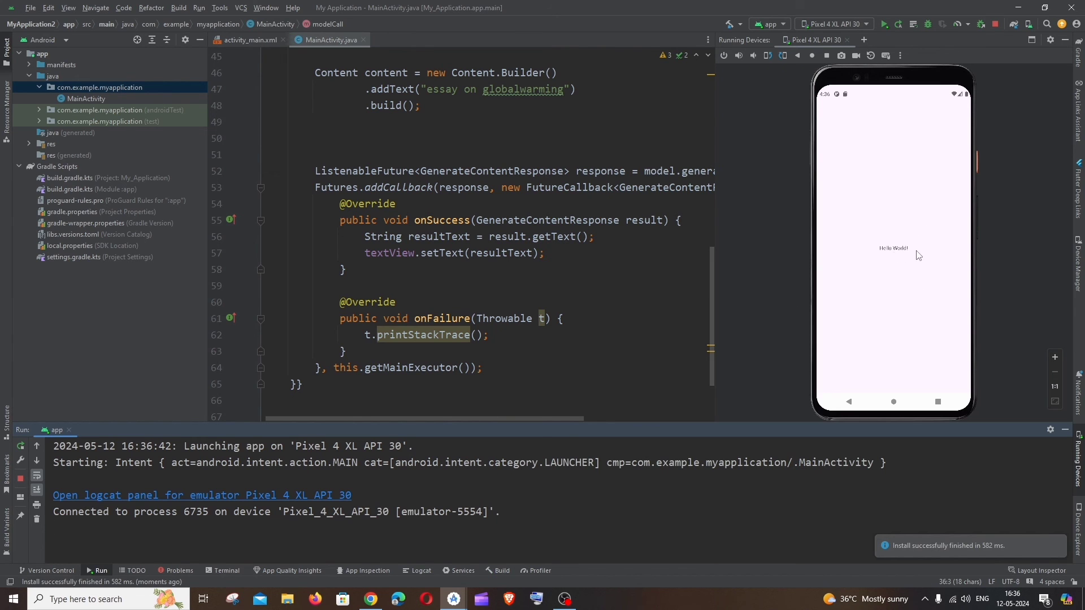
pyautogui.moveTo(612, 254)
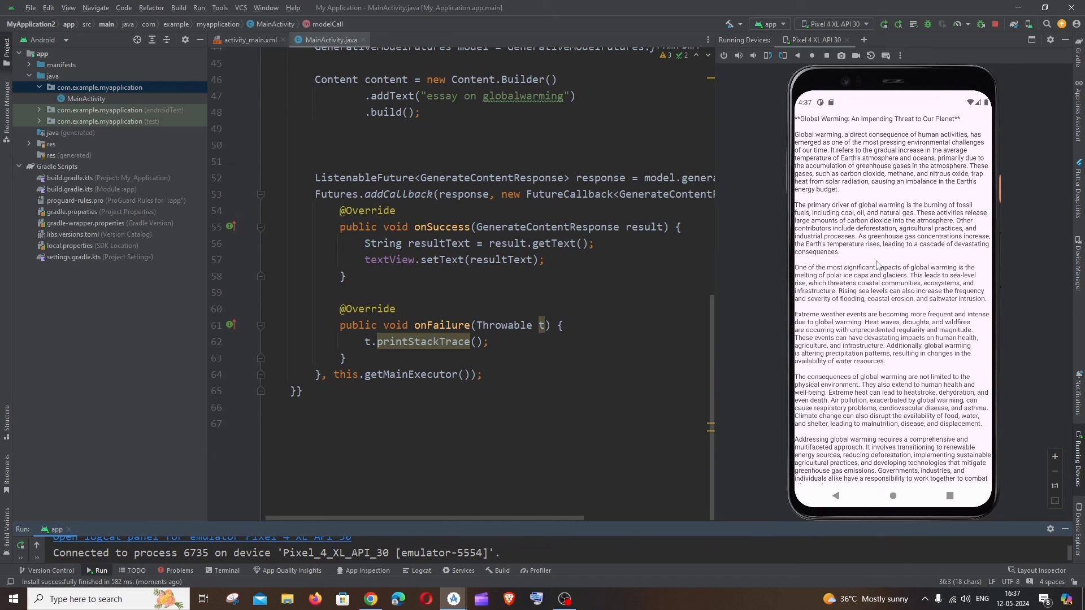
pyautogui.moveTo(897, 273)
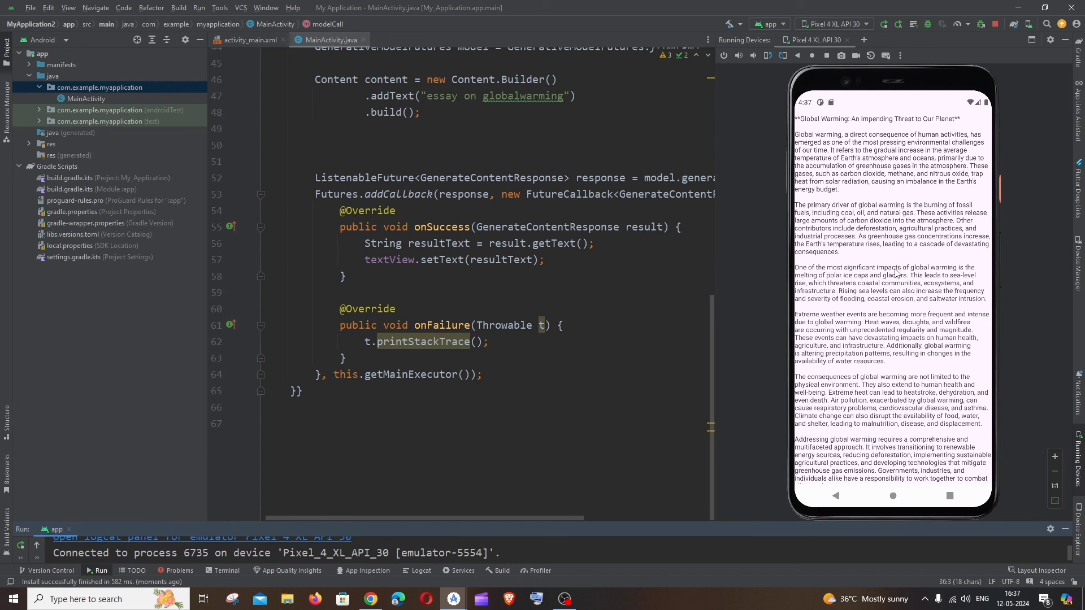
pyautogui.moveTo(882, 265)
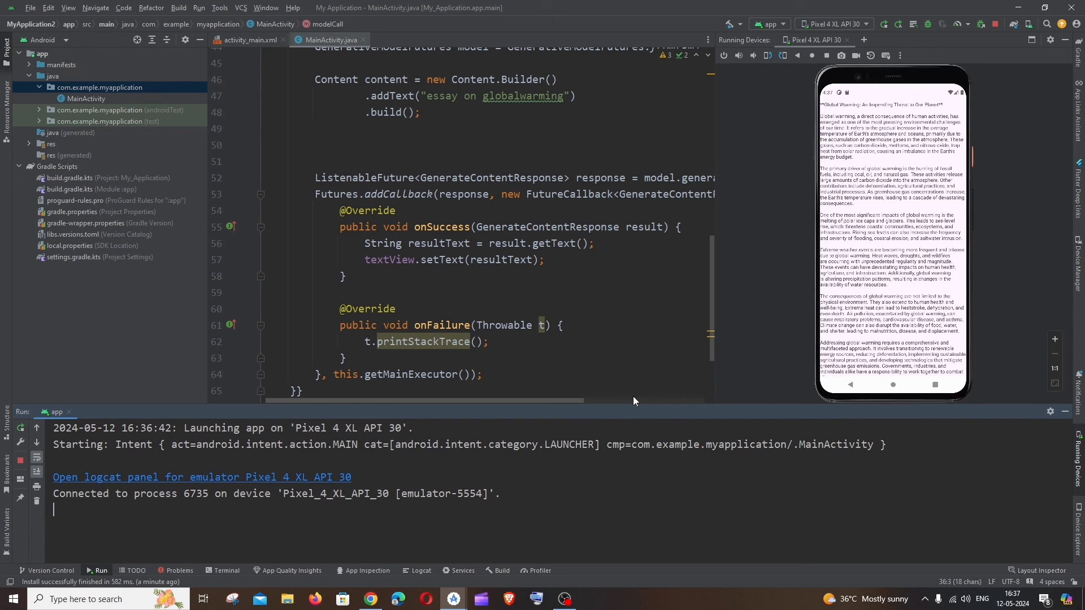
pyautogui.moveTo(632, 400)
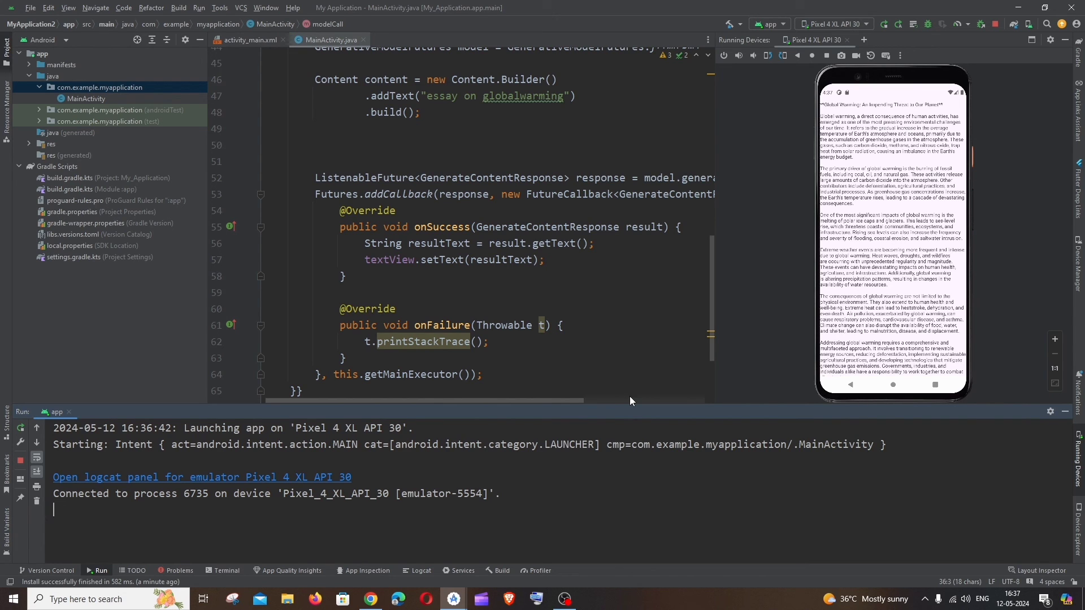